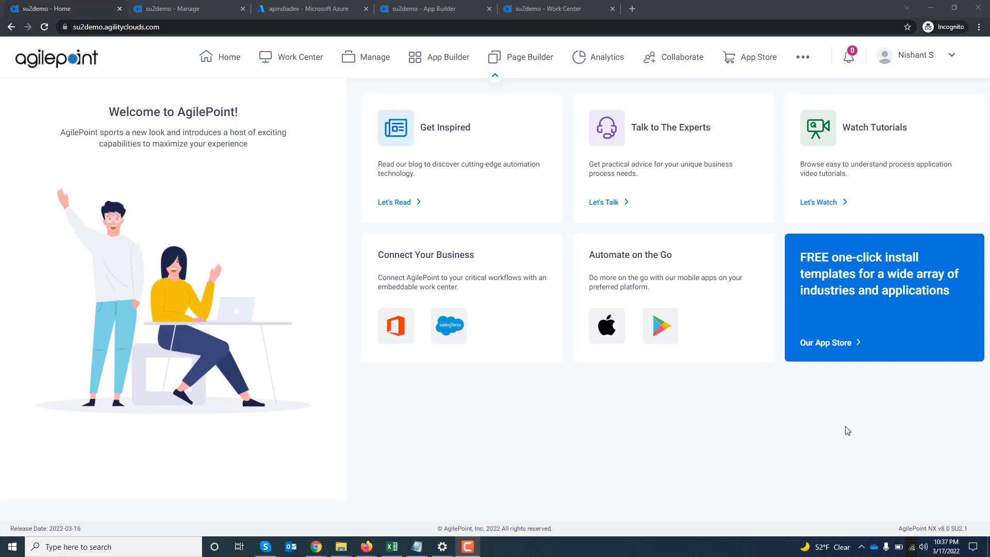
pyautogui.moveTo(755, 430)
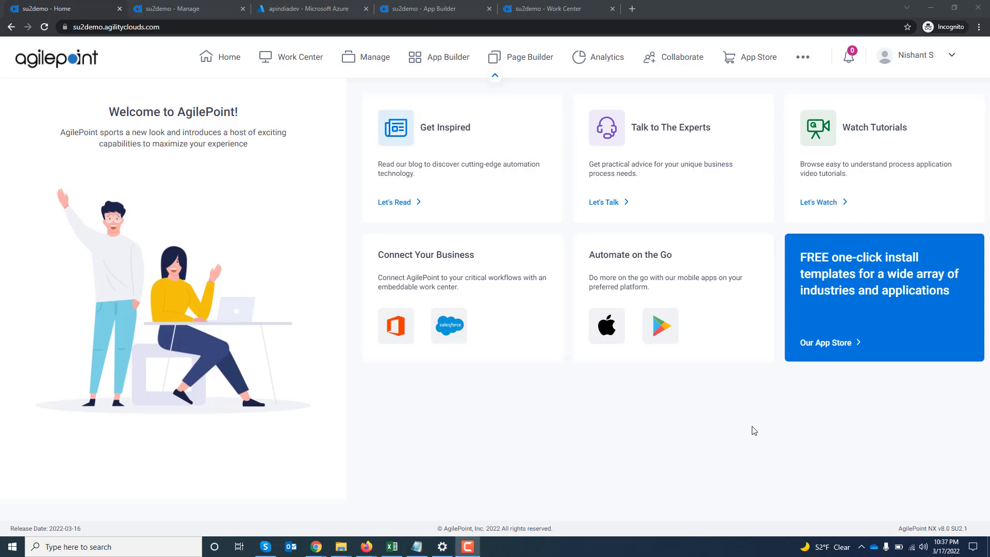
pyautogui.moveTo(642, 473)
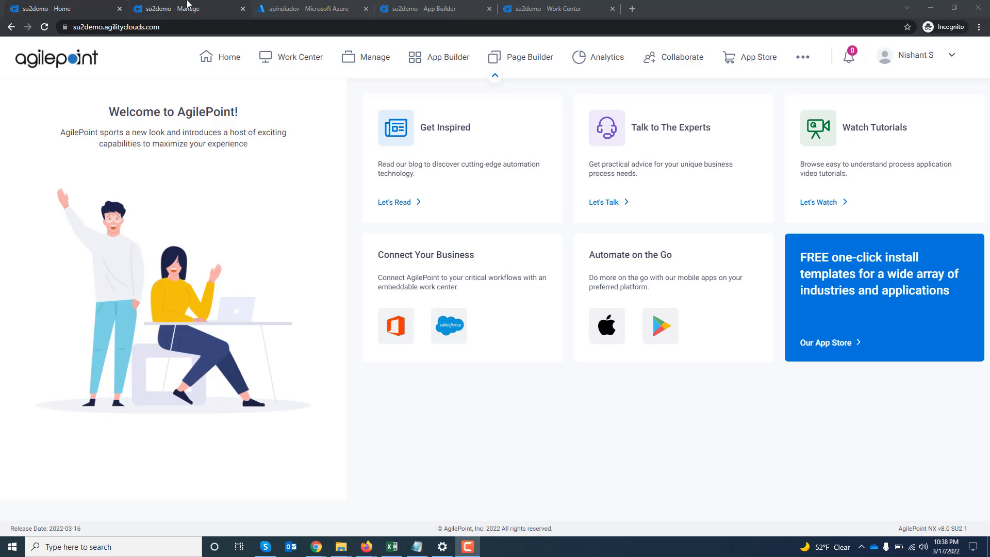
# Start a new MS Azure Service Bus (BETA) token under App Builder > Global Access Tokens
pyautogui.click(373, 57)
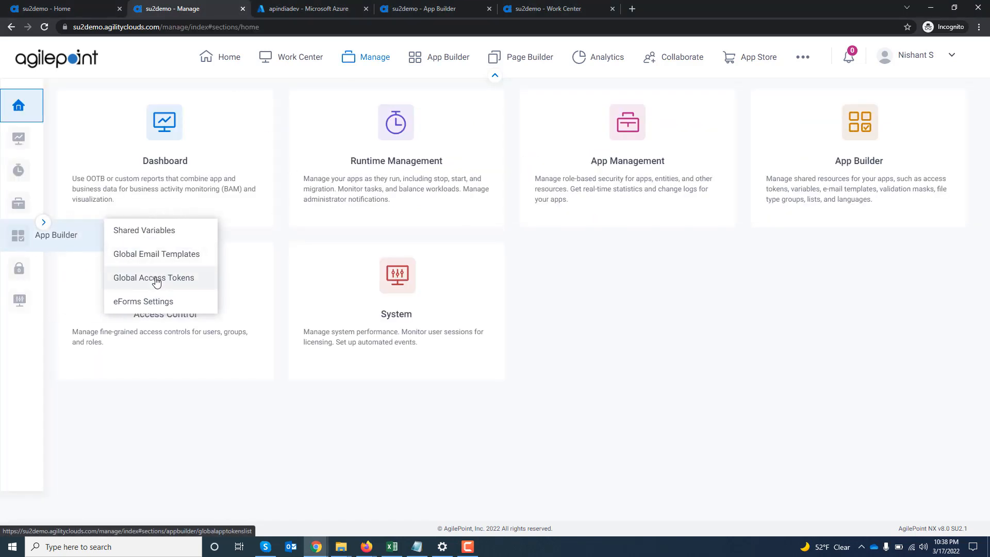
pyautogui.click(153, 278)
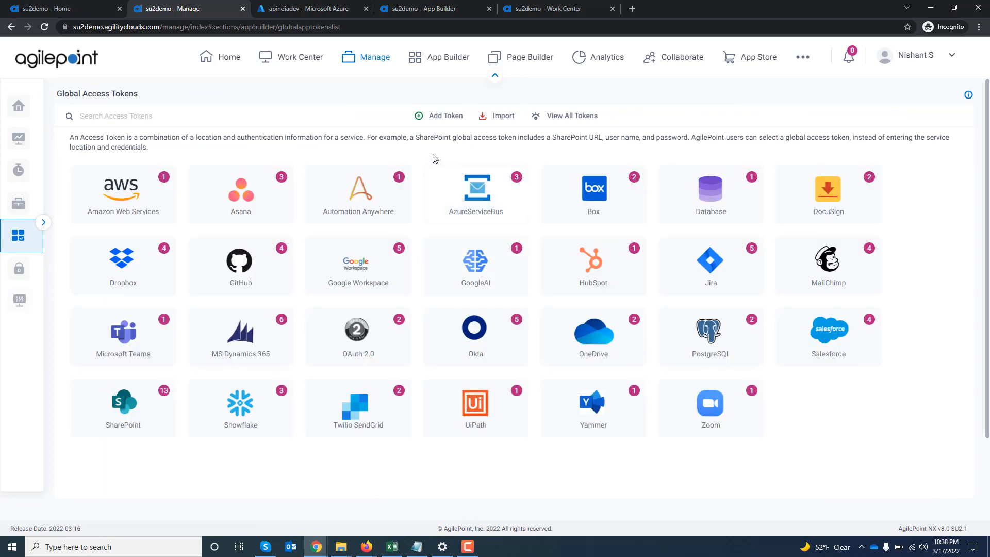
pyautogui.click(438, 115)
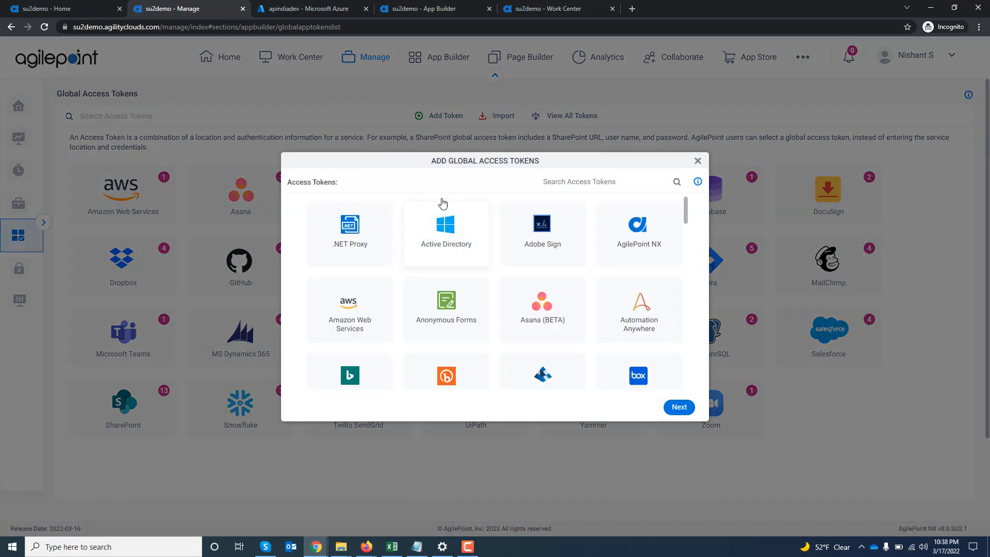
pyautogui.write('Azur')
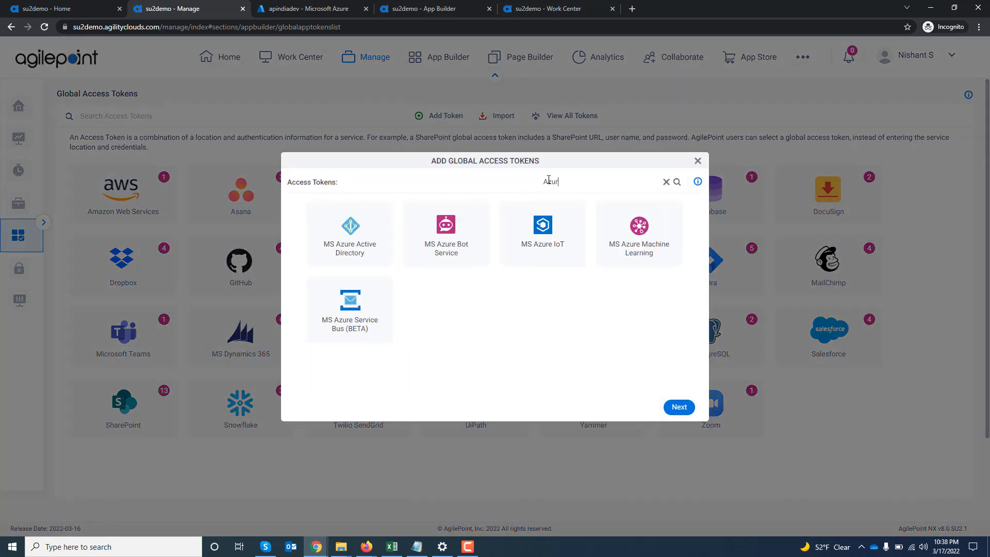
pyautogui.moveTo(349, 339)
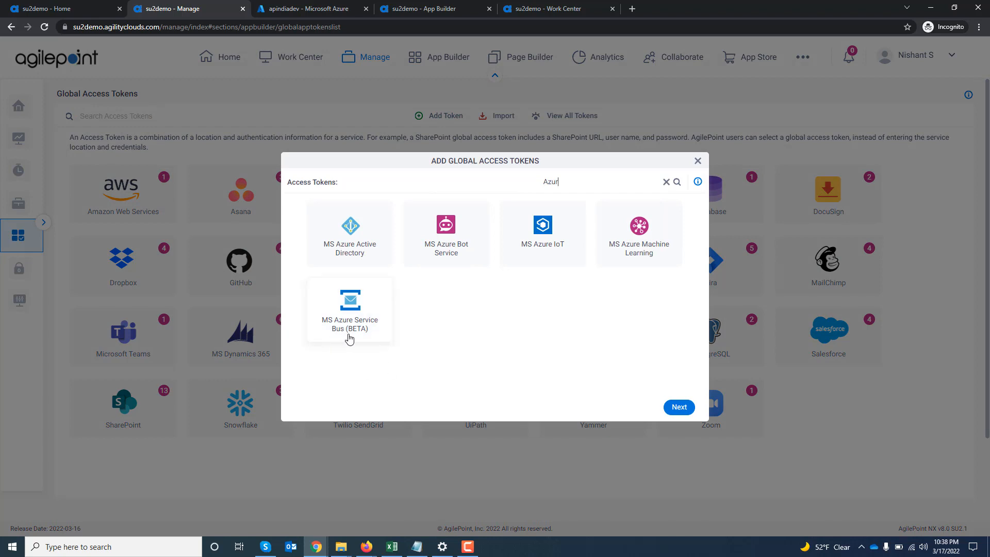
pyautogui.click(349, 309)
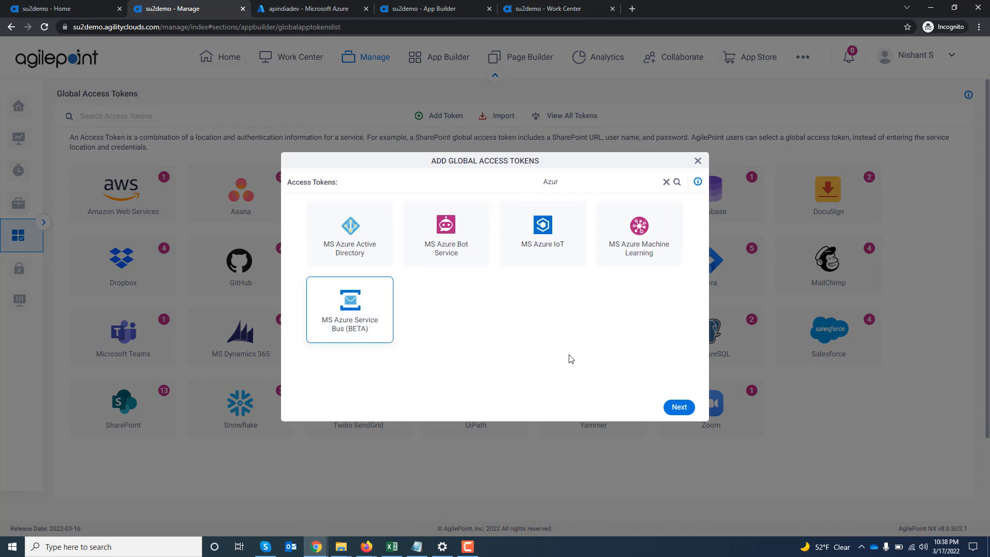
pyautogui.click(678, 406)
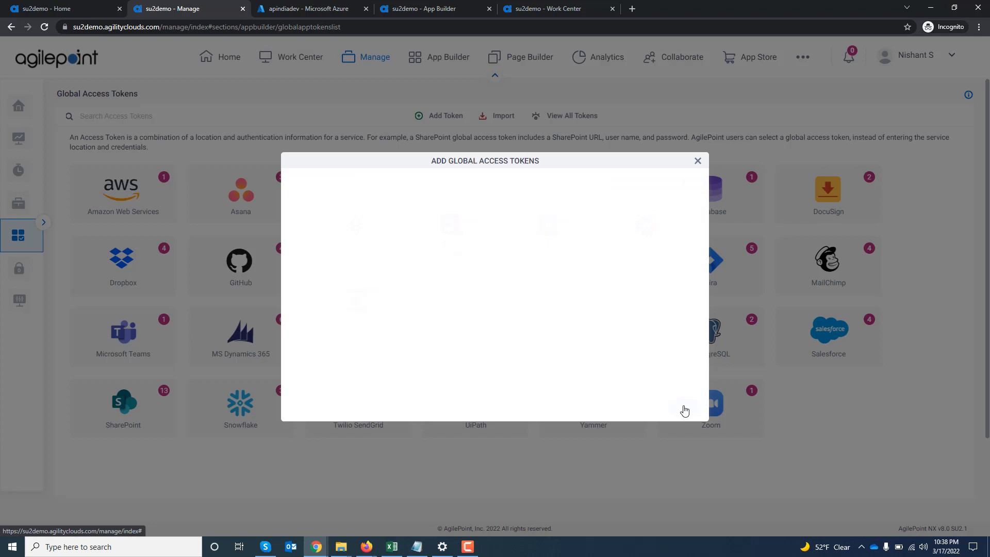
# Name the Service Bus token 'demo' and switch to the Azure portal
pyautogui.write('demo')
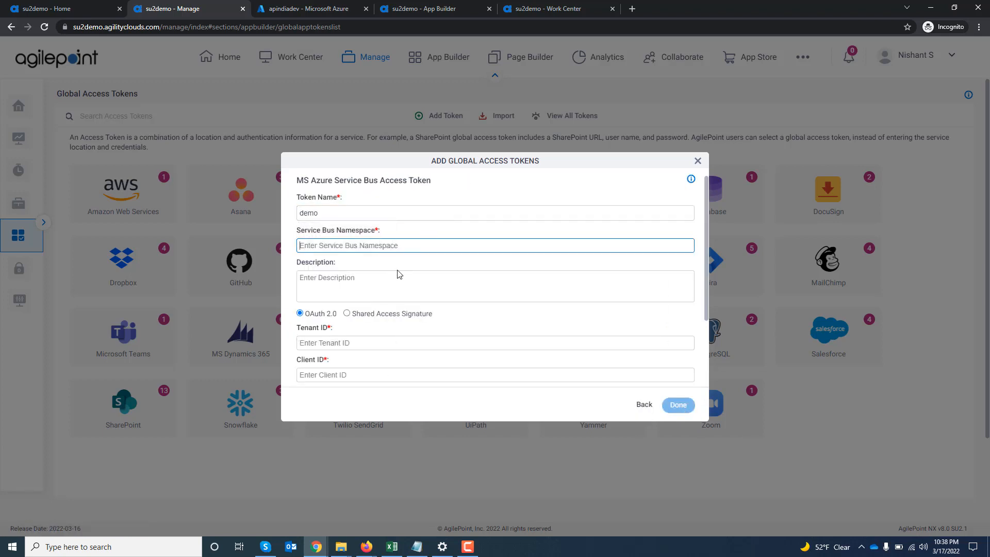
pyautogui.moveTo(422, 278)
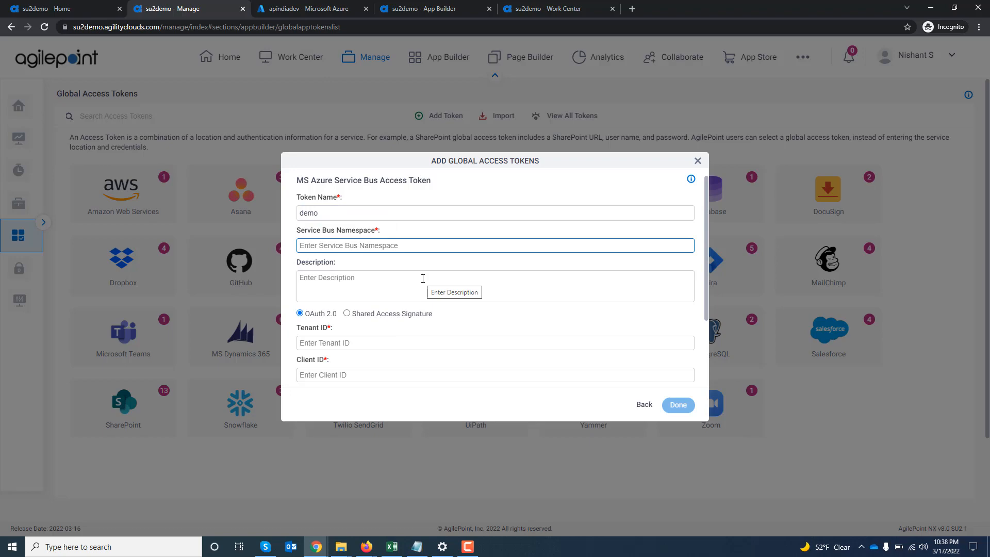
pyautogui.click(310, 8)
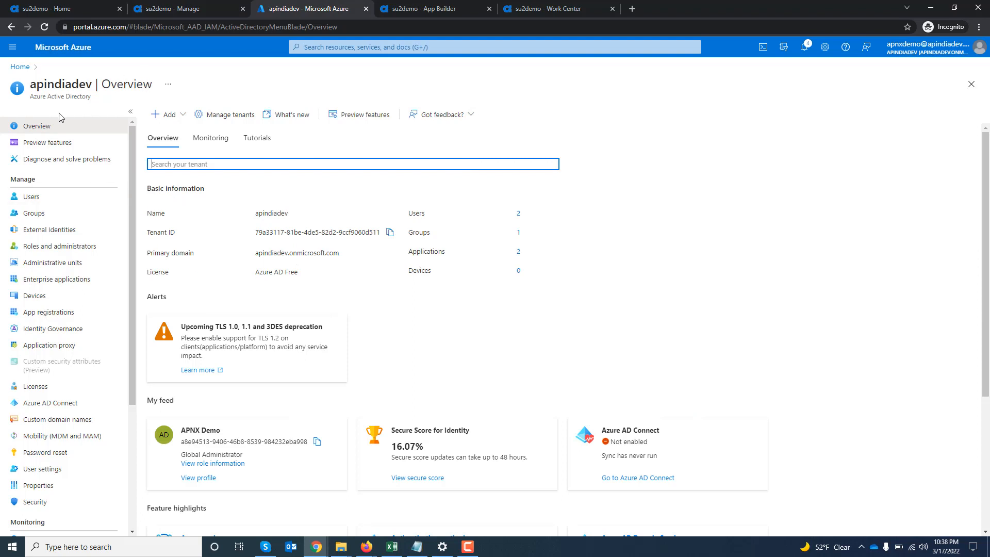
# Look up the Service Bus namespaces apnxservicebus and venkatdevap in Azure, then return to AgilePoint
pyautogui.click(20, 66)
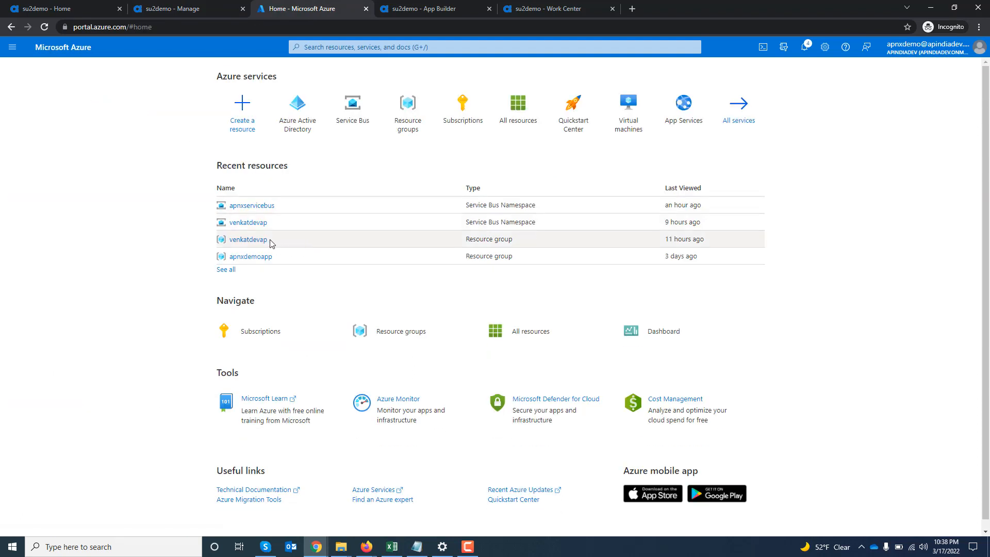
pyautogui.moveTo(242, 216)
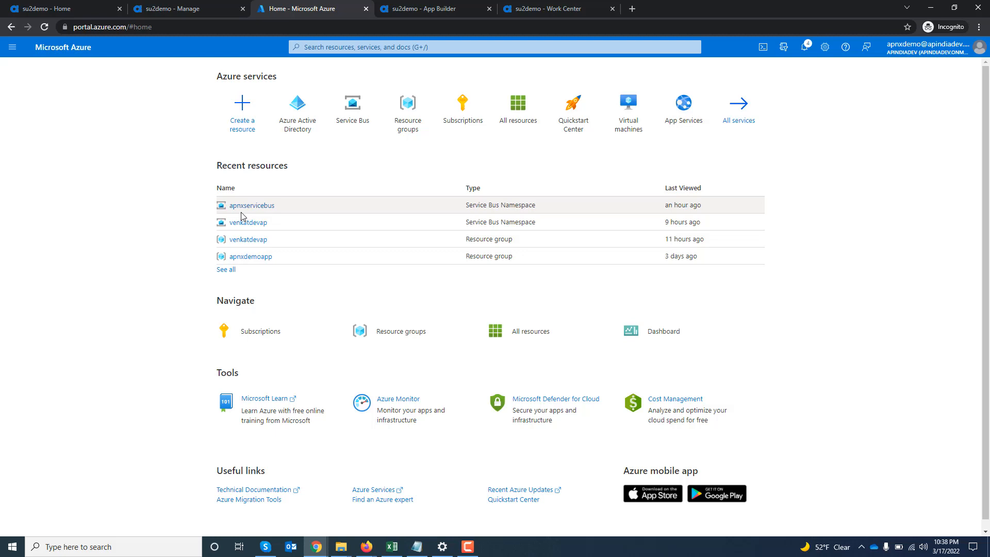
pyautogui.click(351, 101)
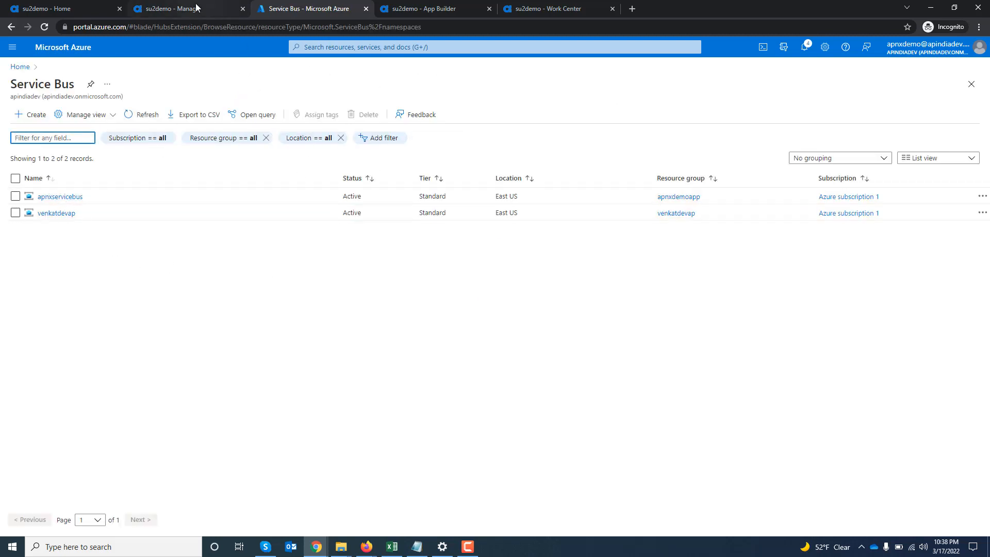
pyautogui.click(183, 8)
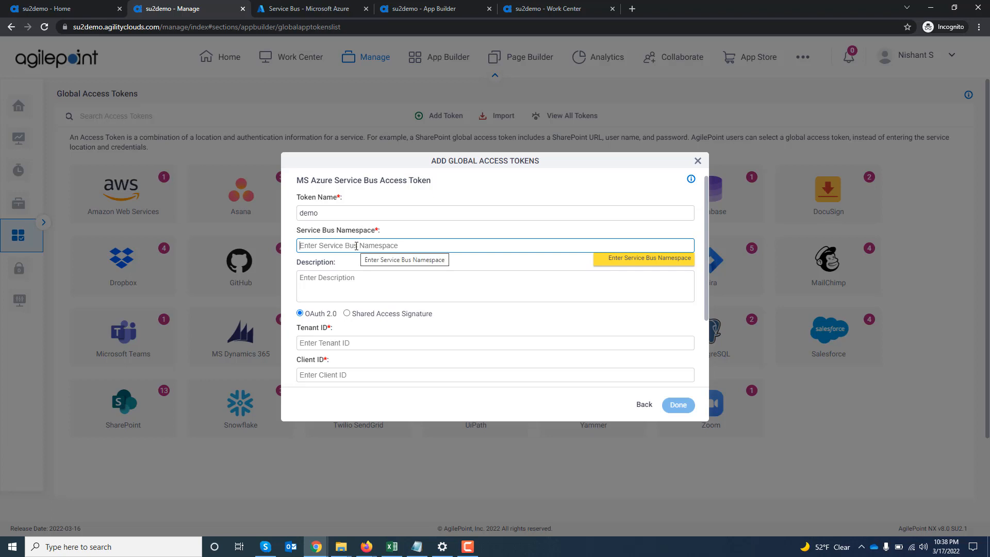
# Enter apnxservicebus as the Service Bus namespace and scroll down to the OAuth 2.0 fields
pyautogui.write('apnx')
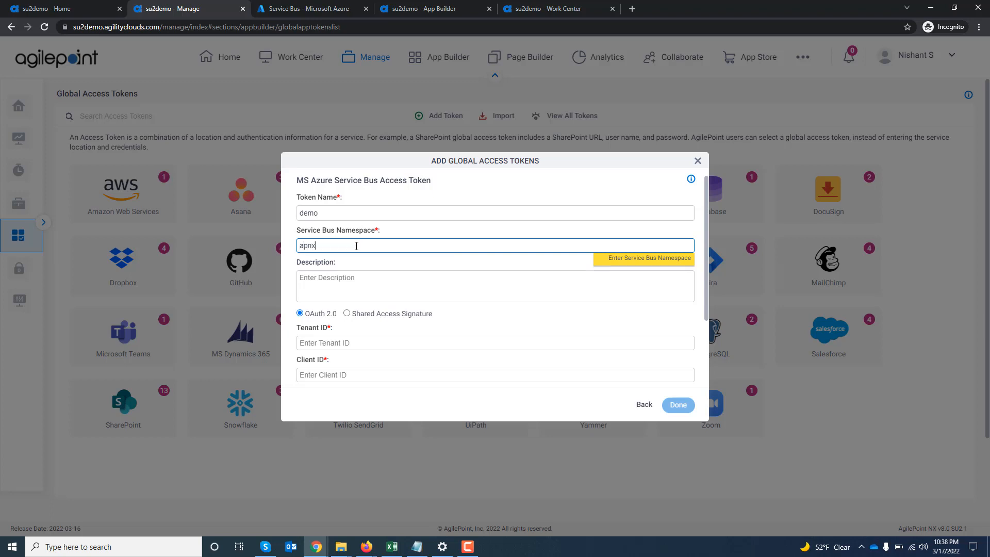
pyautogui.write('serviceb')
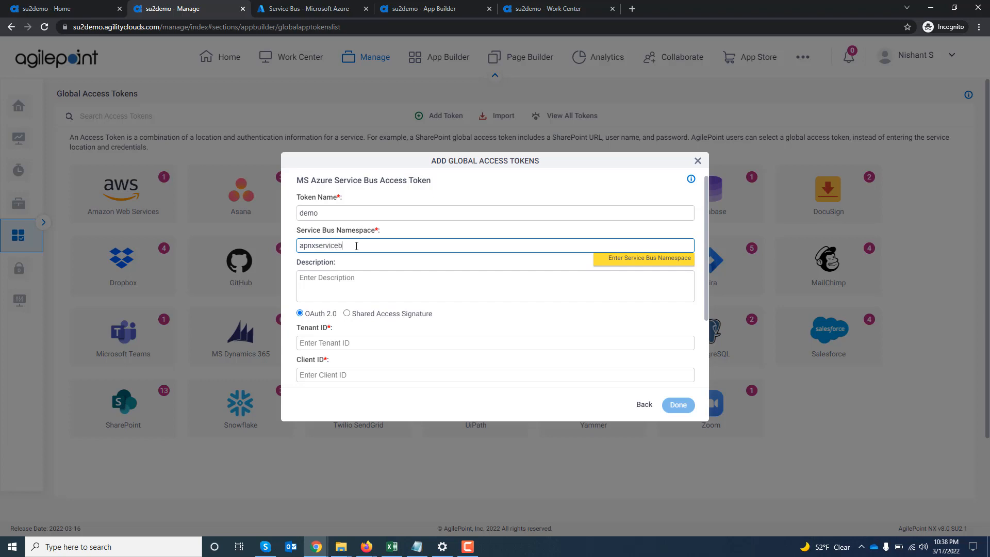
pyautogui.write('us')
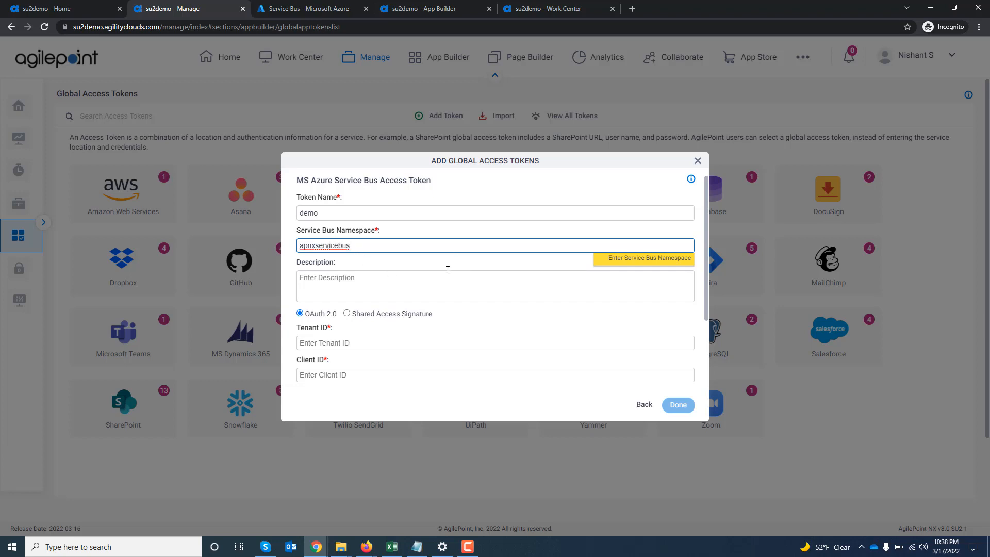
pyautogui.scroll(-3)
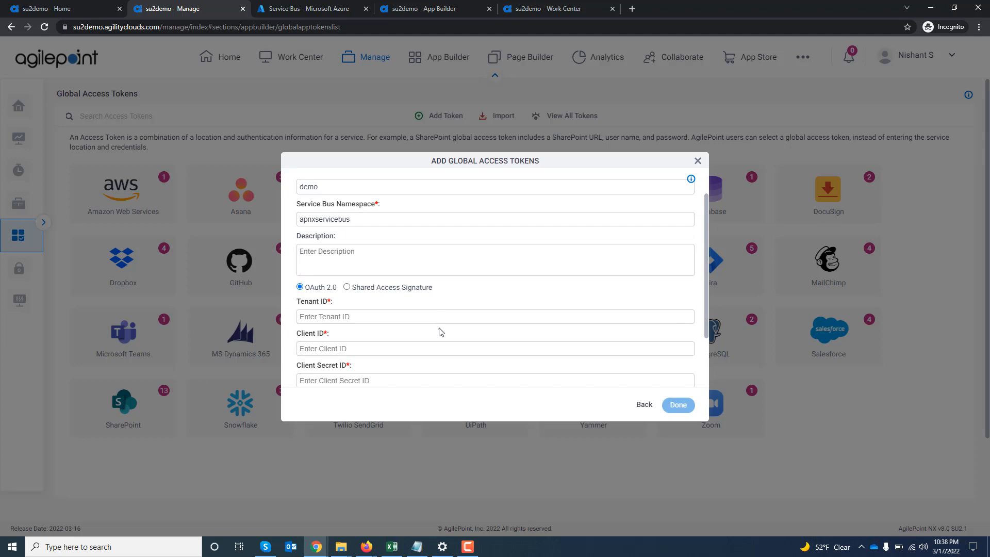
pyautogui.scroll(-3)
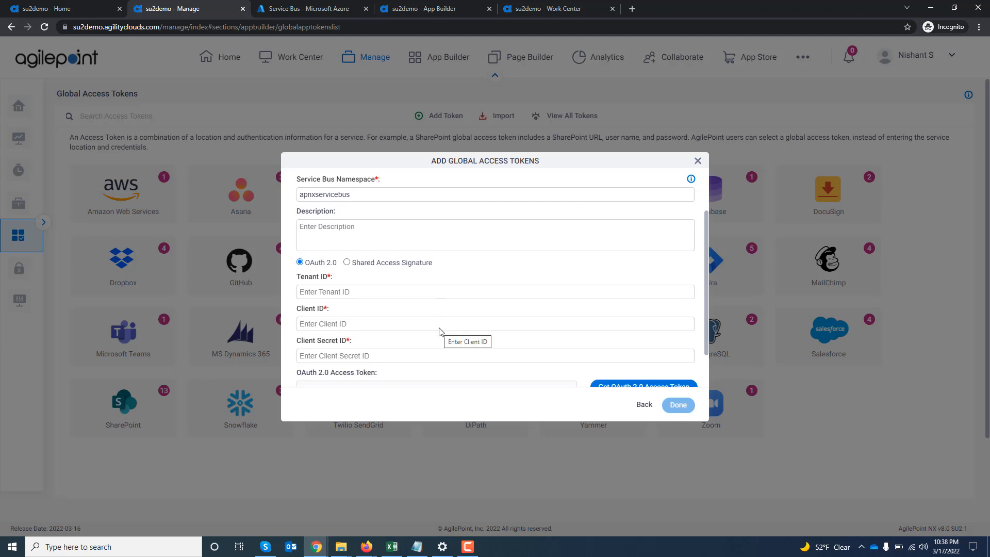
pyautogui.scroll(-3)
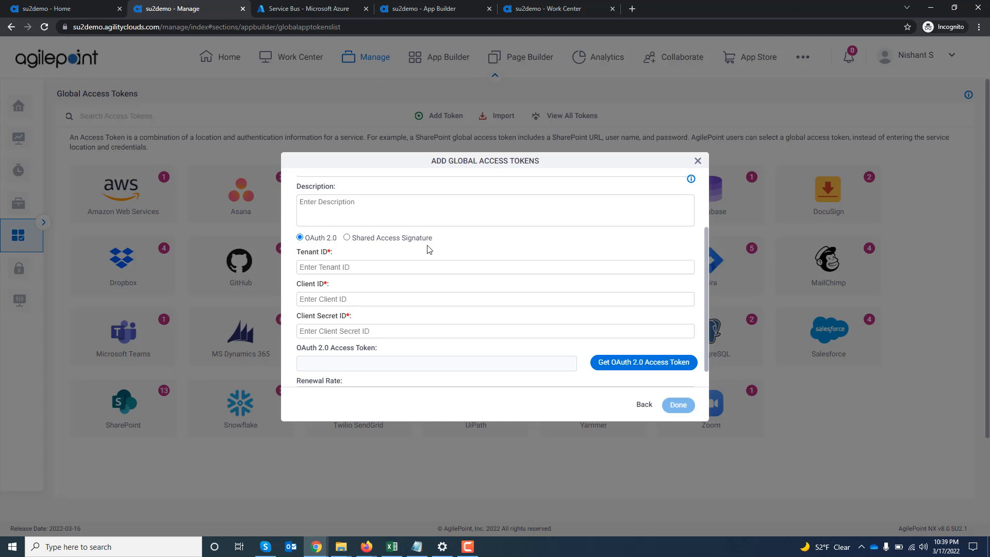
pyautogui.scroll(-3)
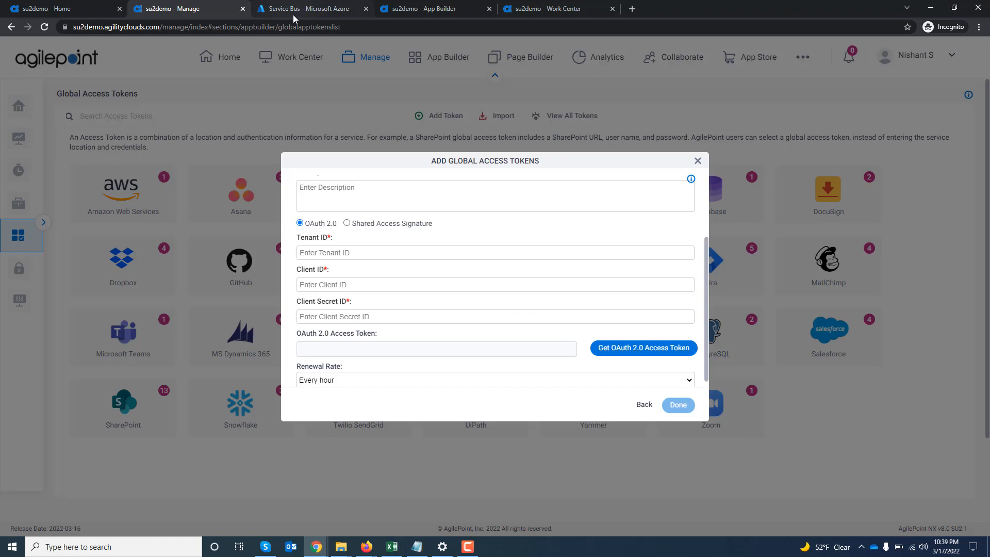
# Go to the apindiadev directory's App registrations page in the Azure portal
pyautogui.click(310, 9)
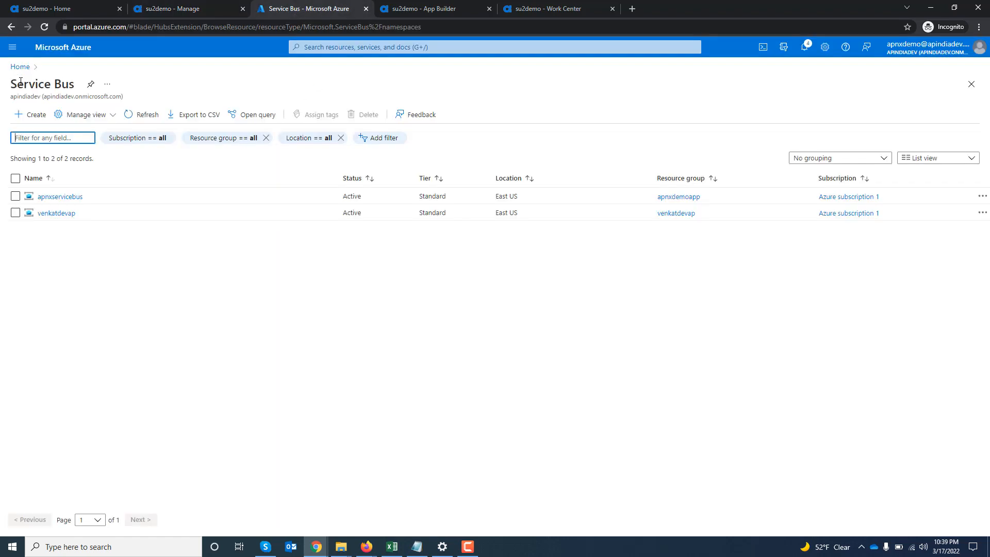
pyautogui.click(20, 67)
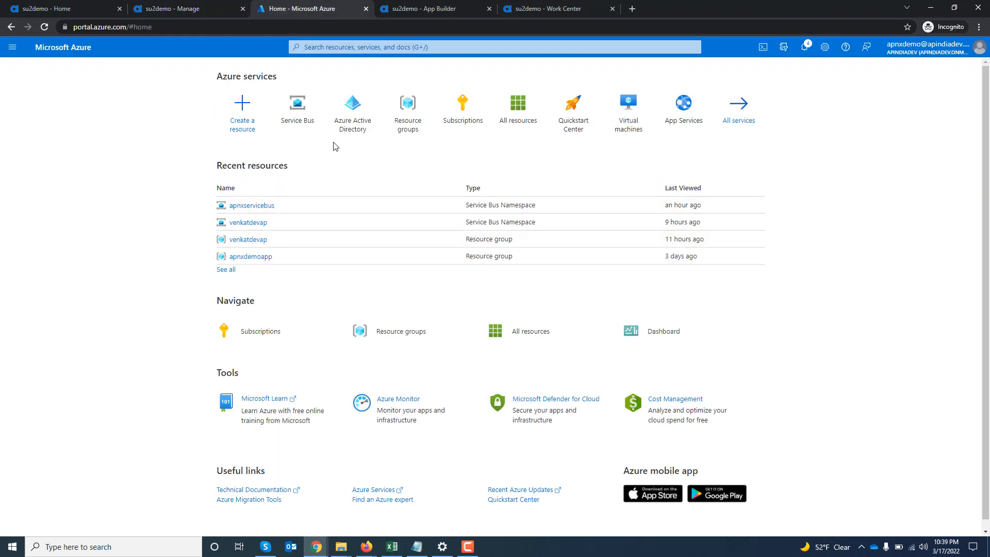
pyautogui.click(352, 104)
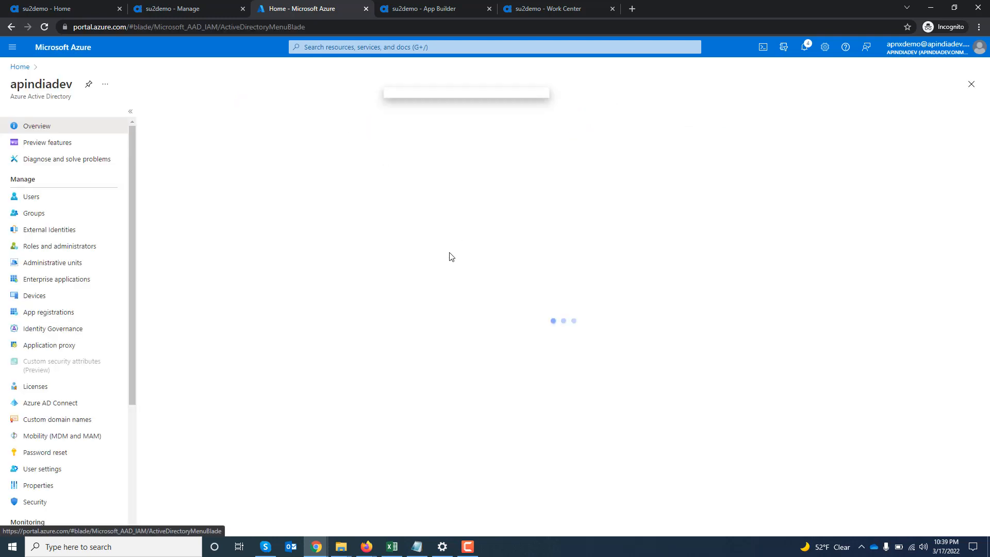
pyautogui.click(36, 126)
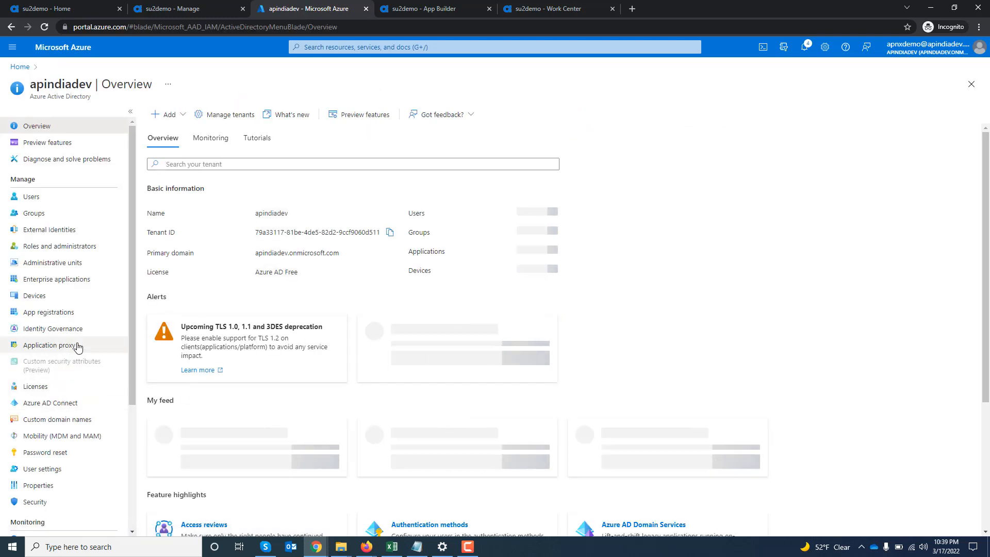
pyautogui.click(48, 312)
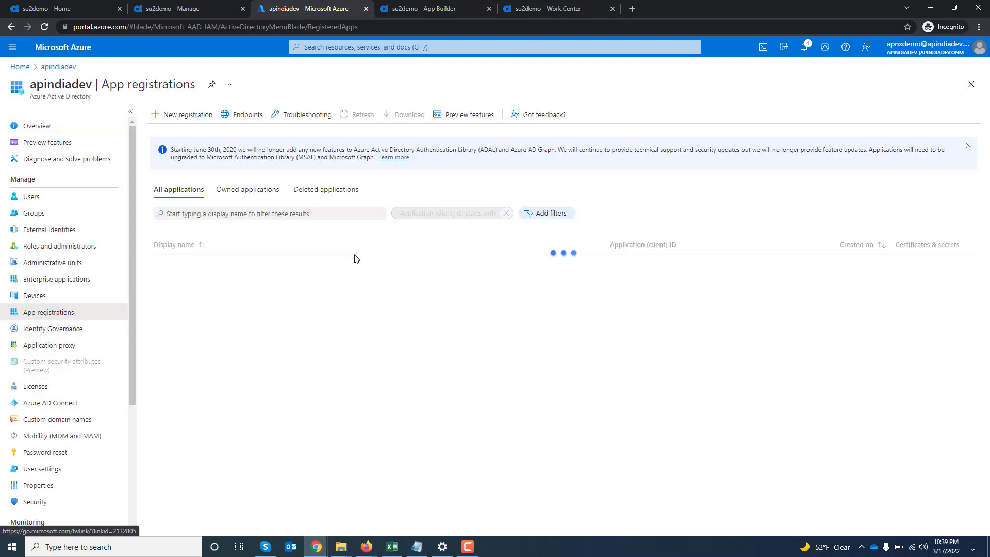
# Register a new single-tenant application named 'demo'
pyautogui.click(186, 114)
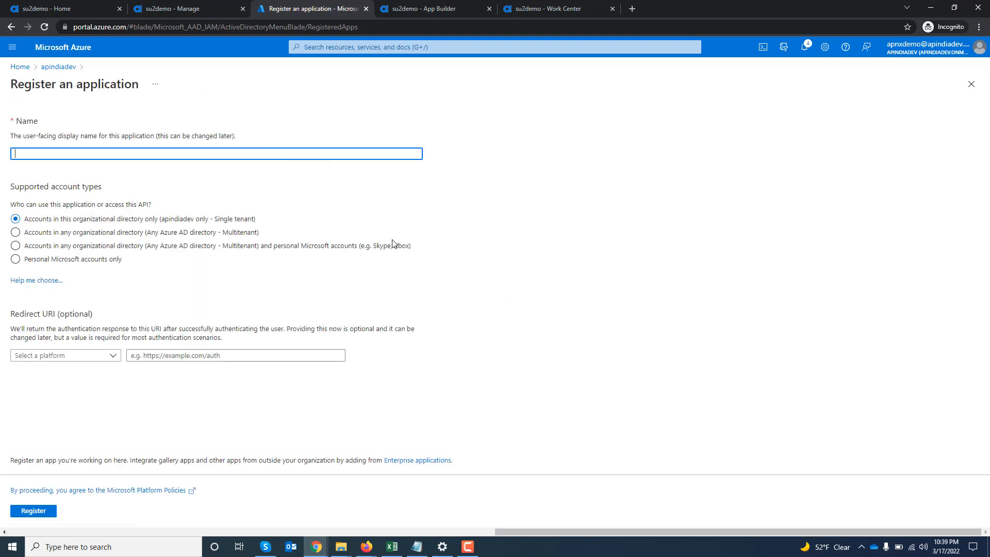
pyautogui.write('demo')
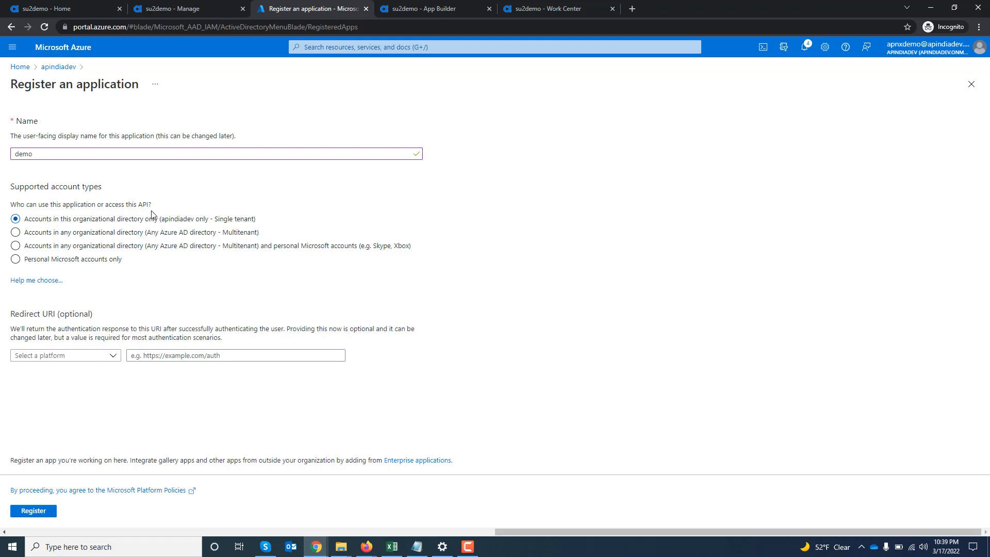
pyautogui.moveTo(107, 229)
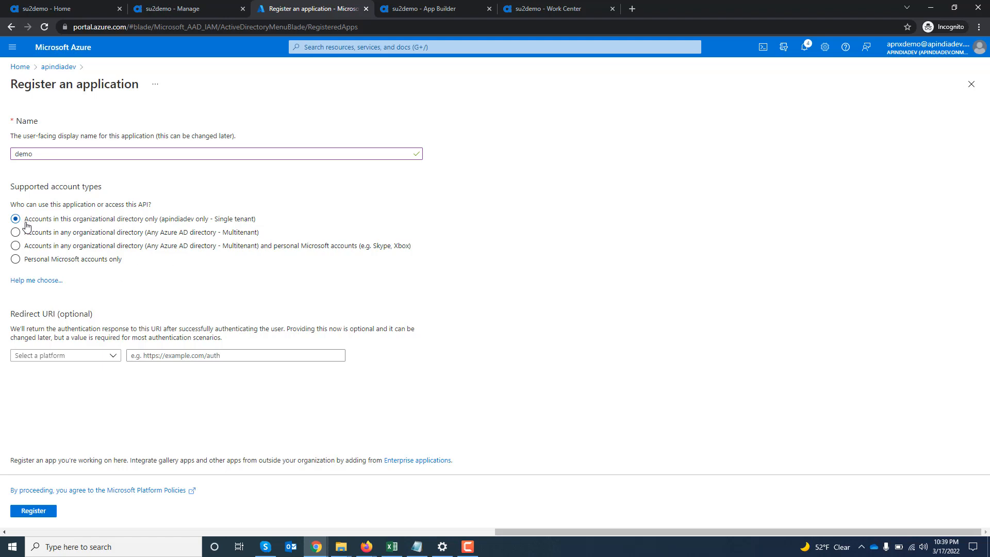
pyautogui.moveTo(334, 306)
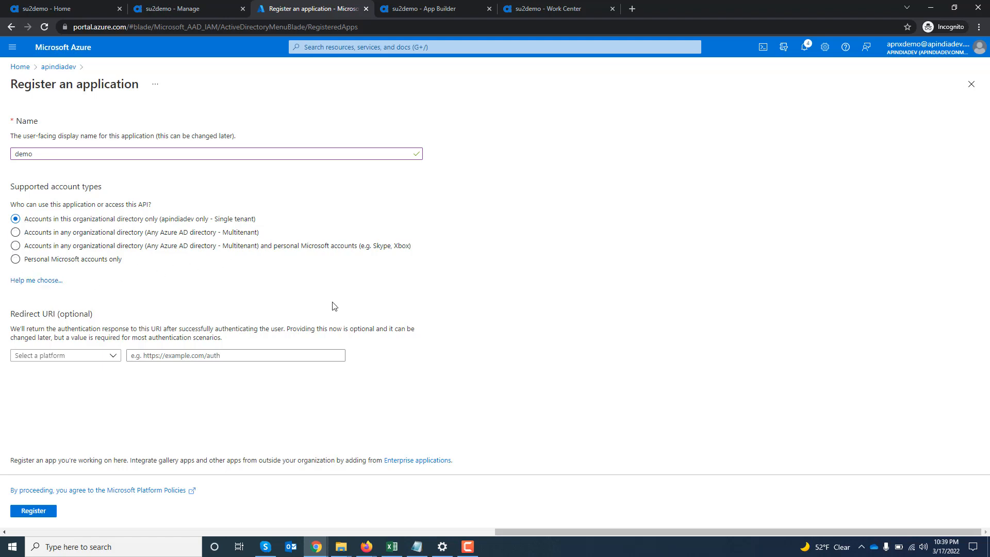
pyautogui.moveTo(8, 539)
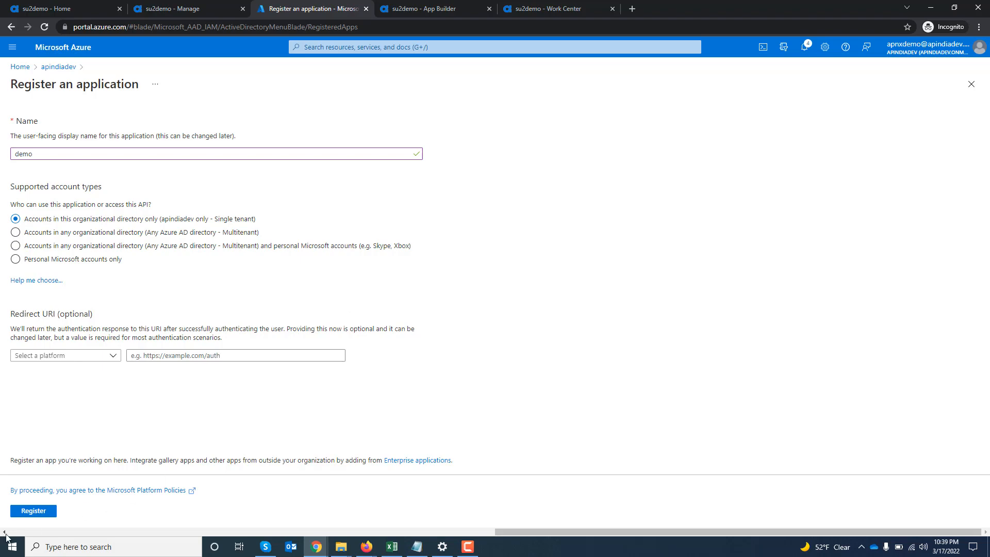
pyautogui.click(33, 510)
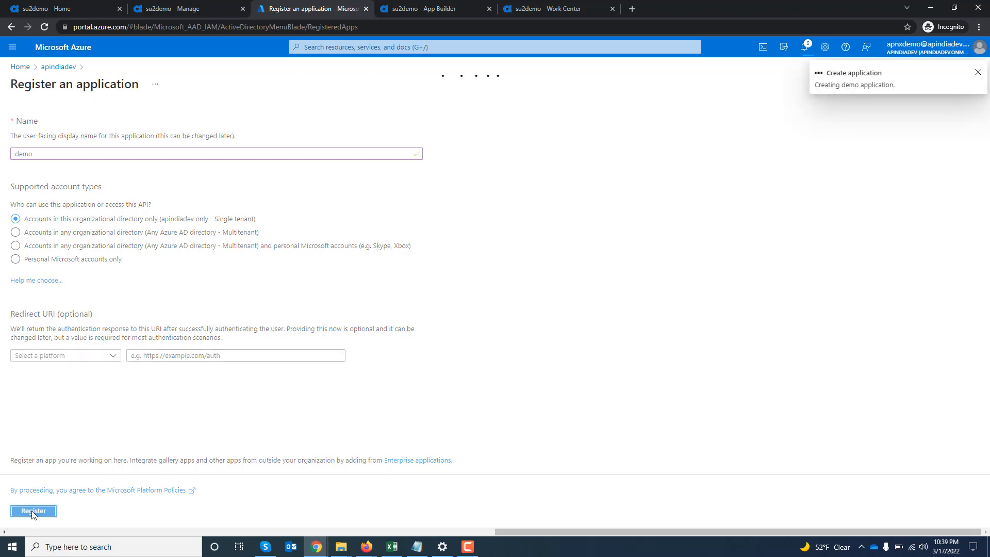
pyautogui.click(32, 511)
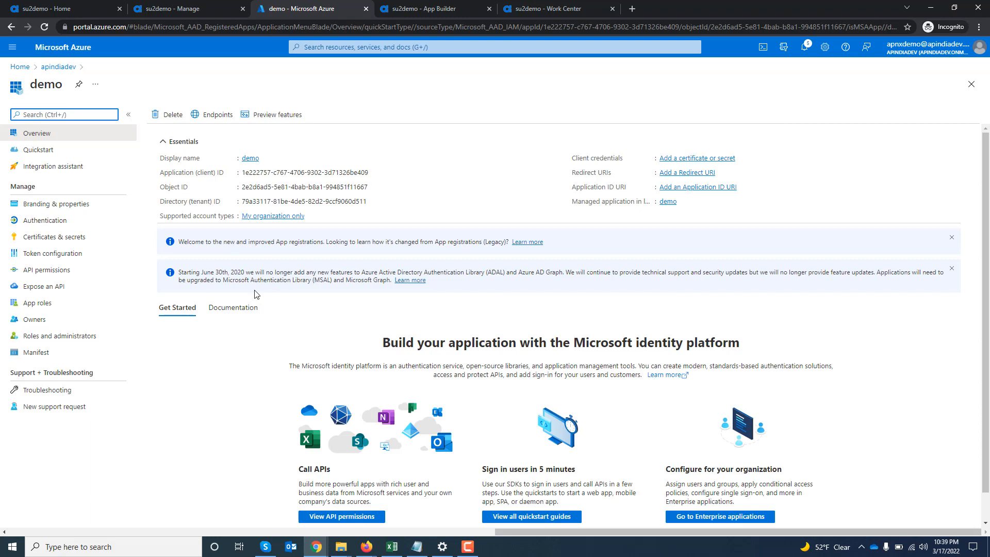
pyautogui.moveTo(372, 174)
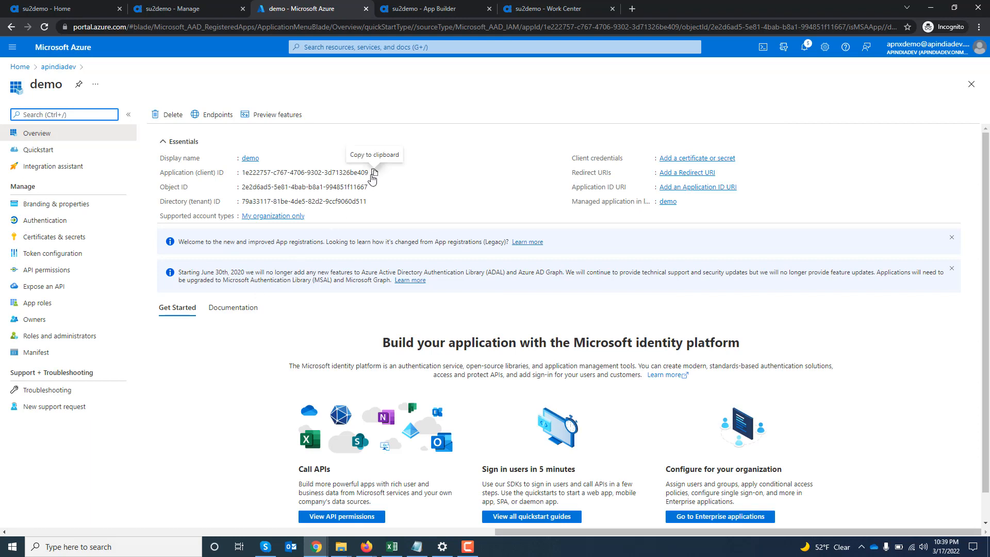
pyautogui.moveTo(217, 205)
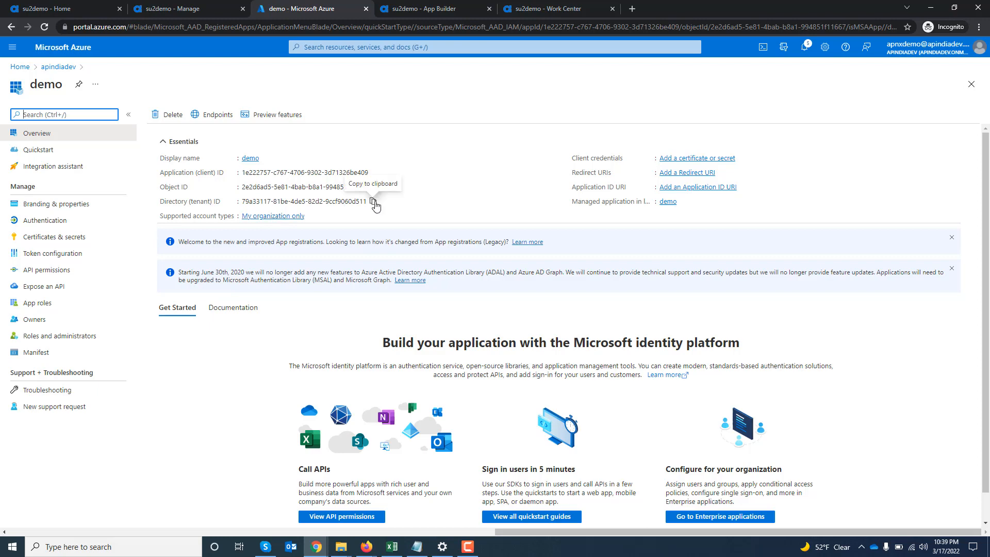
# Return to the AgilePoint token form after copying the demo app's client and tenant IDs
pyautogui.click(183, 9)
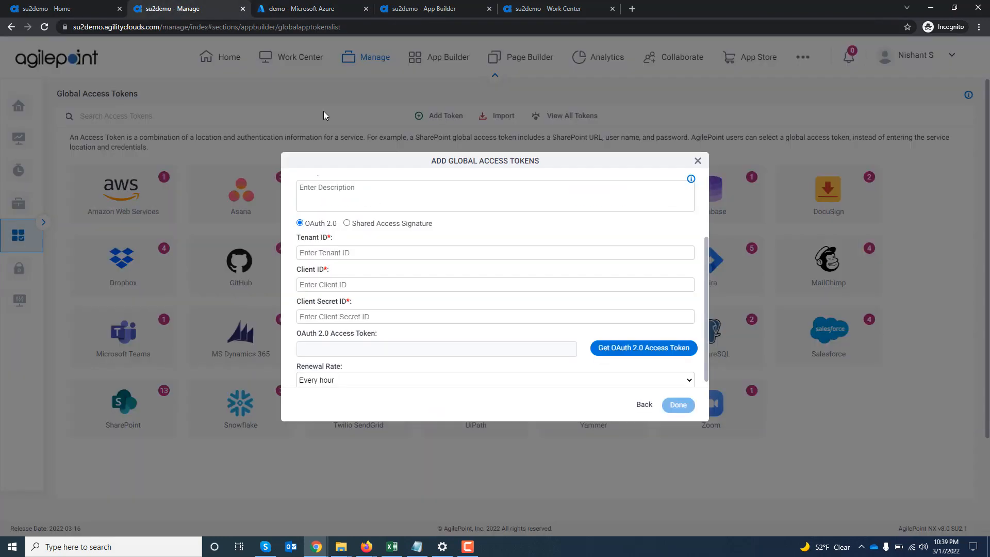
pyautogui.click(495, 253)
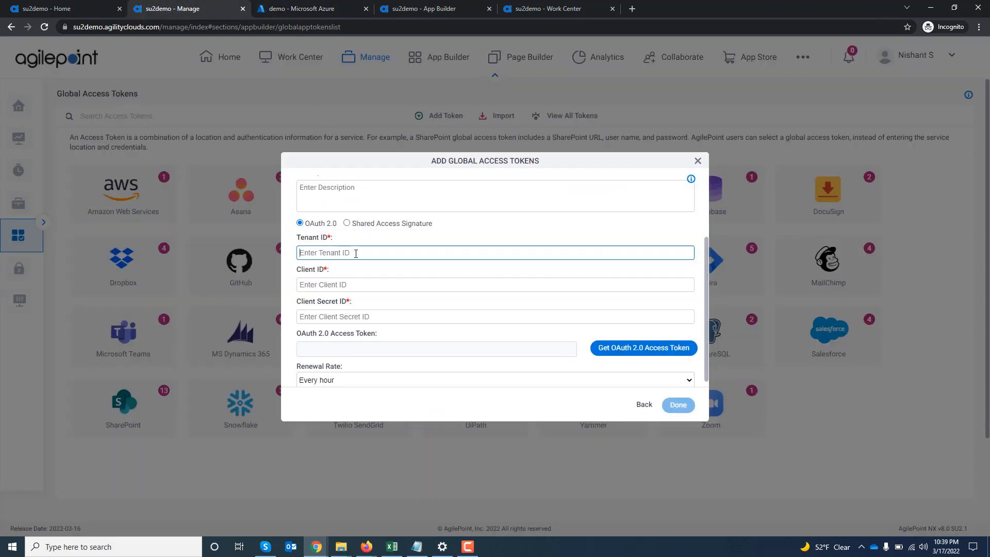
pyautogui.write('79a33117-81be-4de5-82d2-9ccf9060d511')
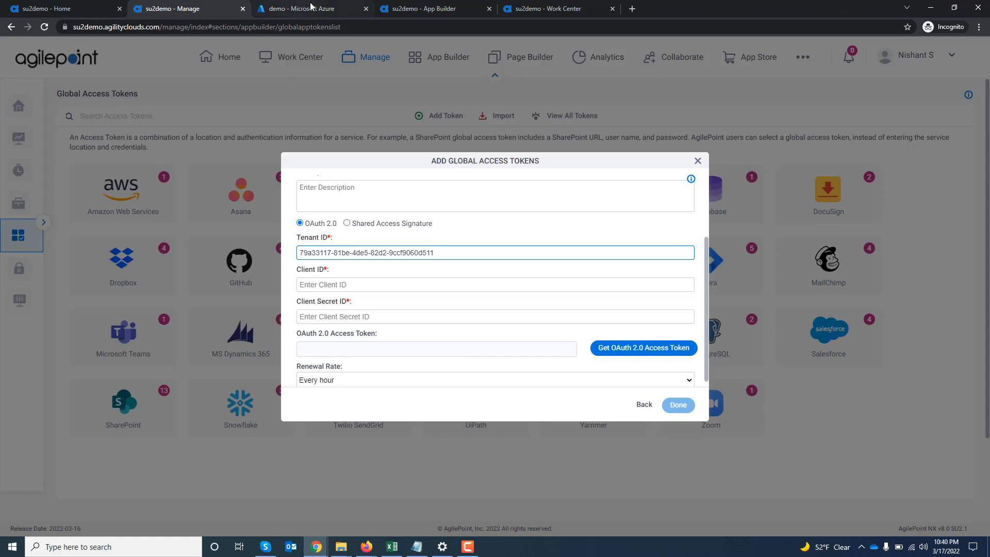
pyautogui.click(312, 8)
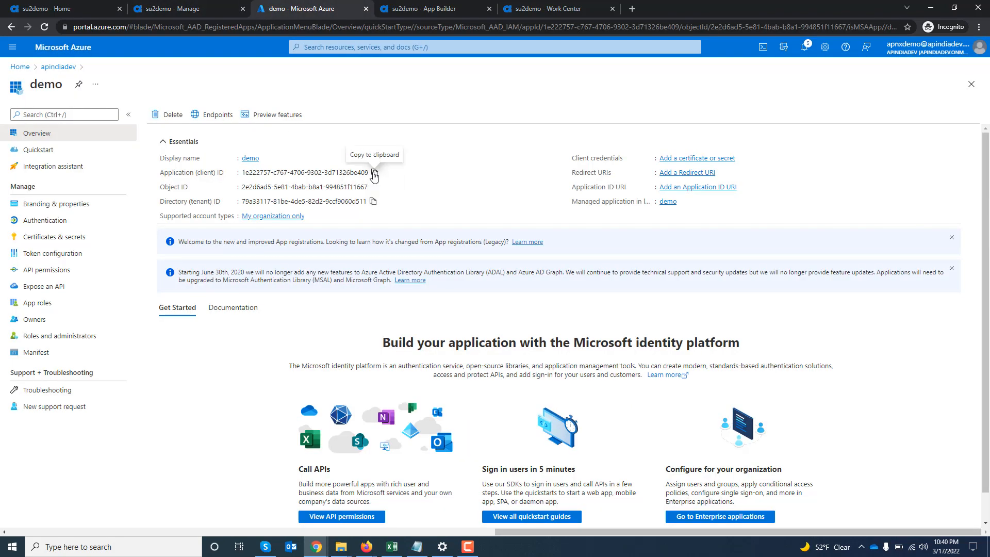
pyautogui.click(183, 8)
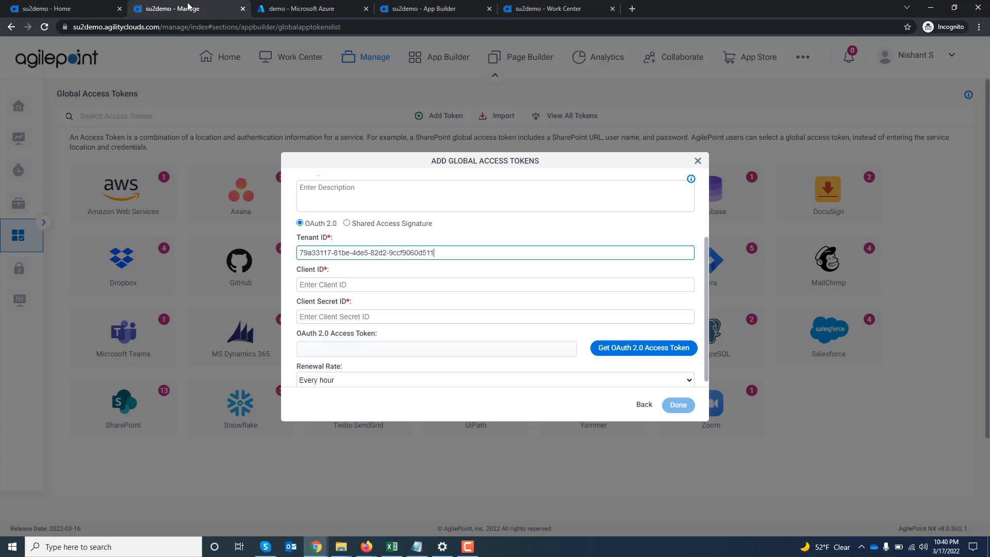
pyautogui.write('1e222757-c767-4706-9302-3d71326be409')
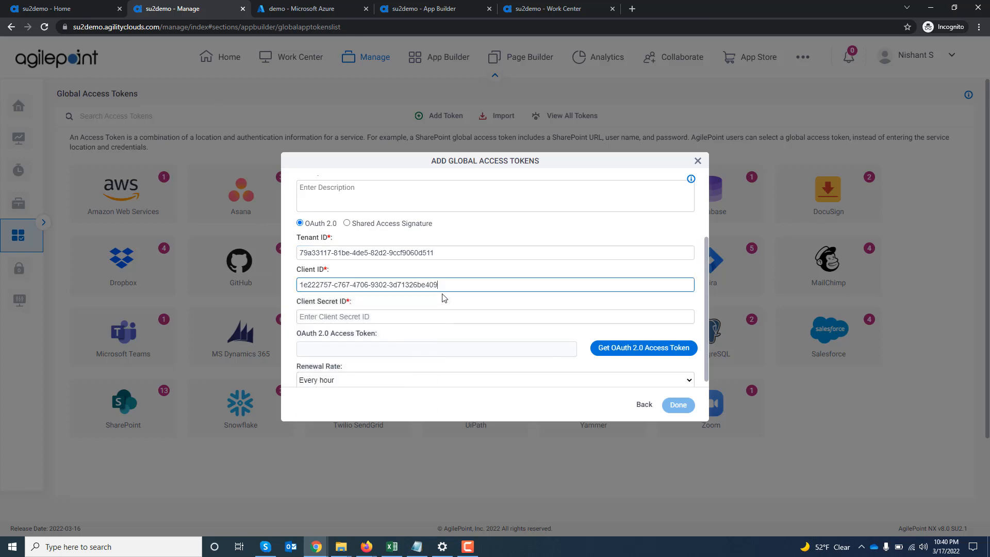
pyautogui.moveTo(341, 332)
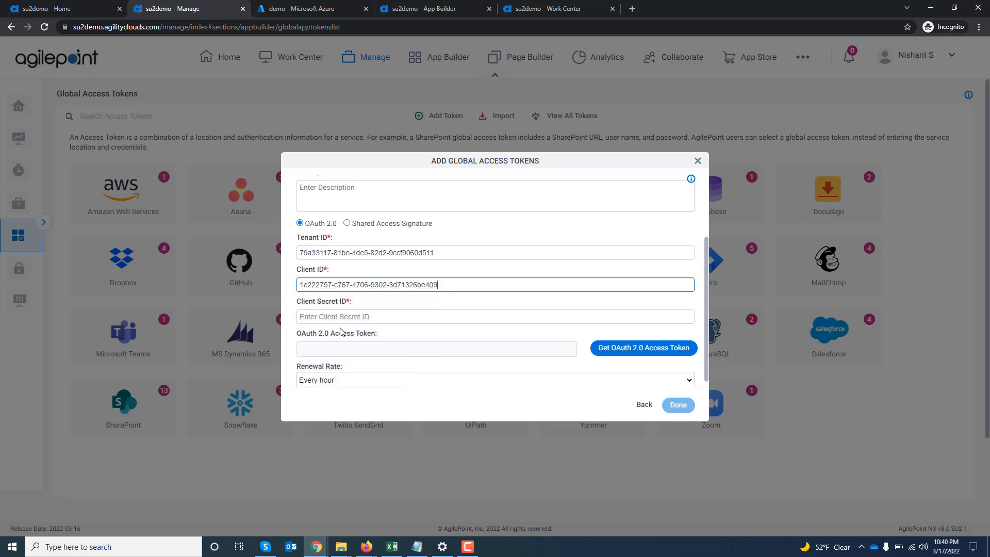
pyautogui.moveTo(309, 8)
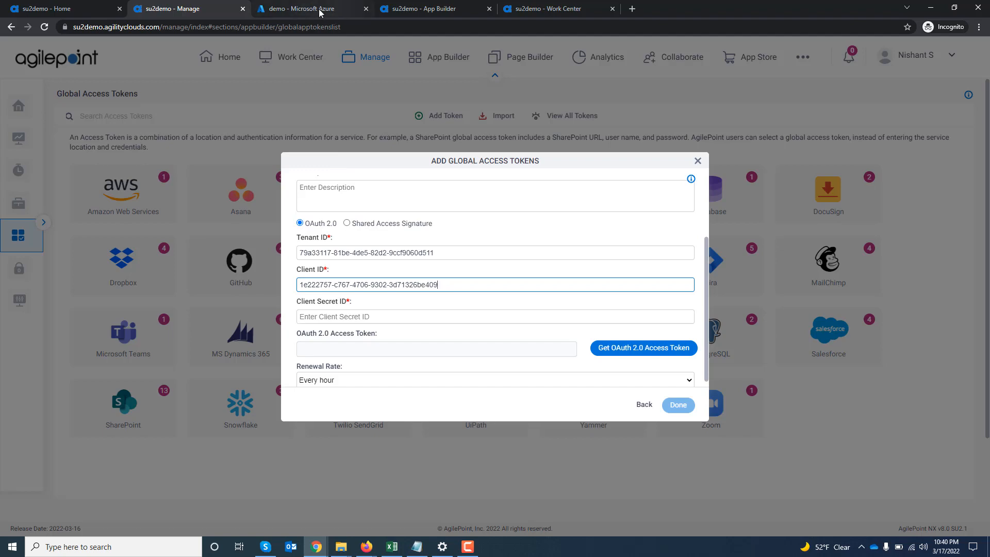
pyautogui.click(310, 9)
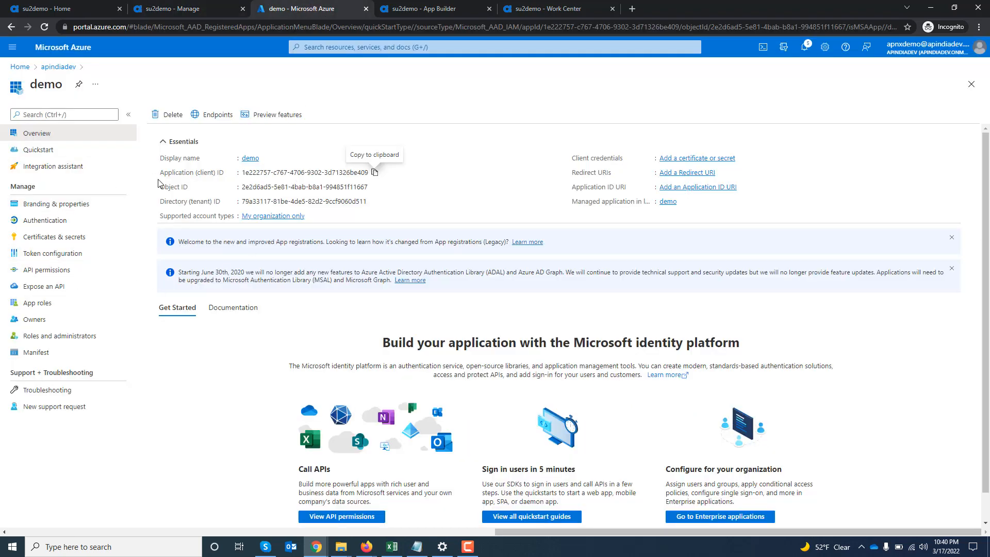
# Add a client secret described 'demo' to the demo app, then return to AgilePoint
pyautogui.click(55, 237)
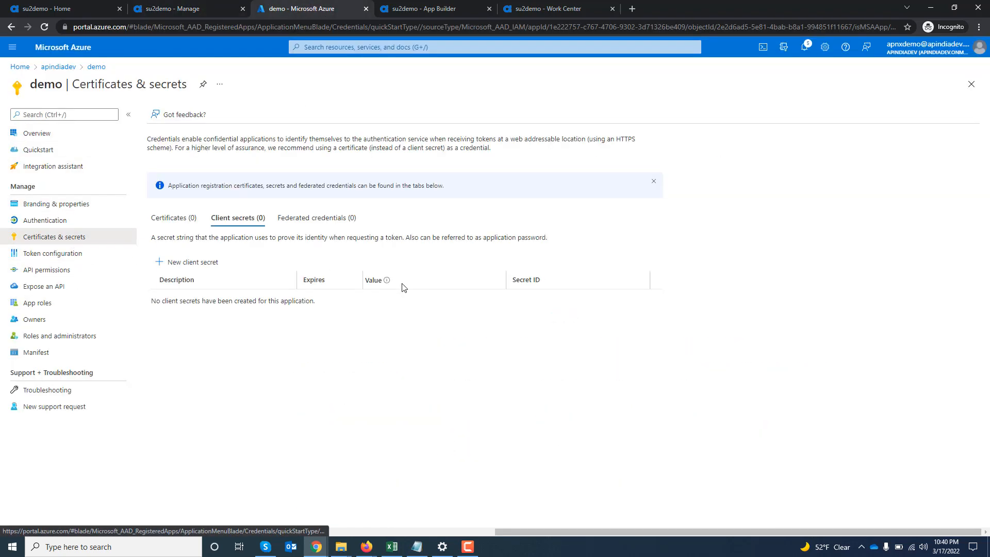
pyautogui.moveTo(231, 246)
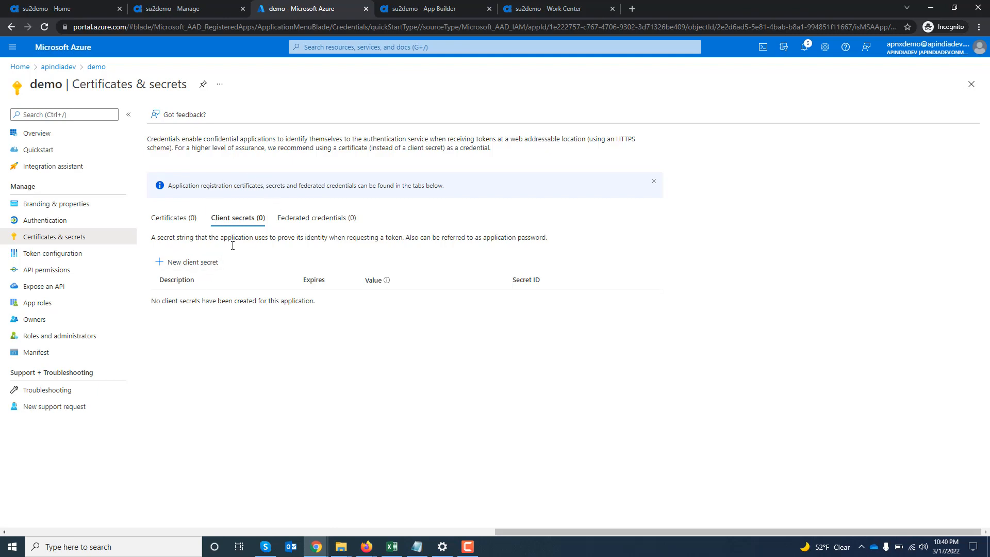
pyautogui.click(192, 261)
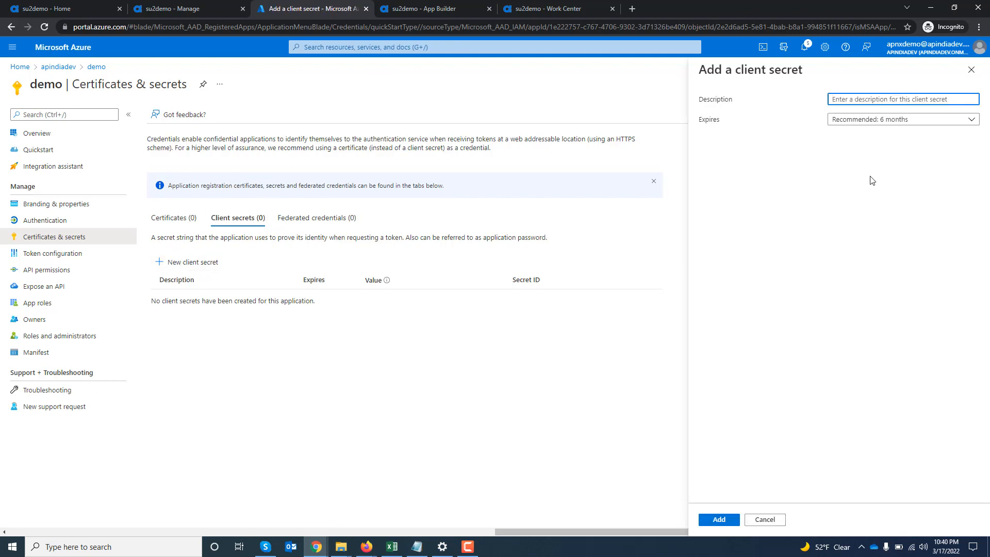
pyautogui.write('demo')
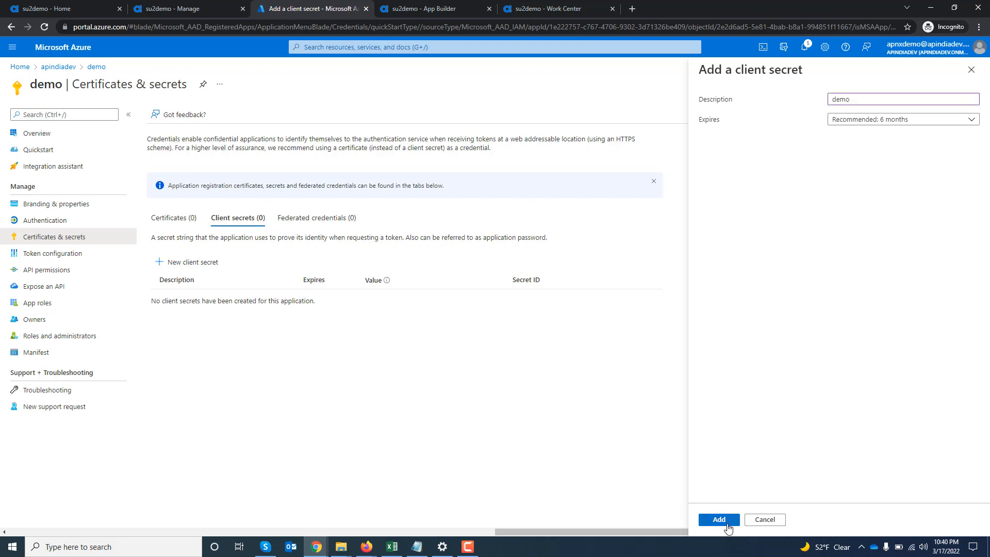
pyautogui.click(718, 519)
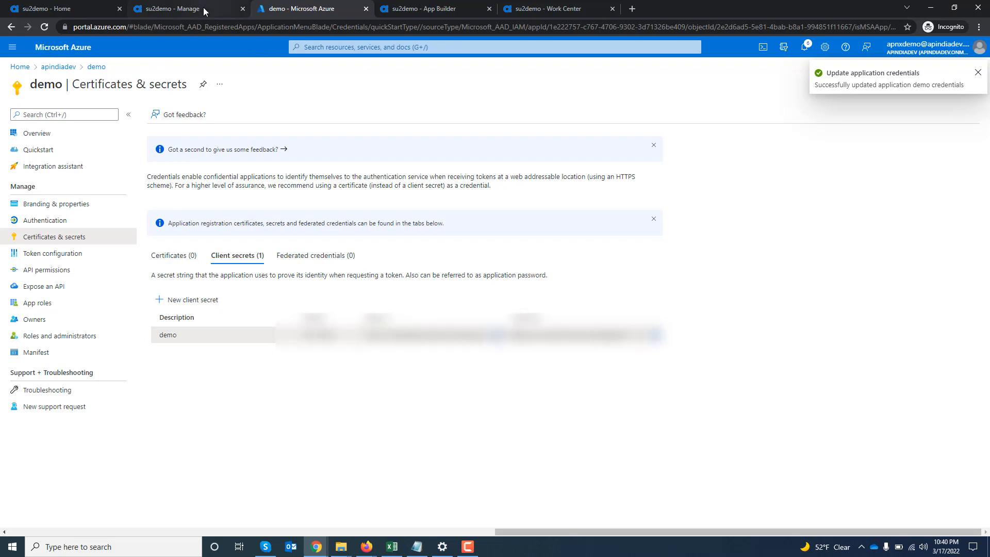
pyautogui.click(184, 8)
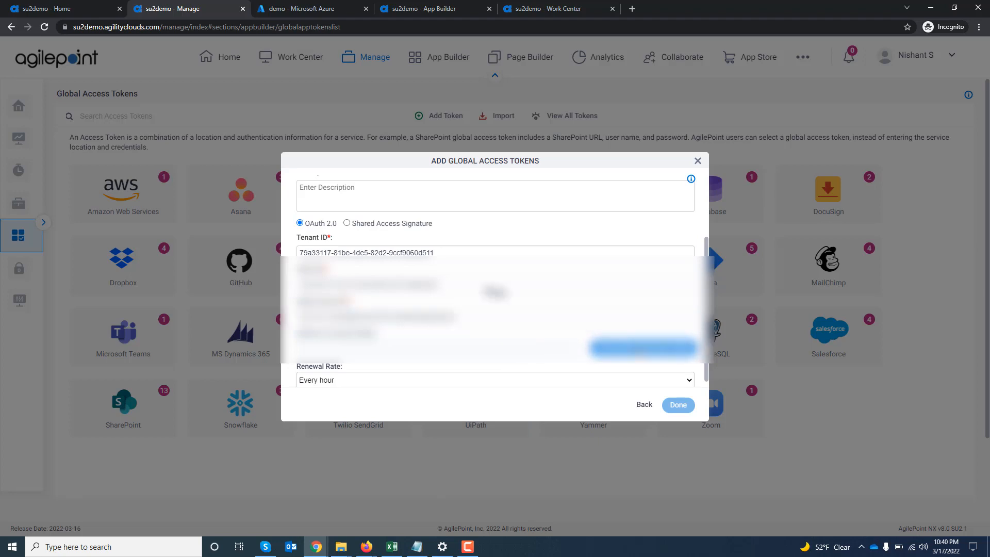
pyautogui.moveTo(453, 365)
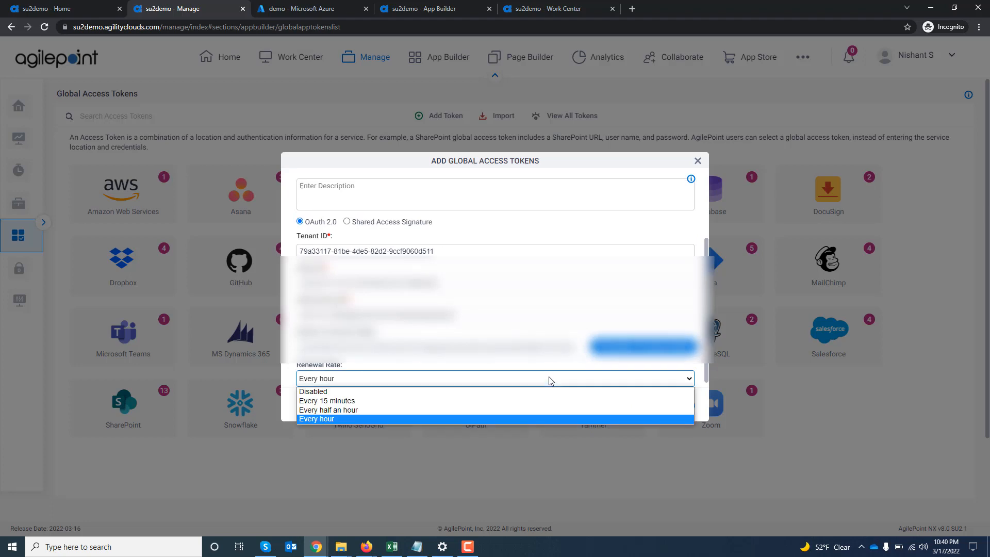
pyautogui.moveTo(539, 400)
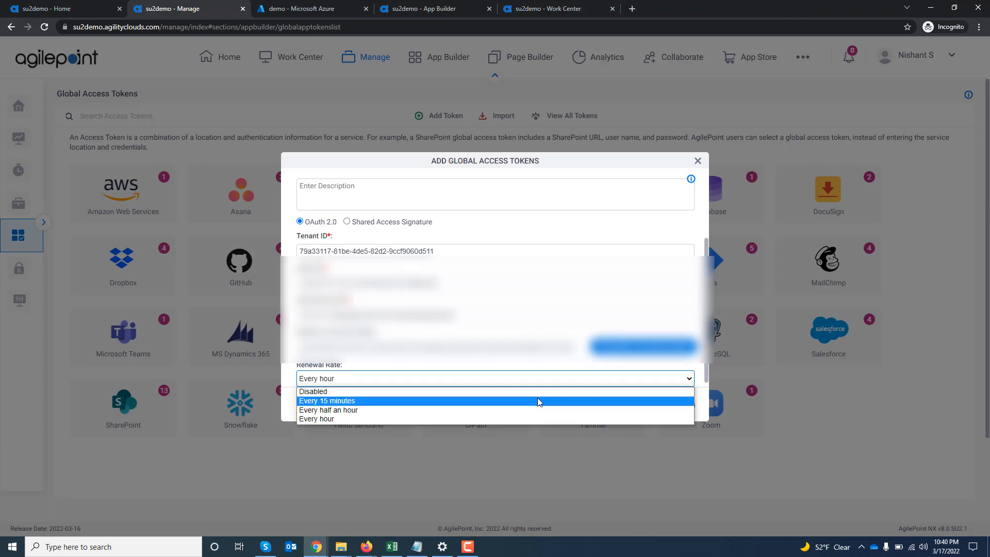
pyautogui.moveTo(537, 418)
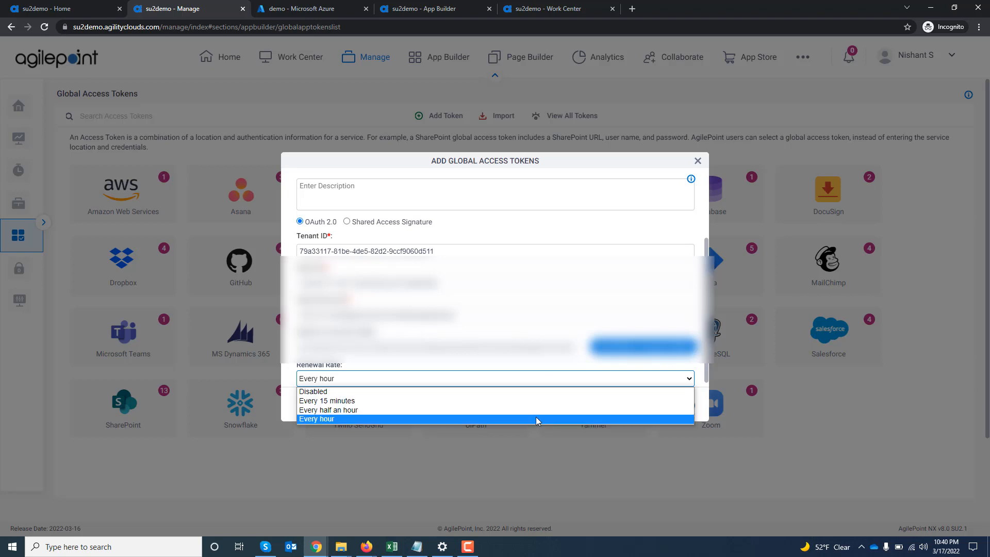
# Set the token renewal rate to every 15 minutes, then switch to the Azure portal
pyautogui.click(327, 401)
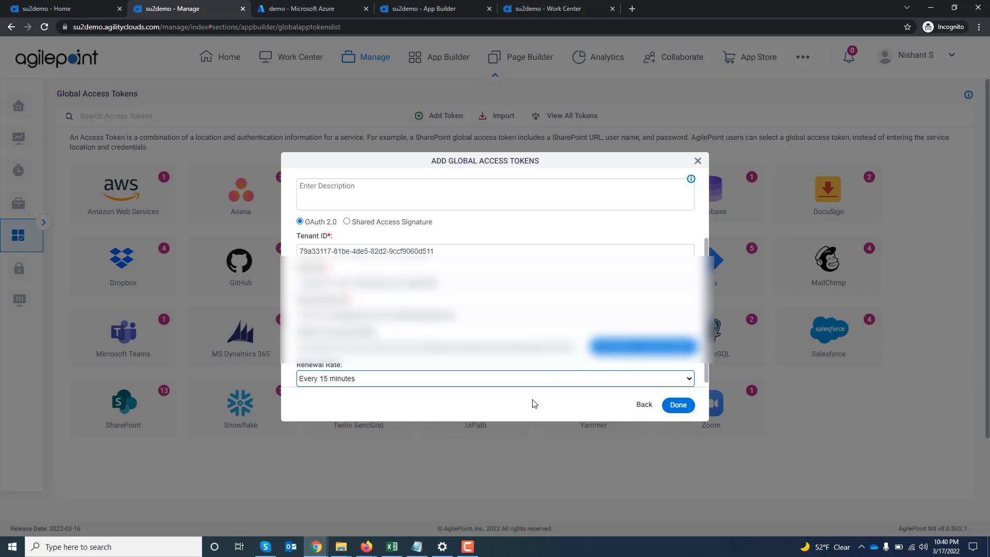
pyautogui.scroll(3)
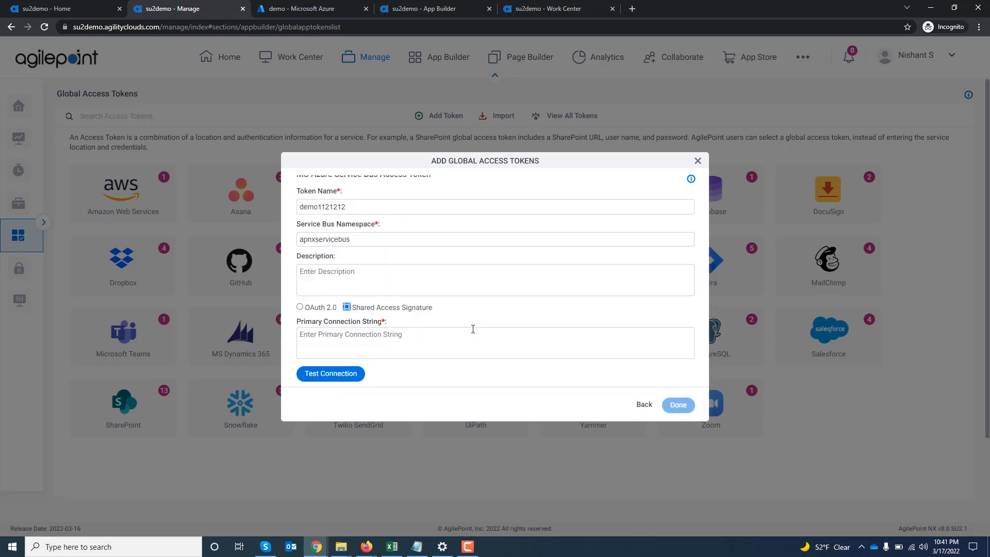
pyautogui.moveTo(347, 343)
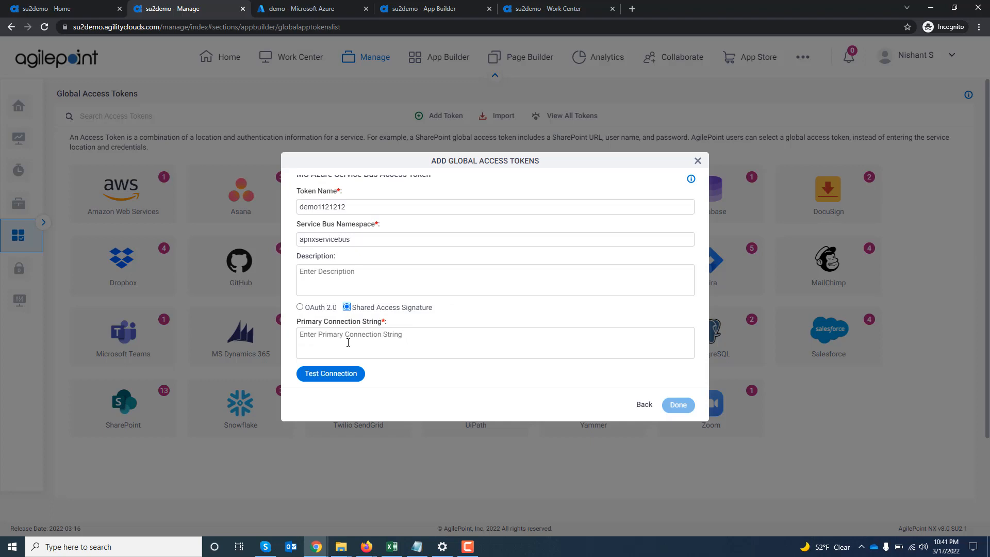
pyautogui.moveTo(347, 338)
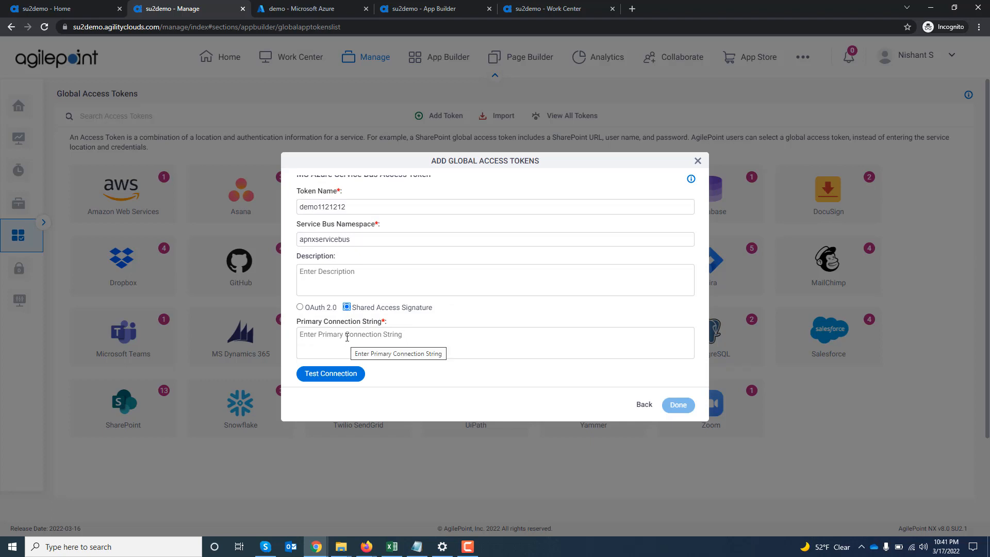
pyautogui.moveTo(305, 12)
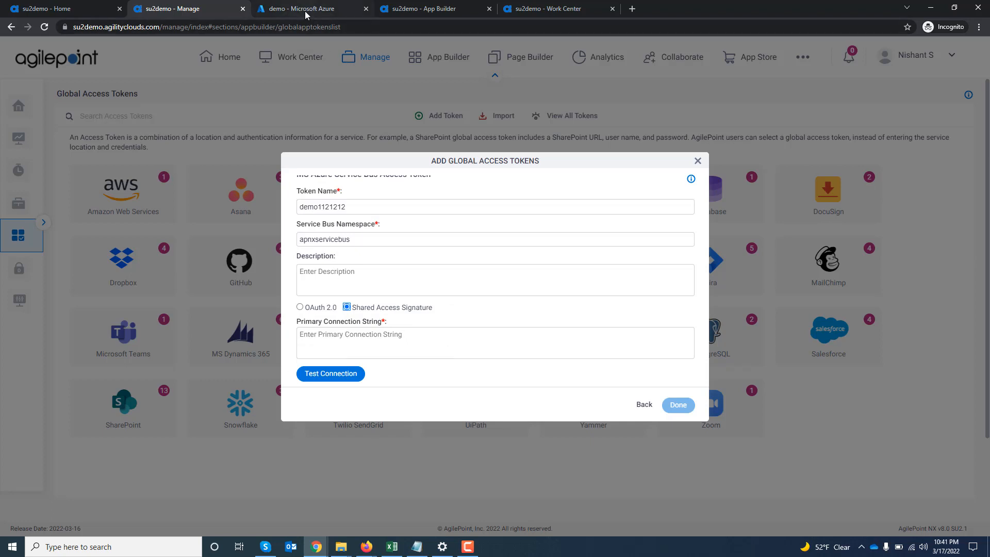
pyautogui.click(311, 8)
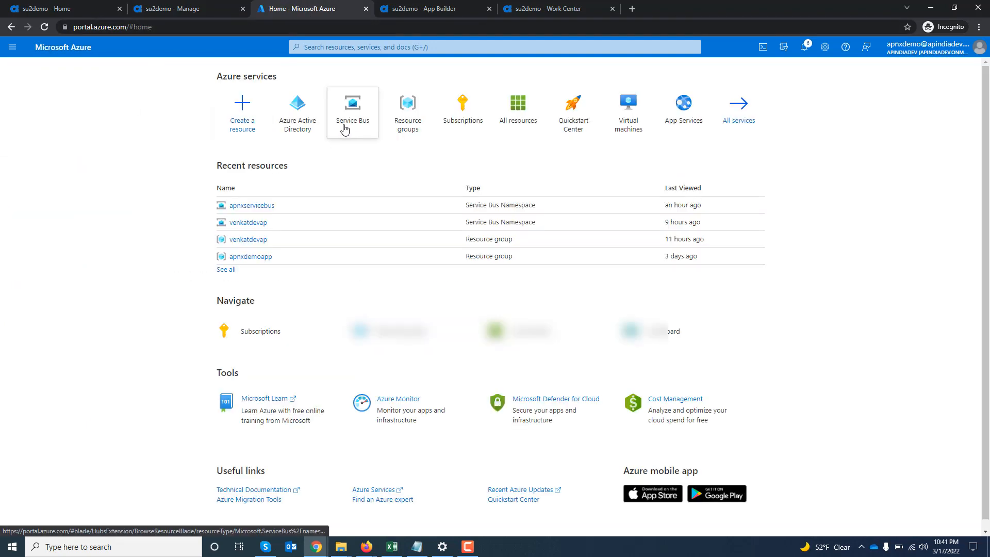
# Open Access control (IAM) for the apnxservicebus Service Bus namespace
pyautogui.click(352, 111)
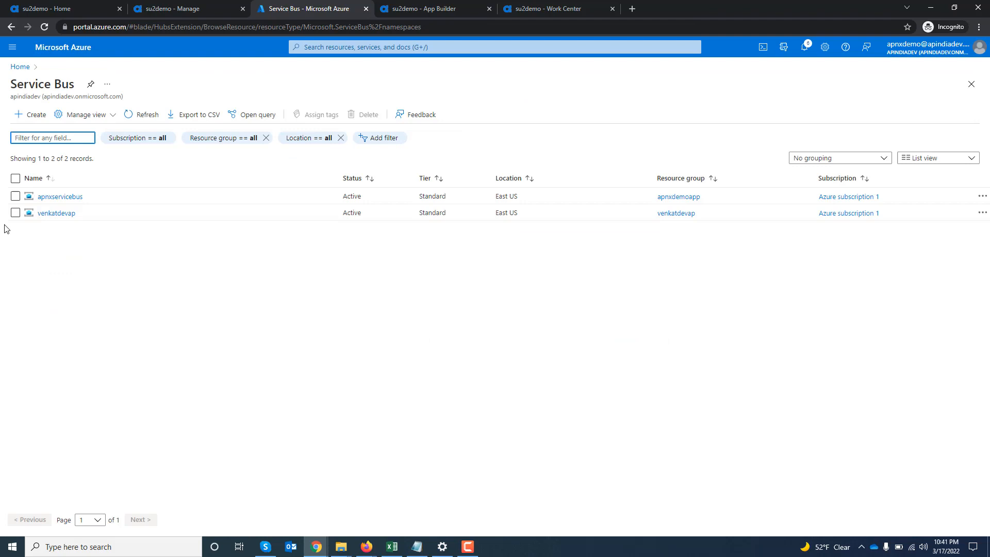
pyautogui.click(60, 197)
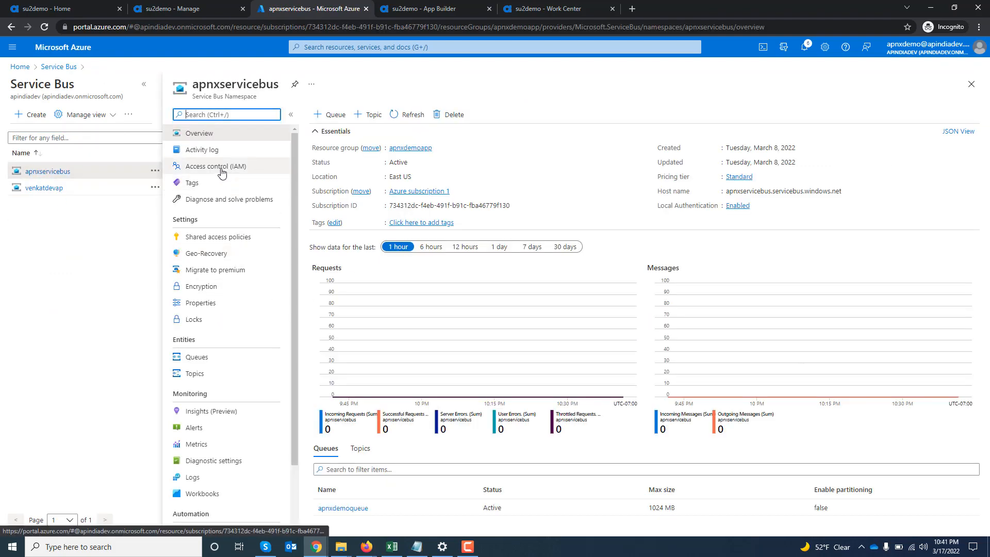
pyautogui.click(213, 165)
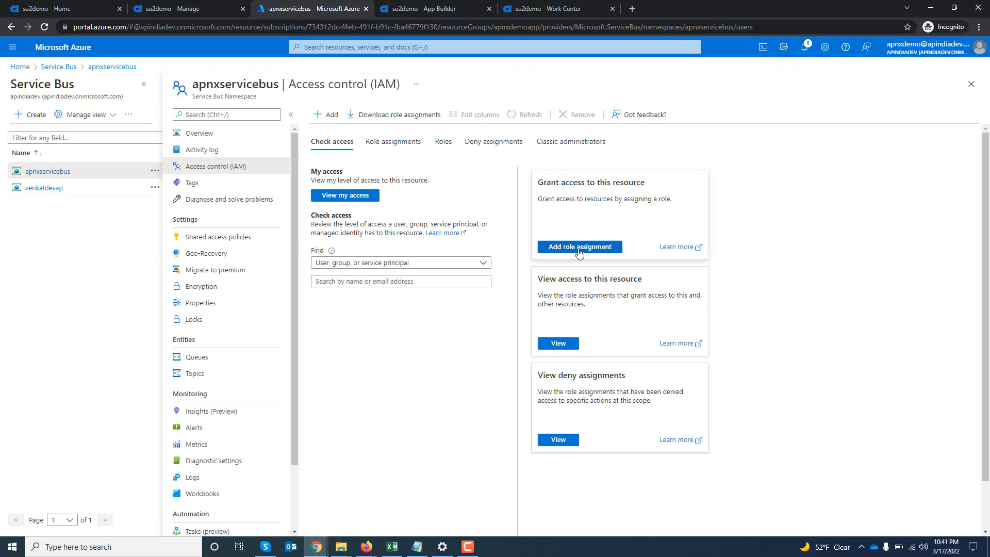
# Assign the Azure Service Bus Data Owner role to member demo and confirm
pyautogui.click(577, 246)
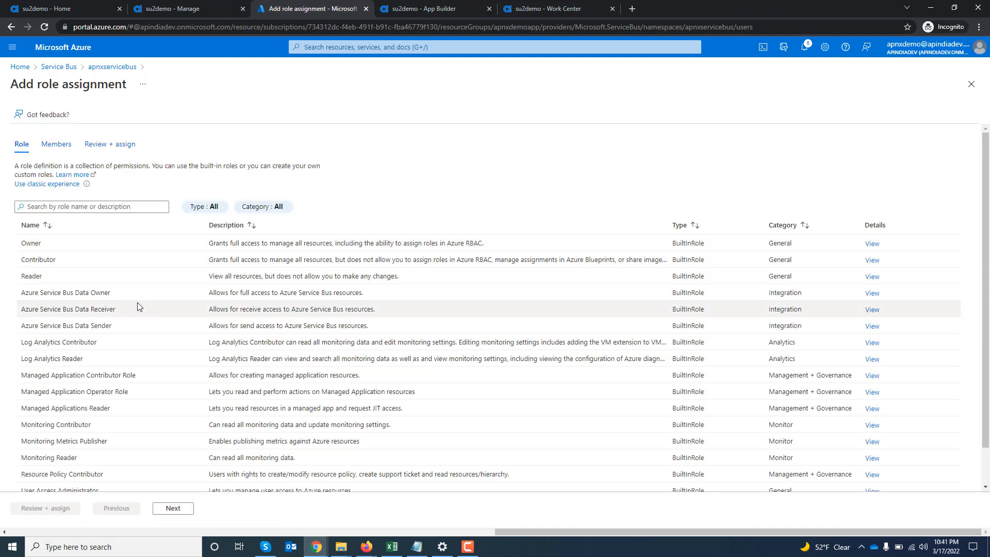
pyautogui.click(66, 293)
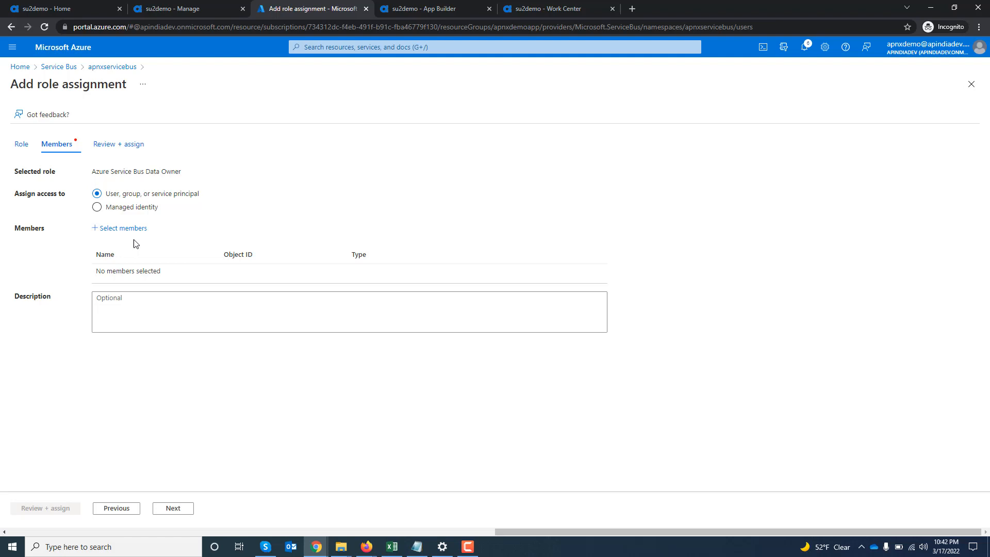
pyautogui.click(123, 228)
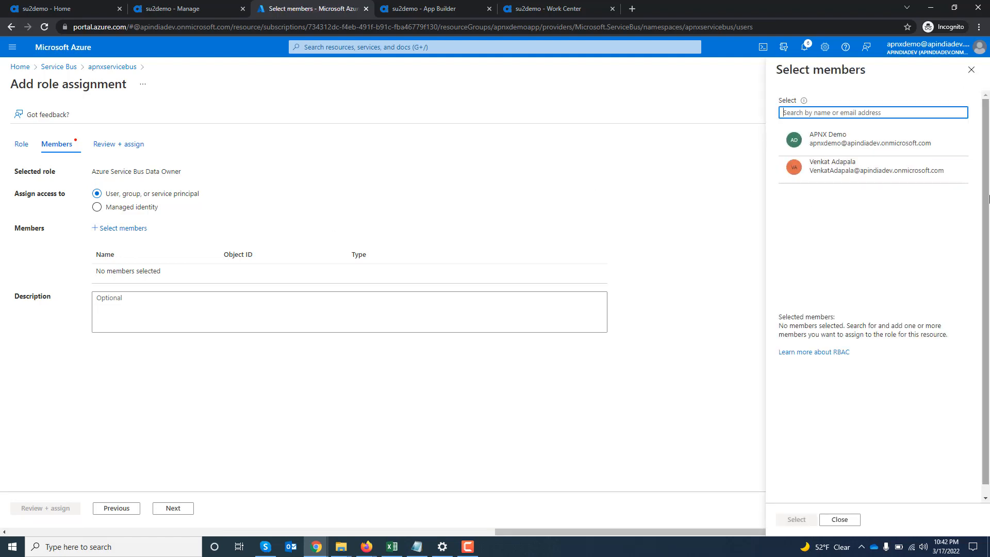
pyautogui.write('demo')
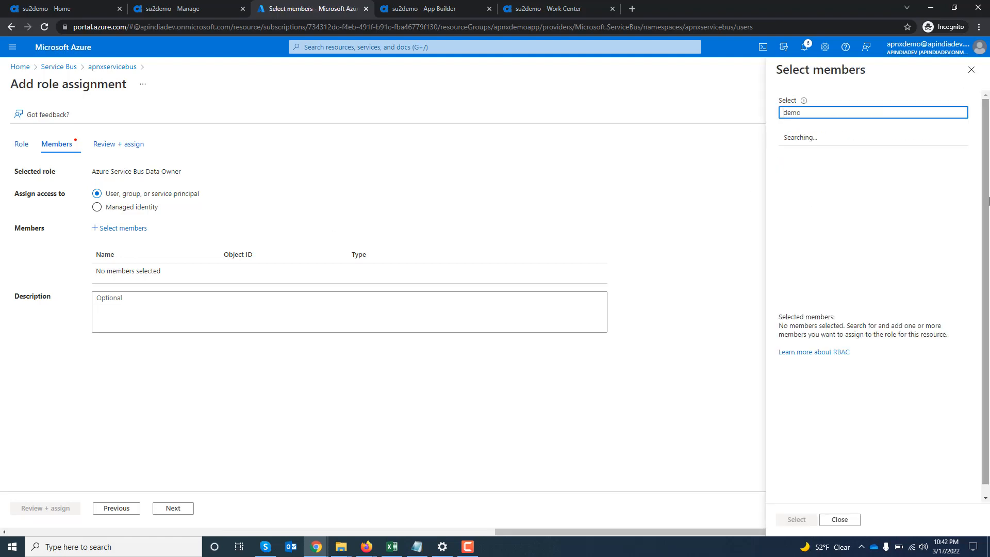
pyautogui.click(852, 139)
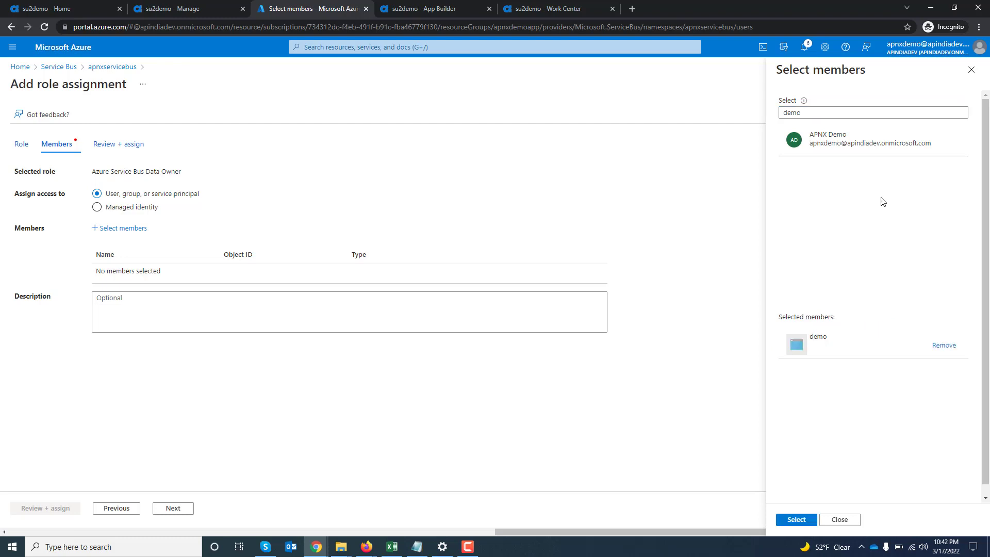
pyautogui.click(795, 519)
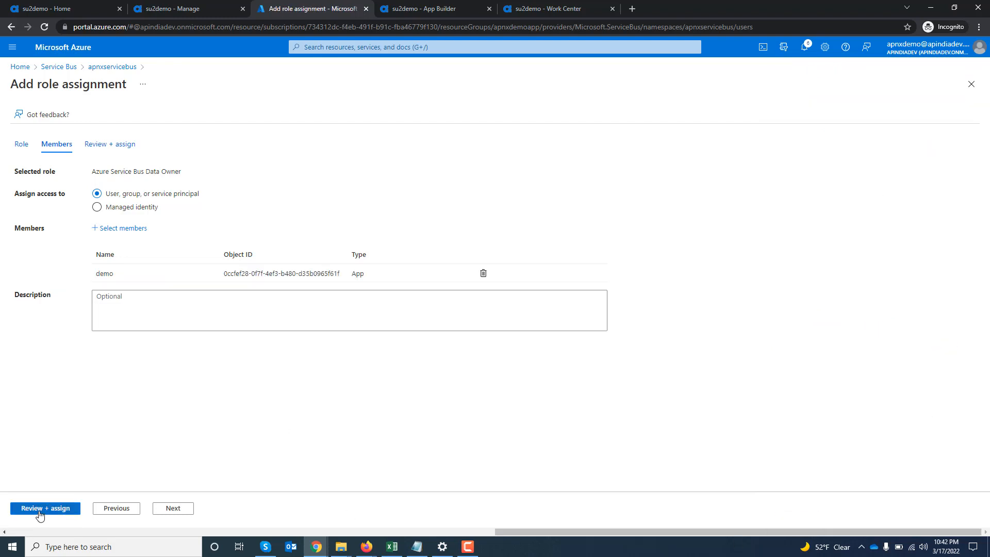
pyautogui.click(45, 508)
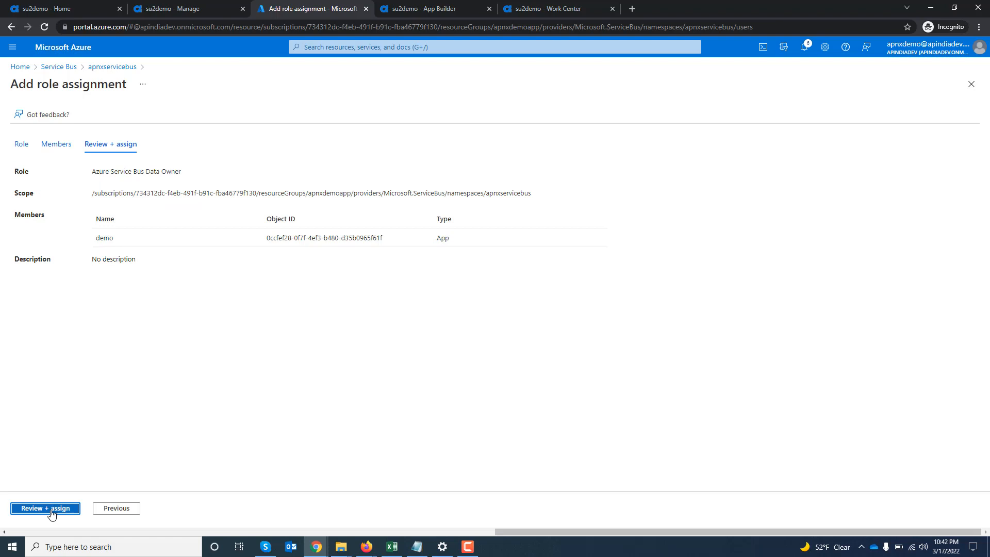
pyautogui.click(45, 509)
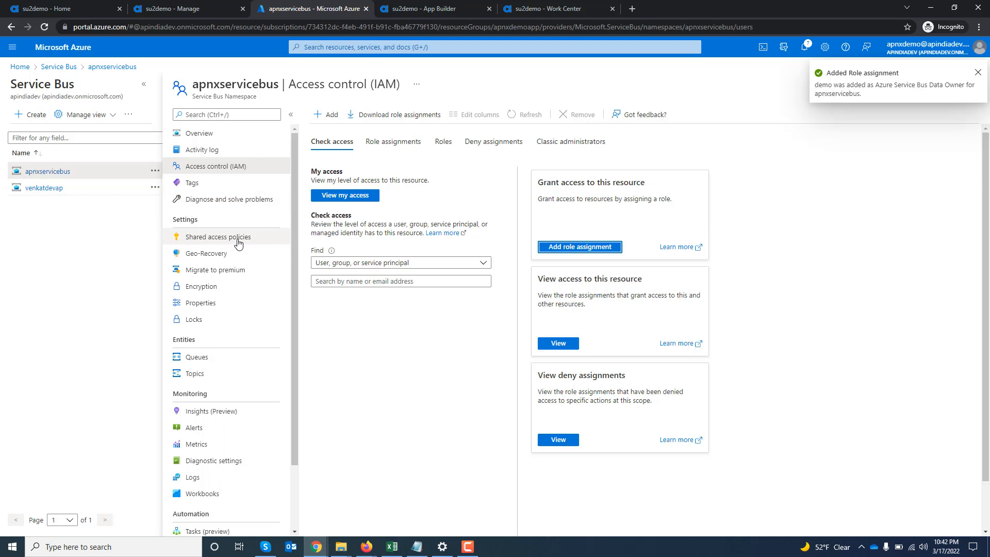
# View the RootManageSharedAccessKey policy, then close AgilePoint's token dialog and return to the process model
pyautogui.click(219, 237)
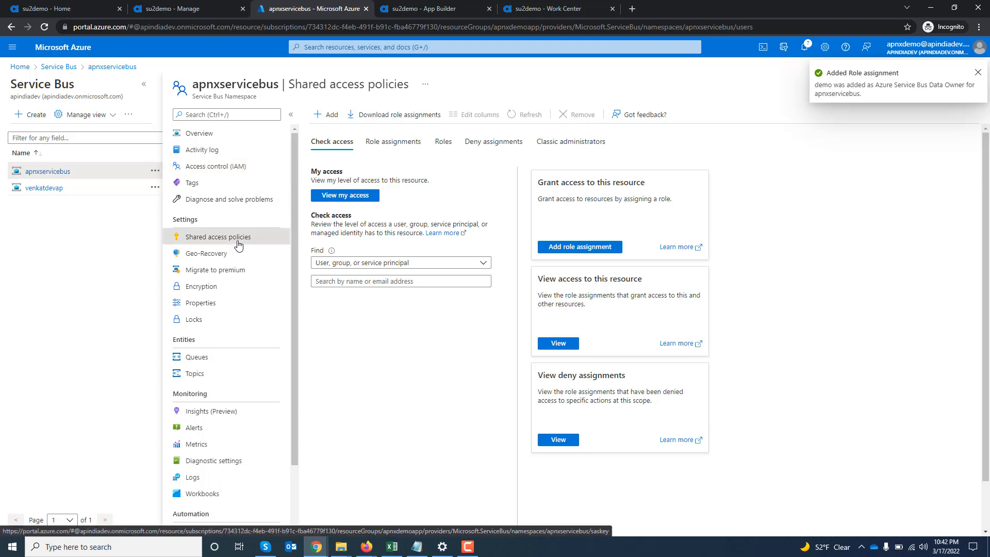
pyautogui.click(220, 237)
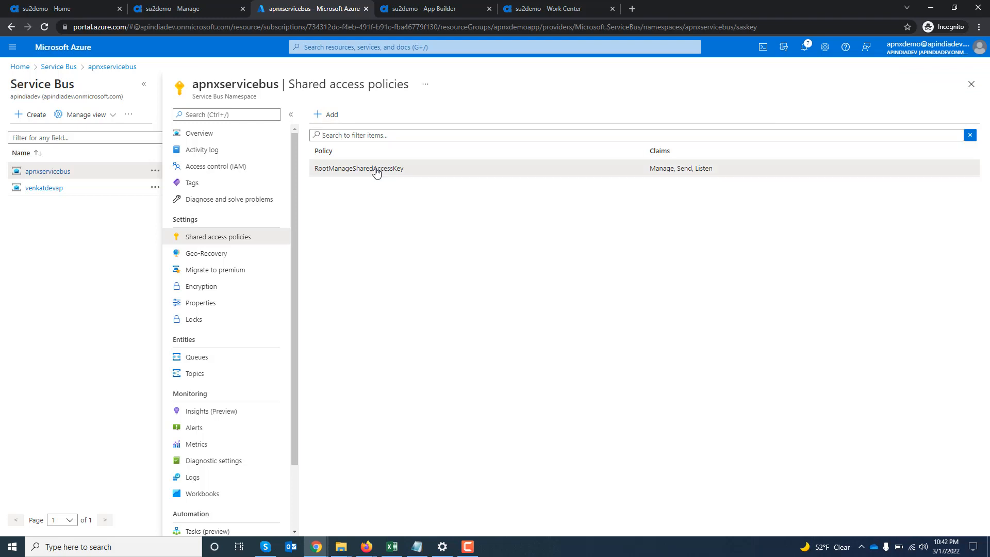
pyautogui.click(358, 168)
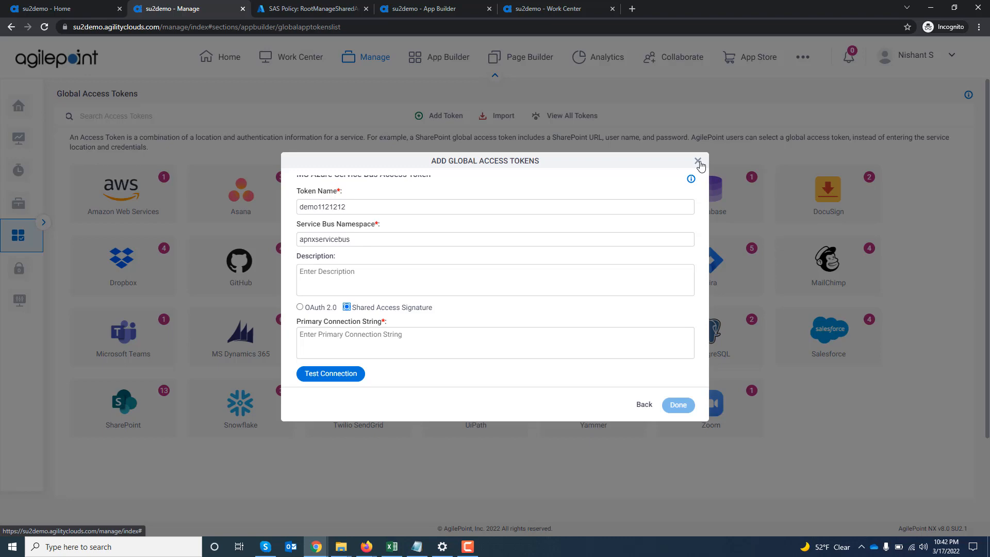
pyautogui.click(699, 162)
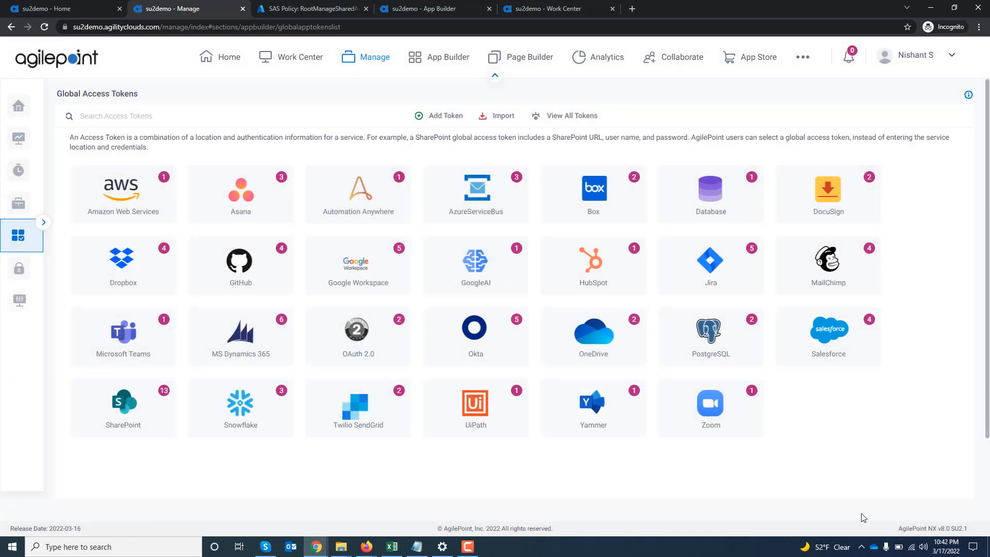
pyautogui.moveTo(420, 9)
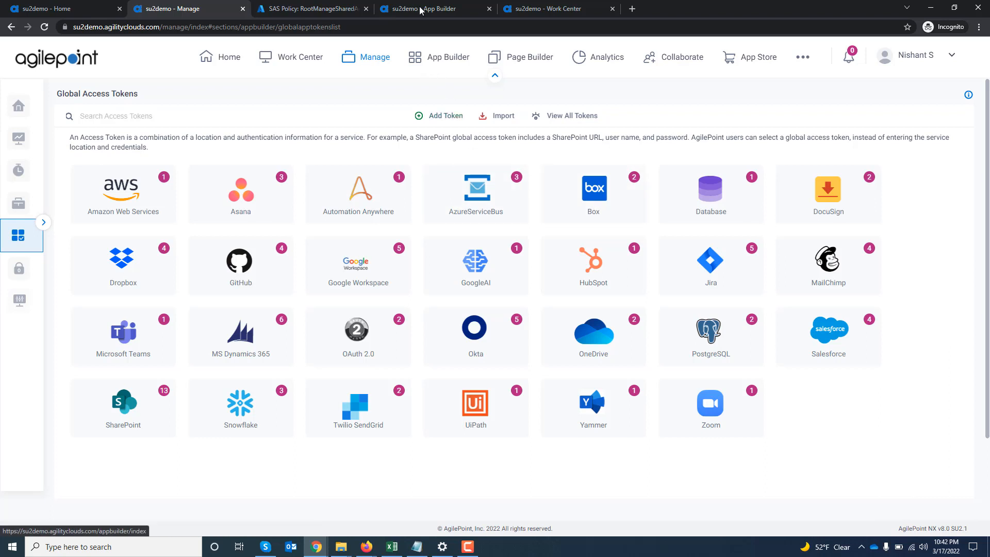
pyautogui.click(434, 9)
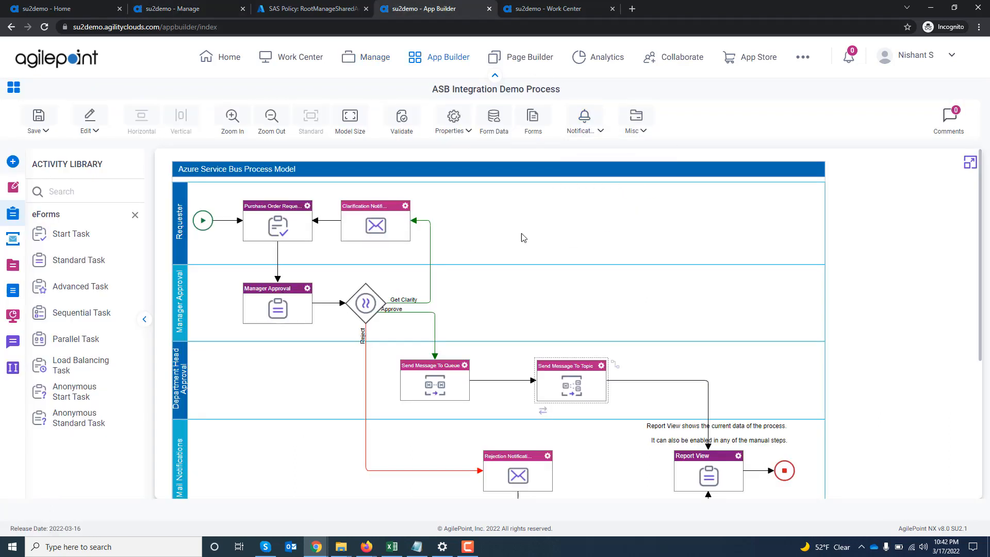
pyautogui.moveTo(579, 265)
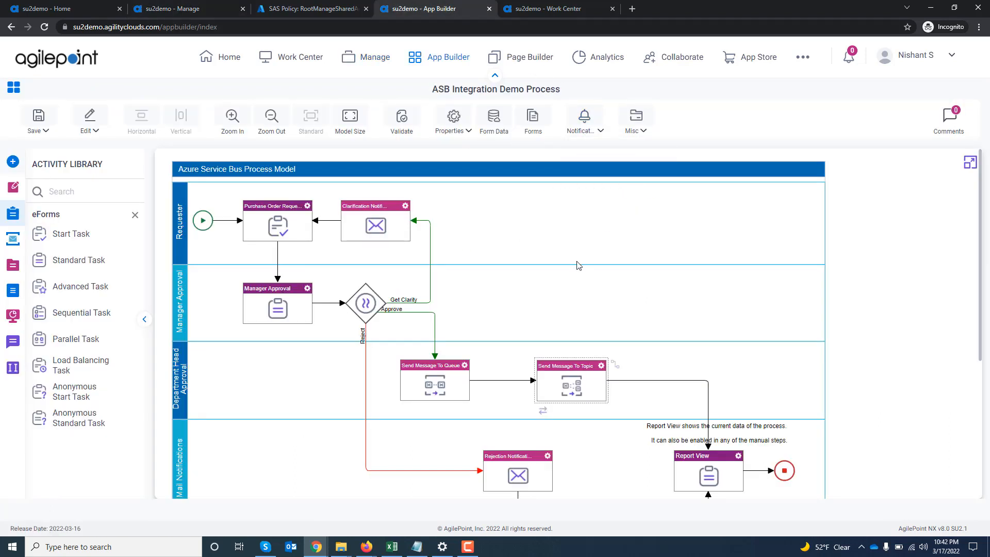
pyautogui.moveTo(517, 297)
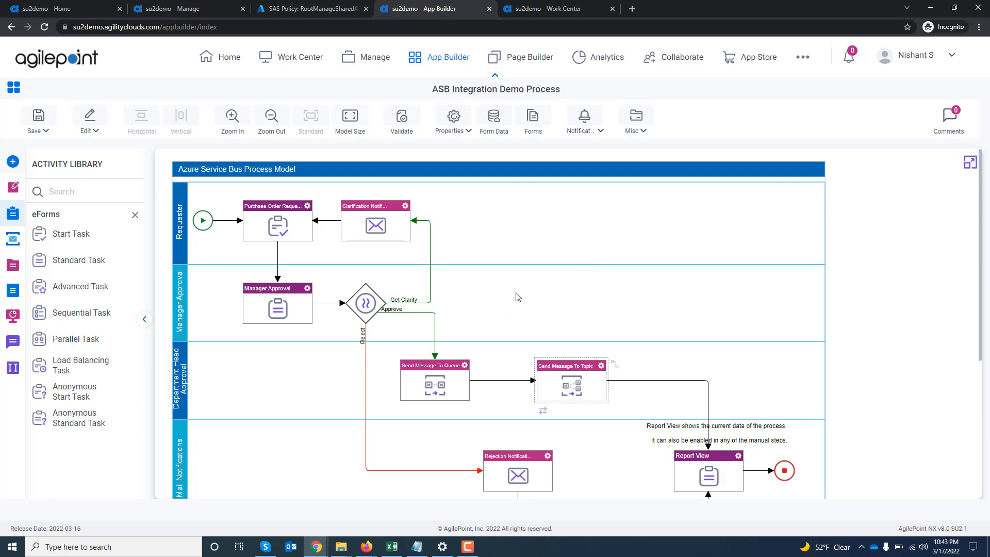
pyautogui.moveTo(425, 388)
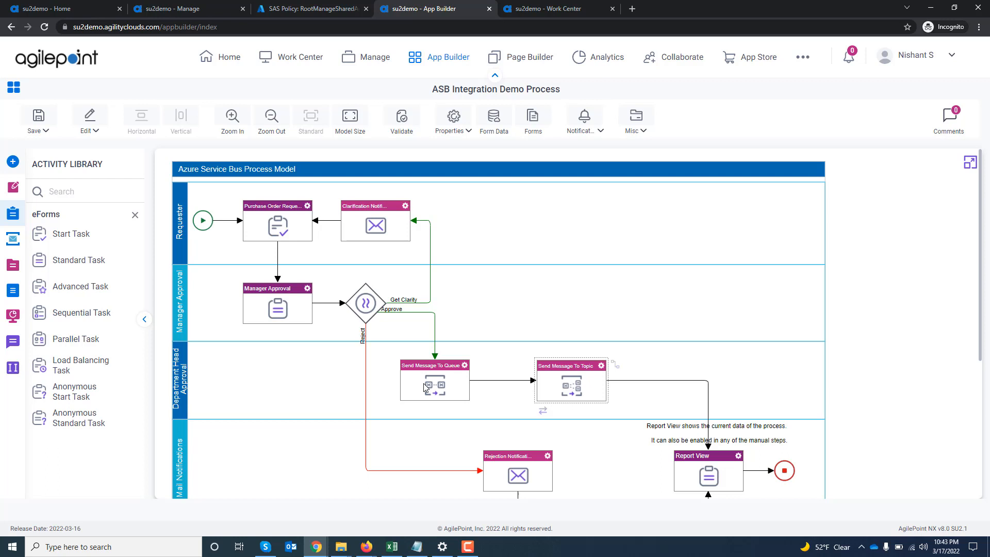
pyautogui.moveTo(547, 378)
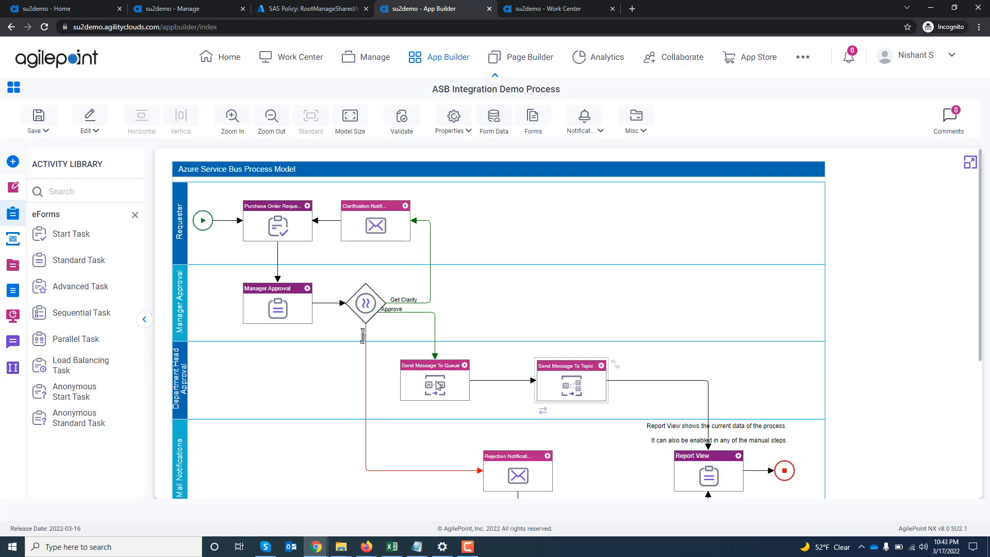
pyautogui.moveTo(481, 327)
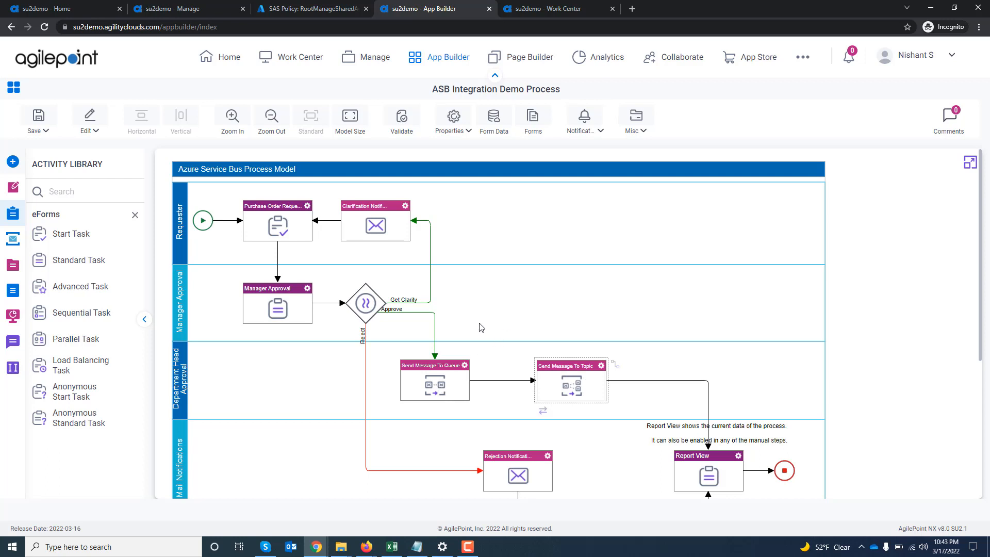
pyautogui.moveTo(251, 229)
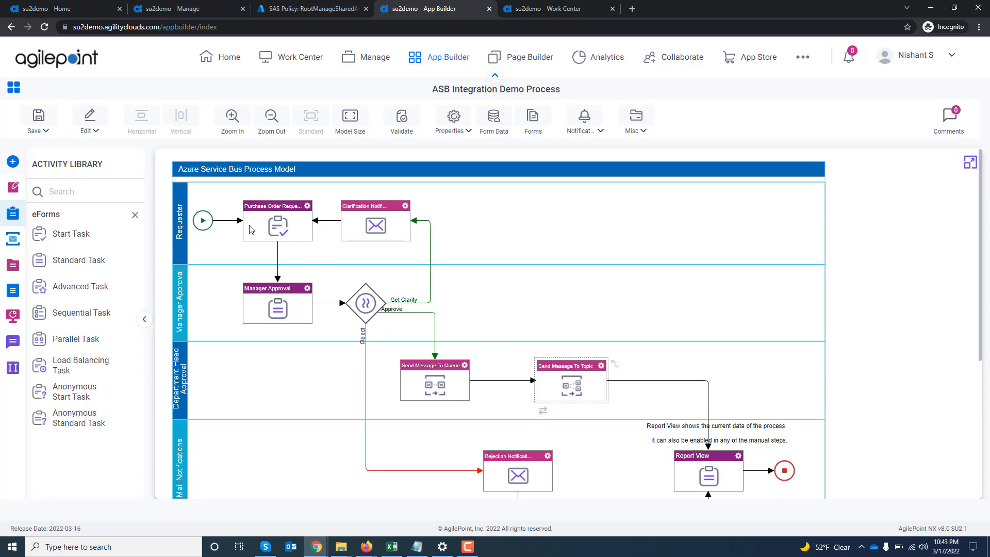
pyautogui.moveTo(262, 217)
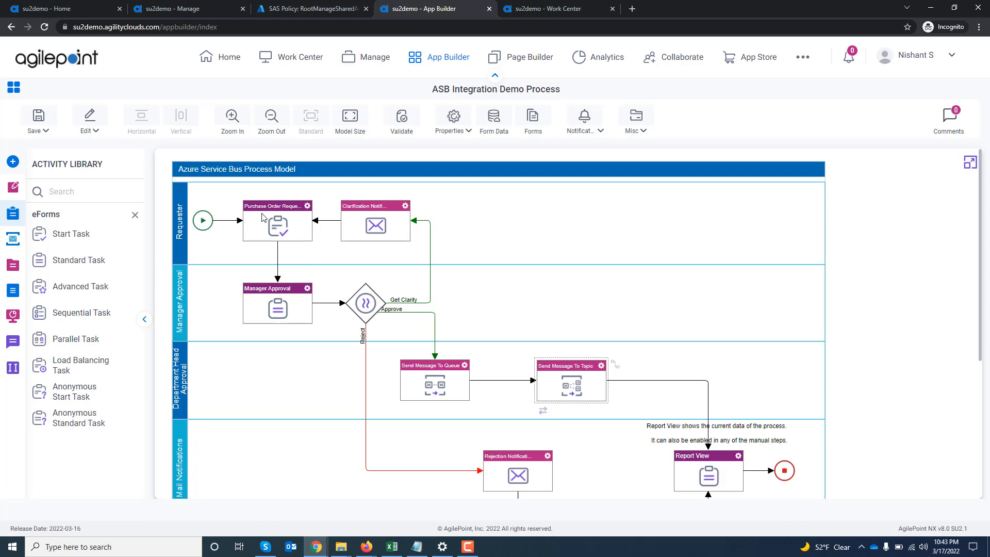
pyautogui.moveTo(293, 229)
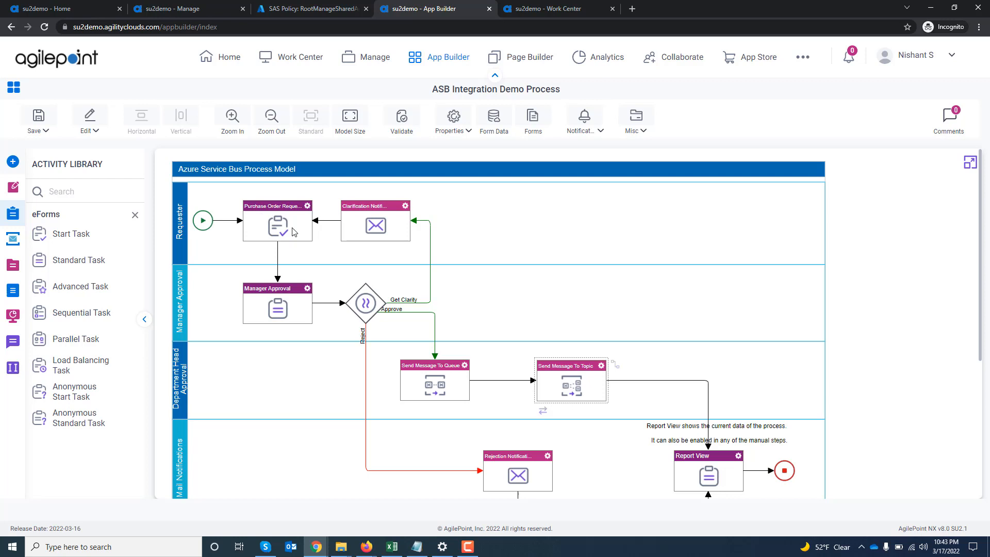
pyautogui.moveTo(267, 307)
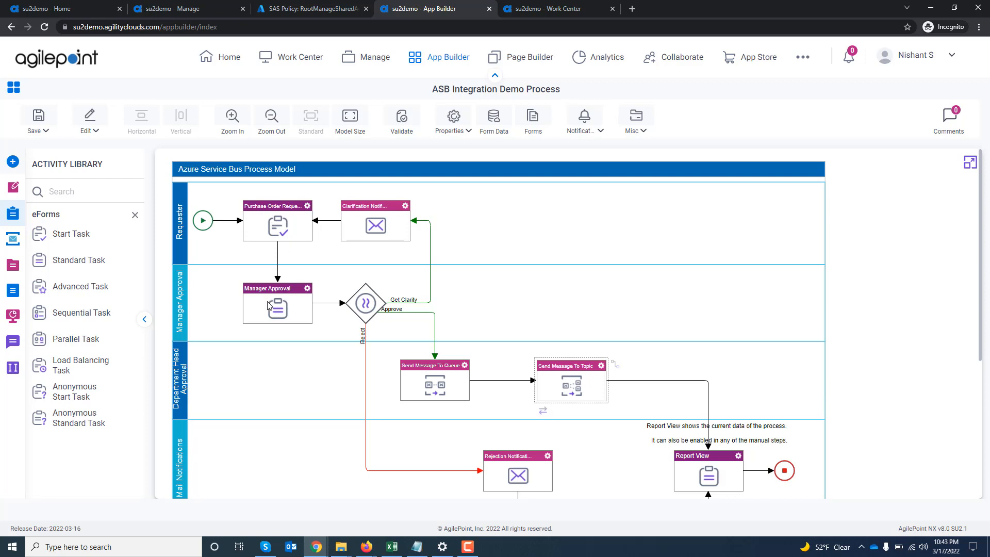
pyautogui.moveTo(256, 220)
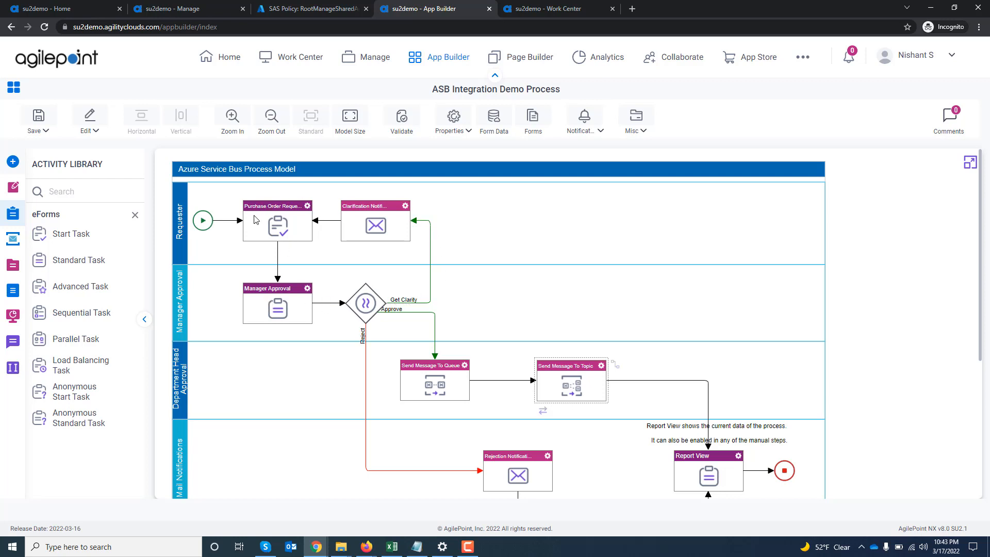
pyautogui.moveTo(520, 478)
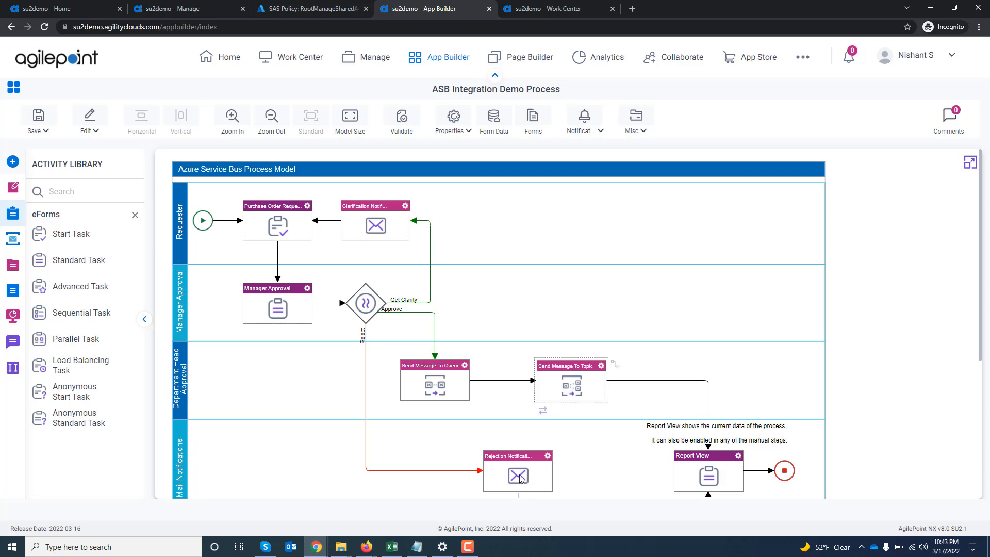
pyautogui.moveTo(431, 399)
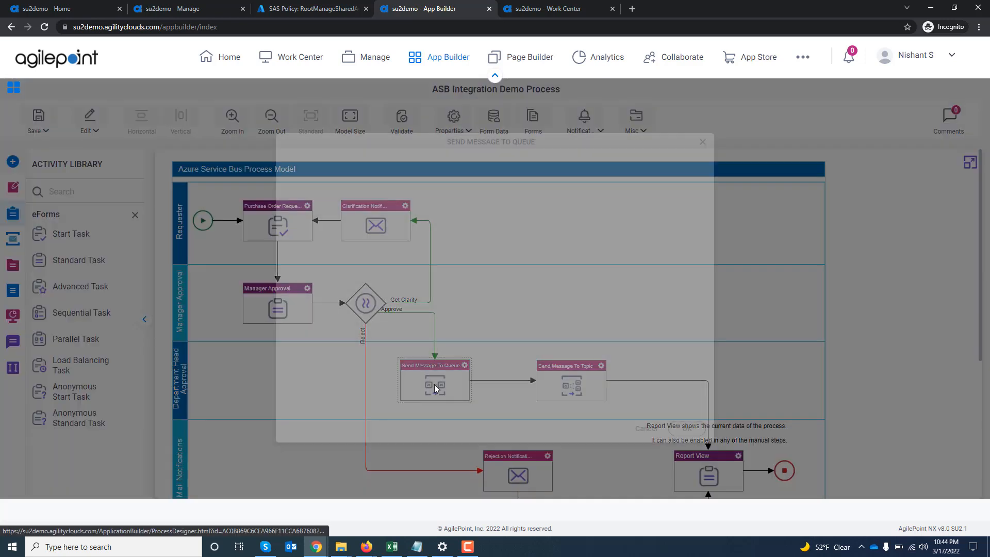
# Open the Send Message To Queue activity's configuration dialog from the process canvas
pyautogui.doubleClick(434, 385)
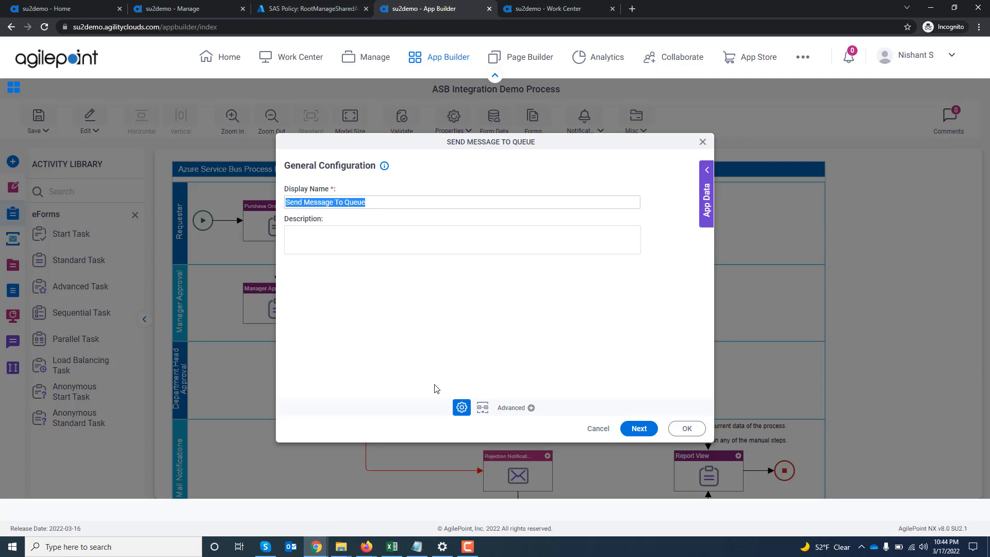
# Review the apnxdemoqueue queue settings and JSON payload, then return to the Azure portal
pyautogui.click(638, 428)
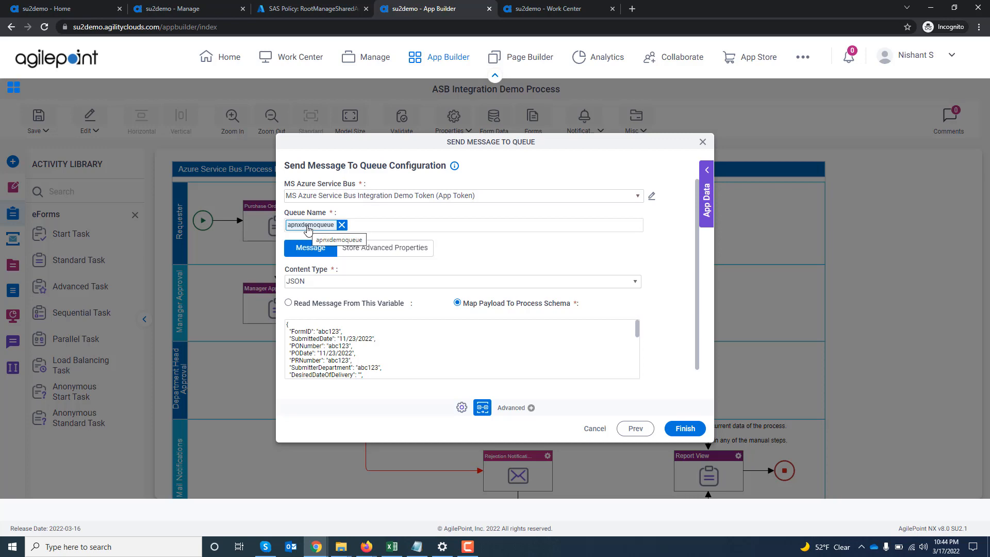
pyautogui.click(310, 8)
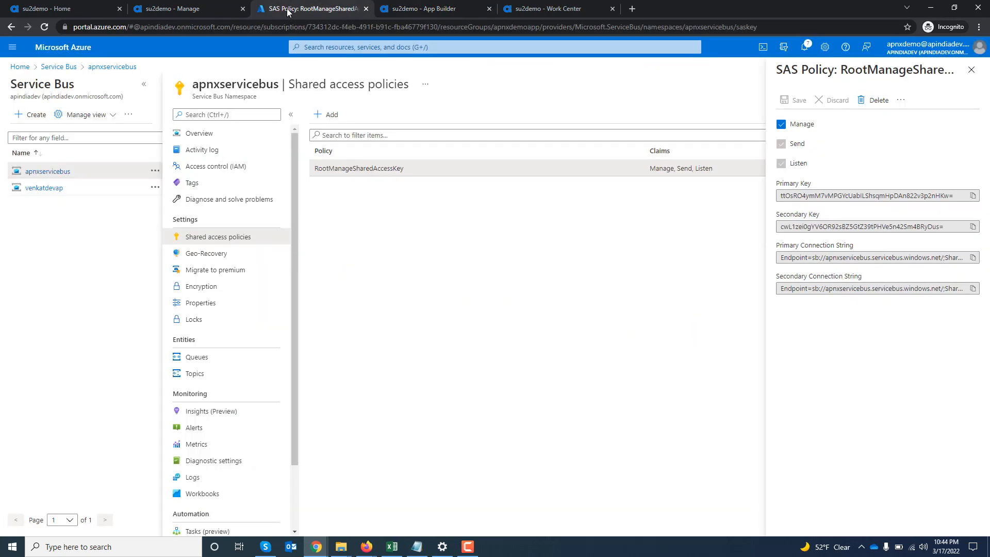
pyautogui.moveTo(196, 373)
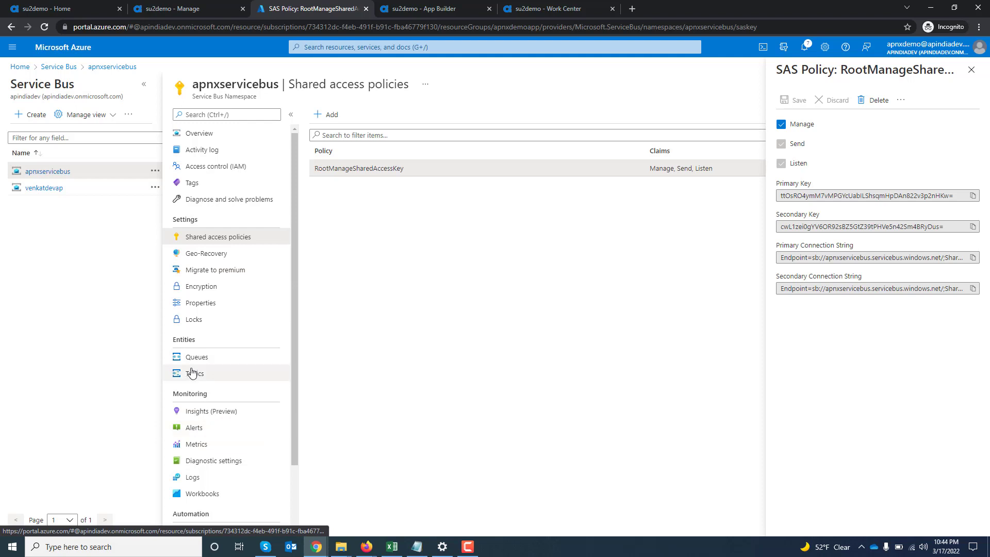
# List apnxservicebus's queues, showing apnxdemoqueue active with 1024 MB max size
pyautogui.click(197, 356)
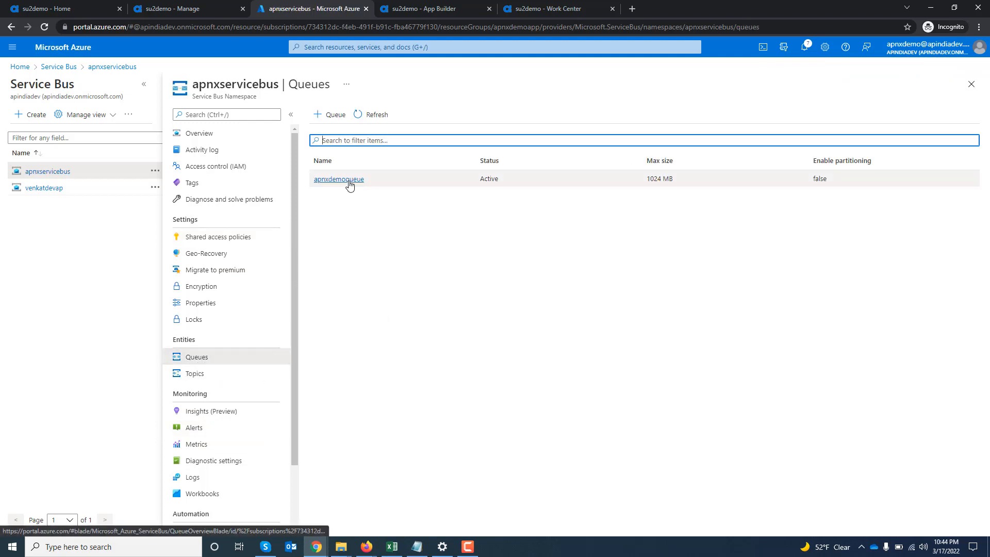
pyautogui.click(434, 9)
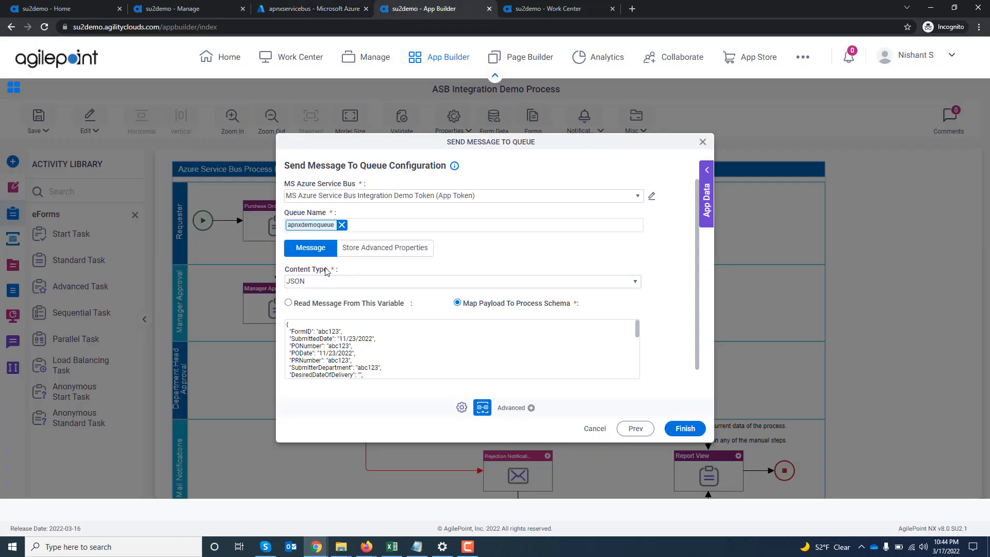
pyautogui.moveTo(346, 276)
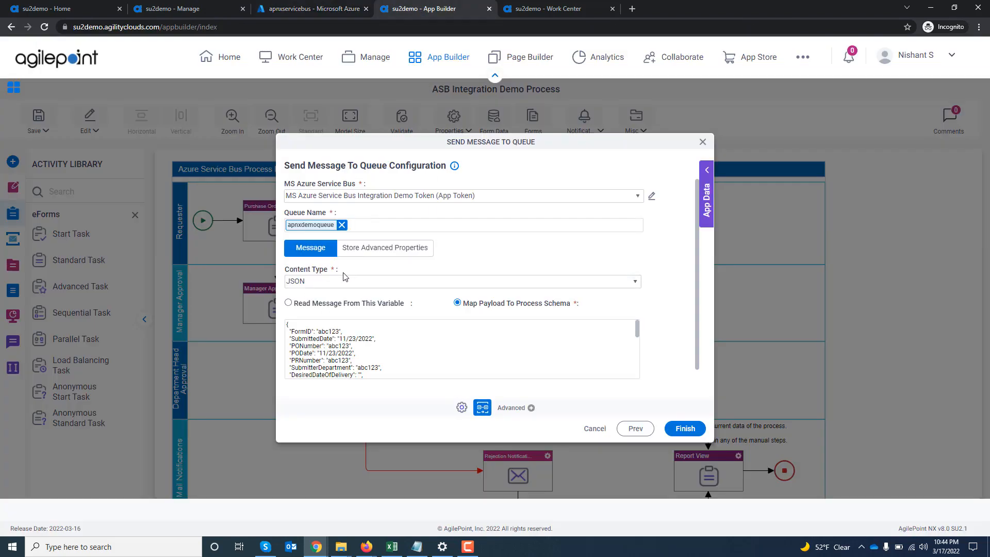
pyautogui.moveTo(644, 293)
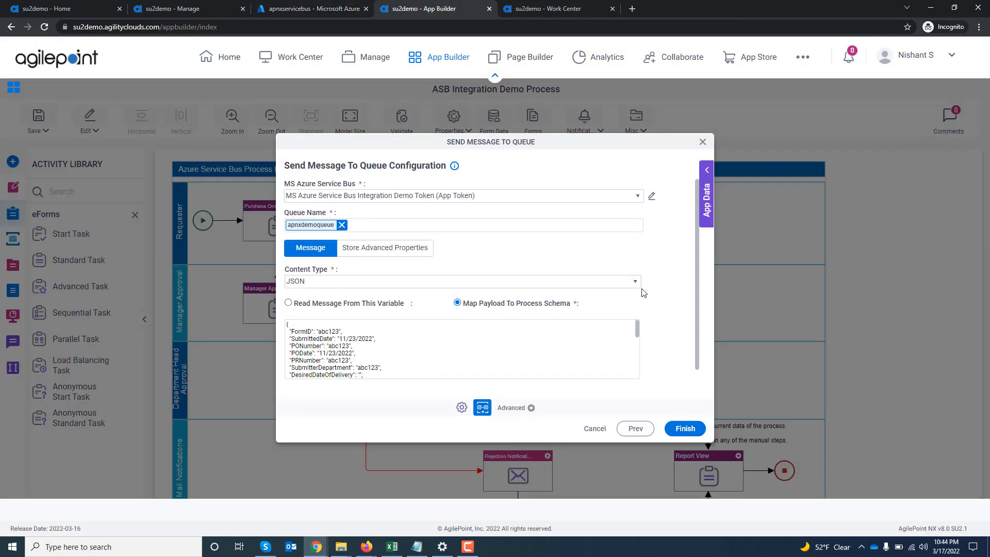
pyautogui.click(635, 281)
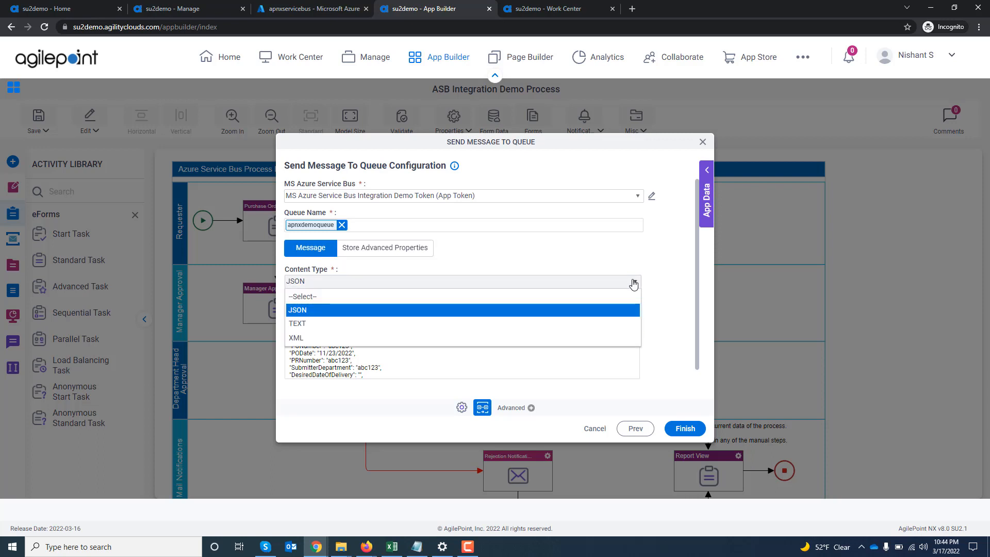
pyautogui.moveTo(659, 256)
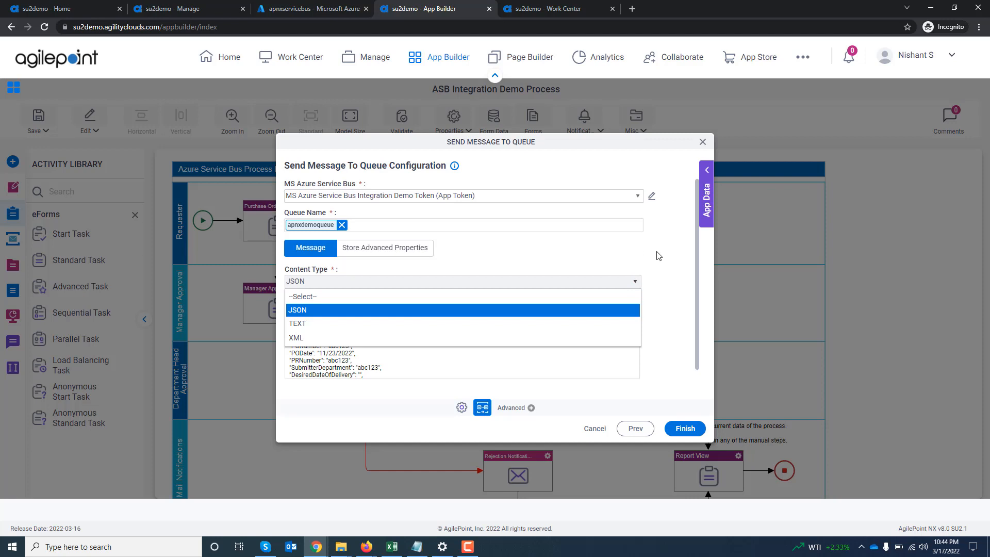
pyautogui.click(298, 310)
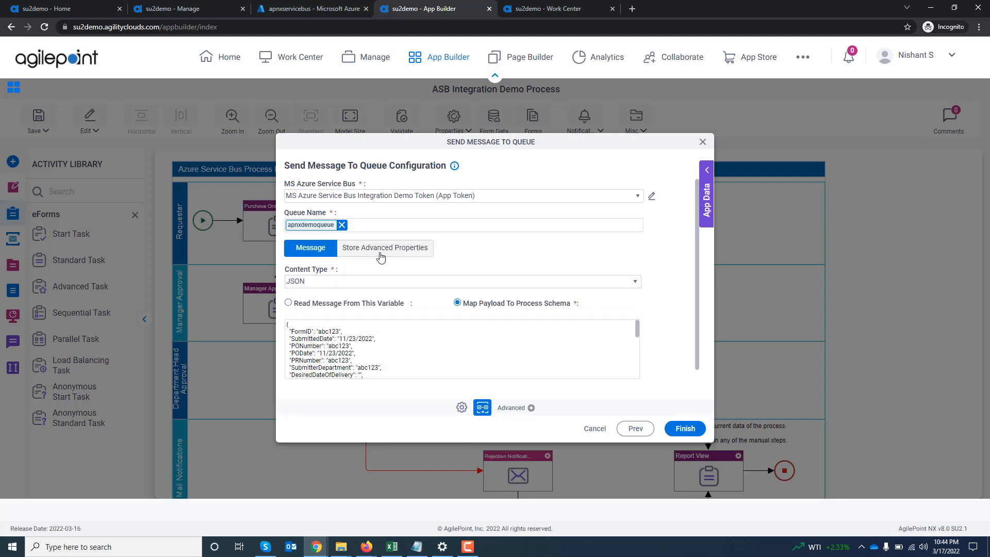
pyautogui.click(384, 247)
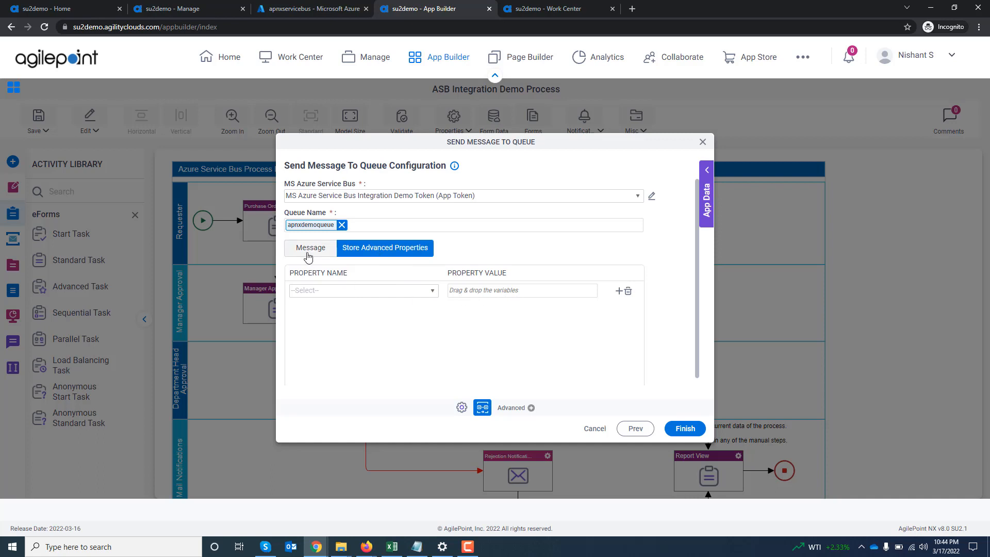
pyautogui.click(310, 247)
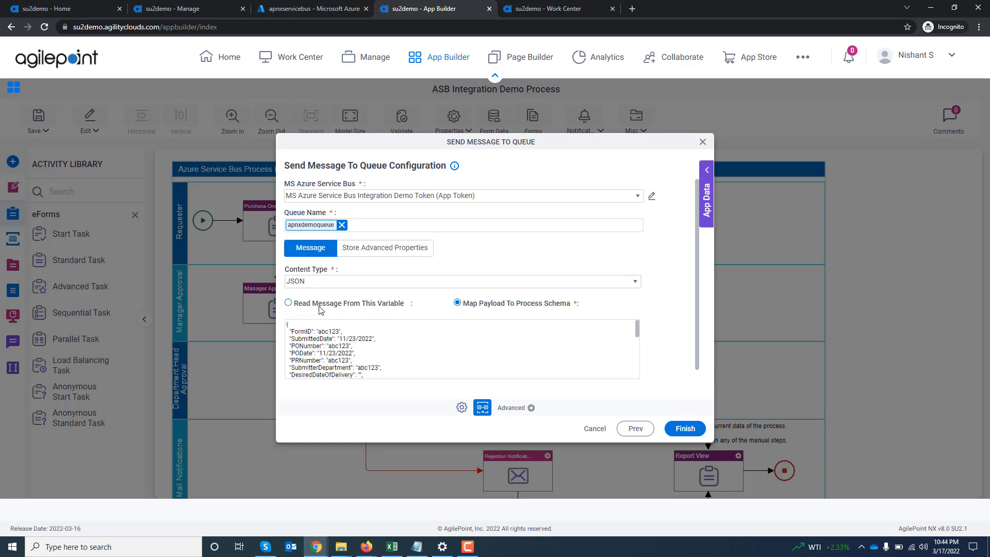
pyautogui.moveTo(323, 310)
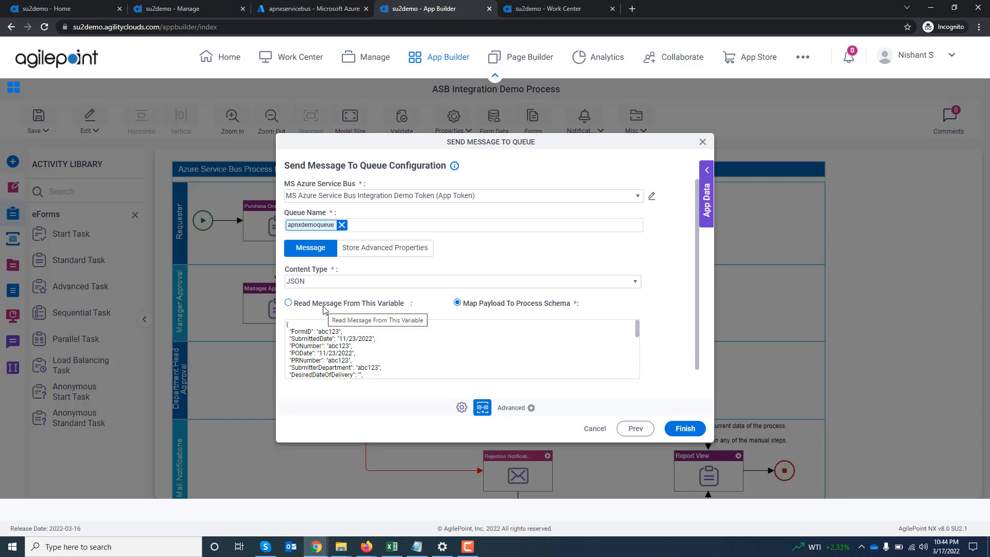
pyautogui.moveTo(464, 311)
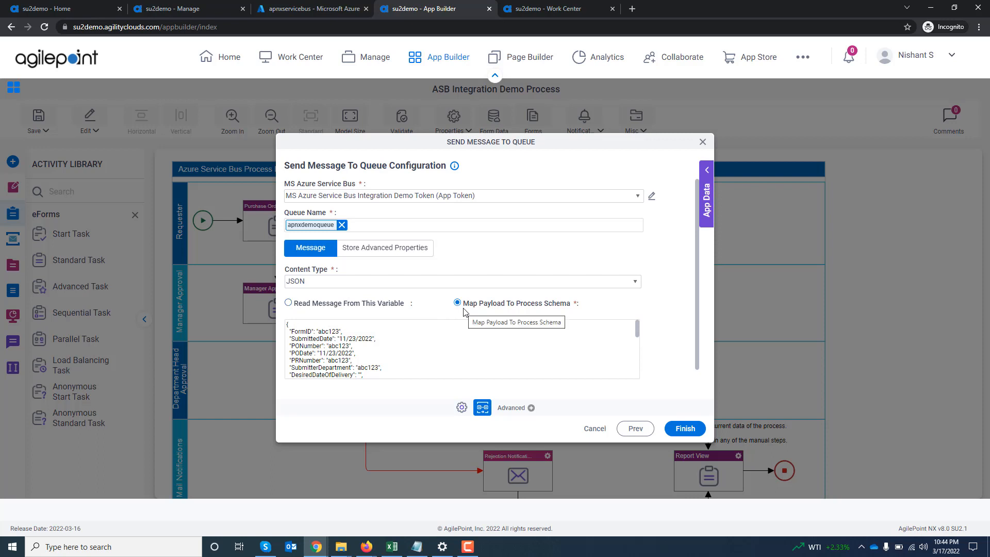
pyautogui.moveTo(380, 346)
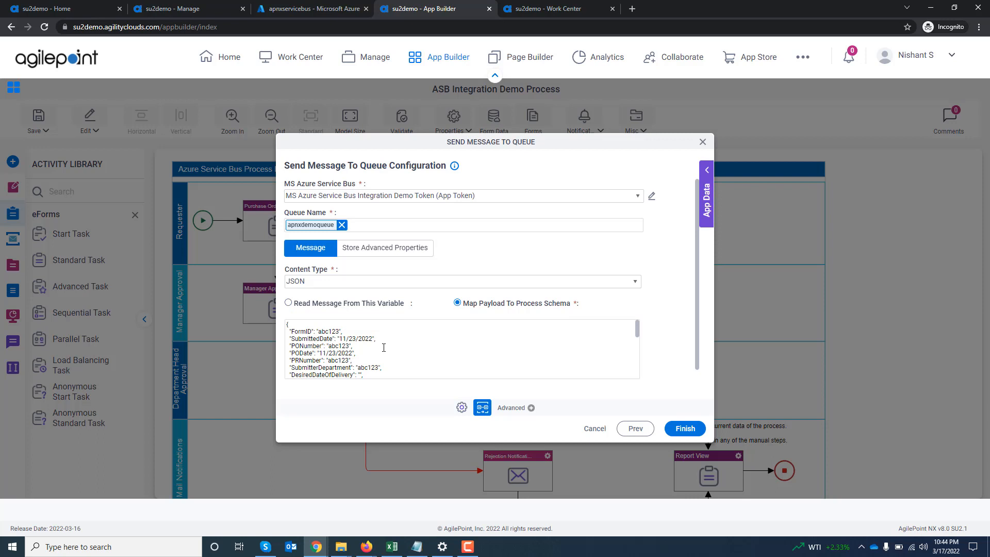
pyautogui.moveTo(396, 353)
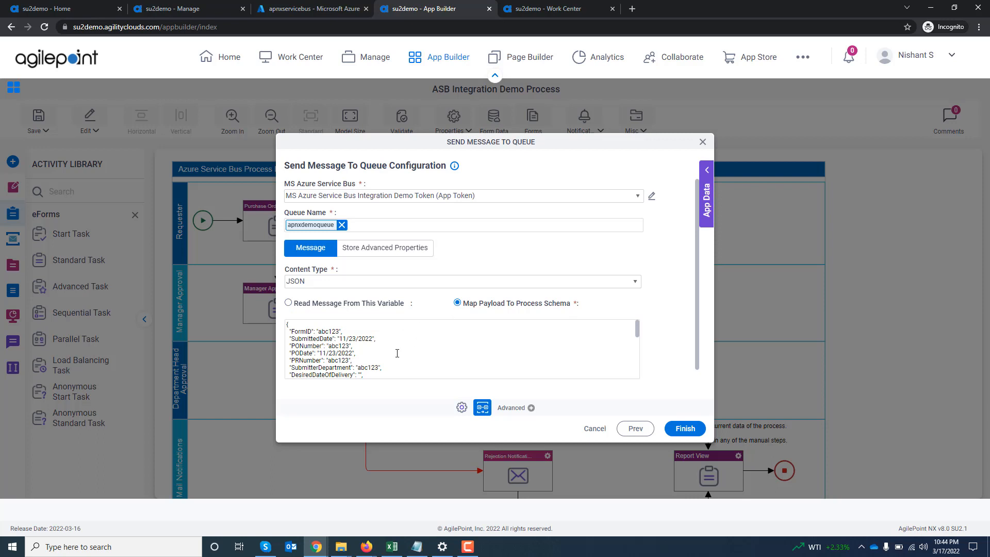
pyautogui.moveTo(693, 359)
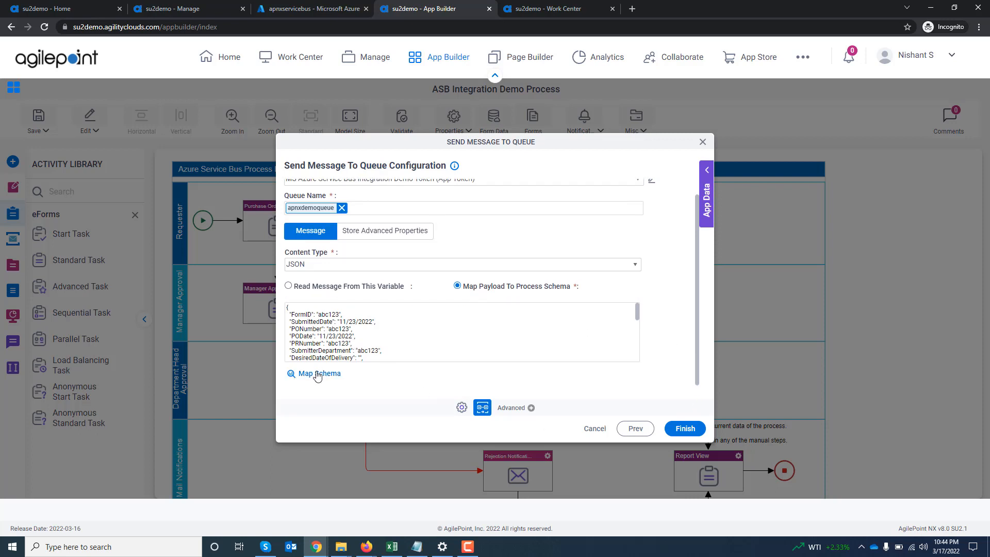
pyautogui.click(318, 374)
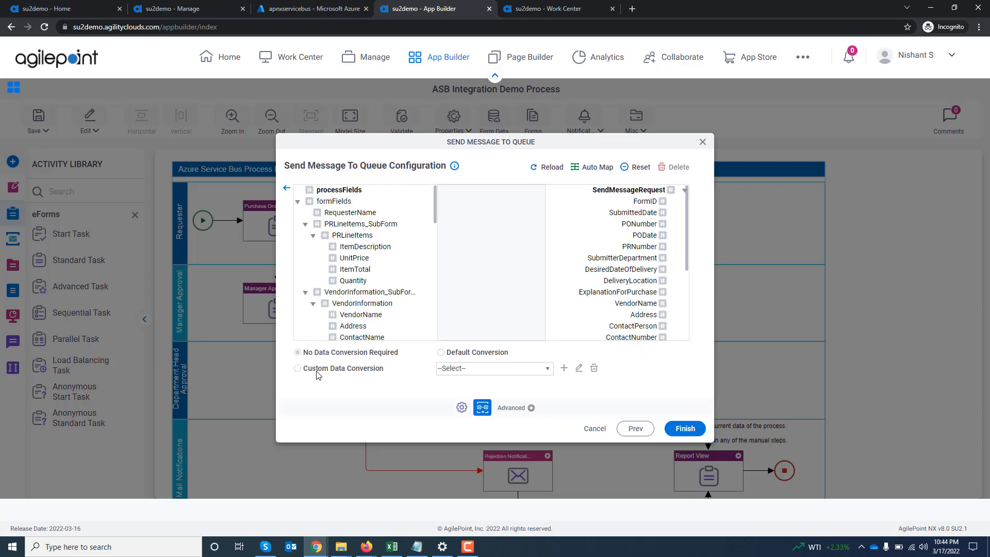
pyautogui.click(591, 167)
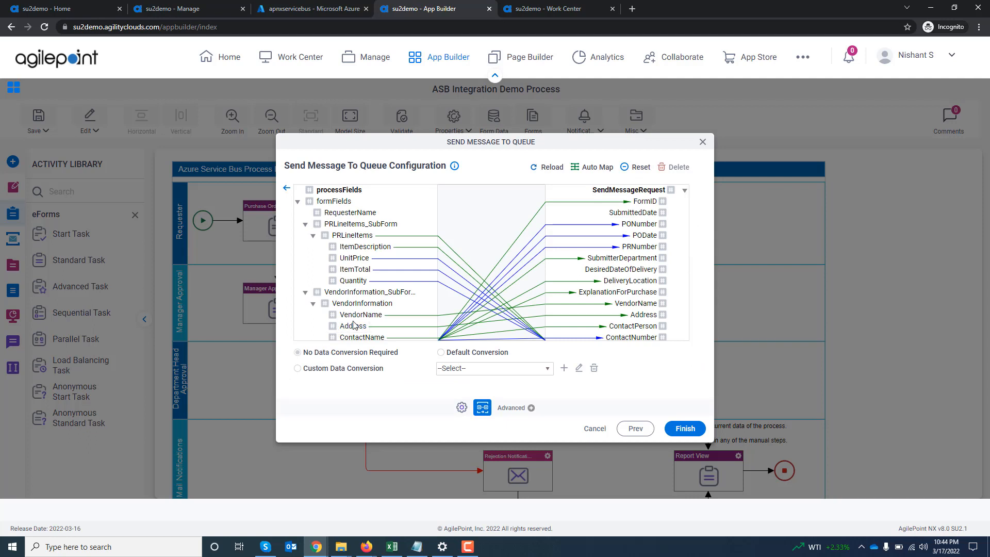
pyautogui.moveTo(633, 212)
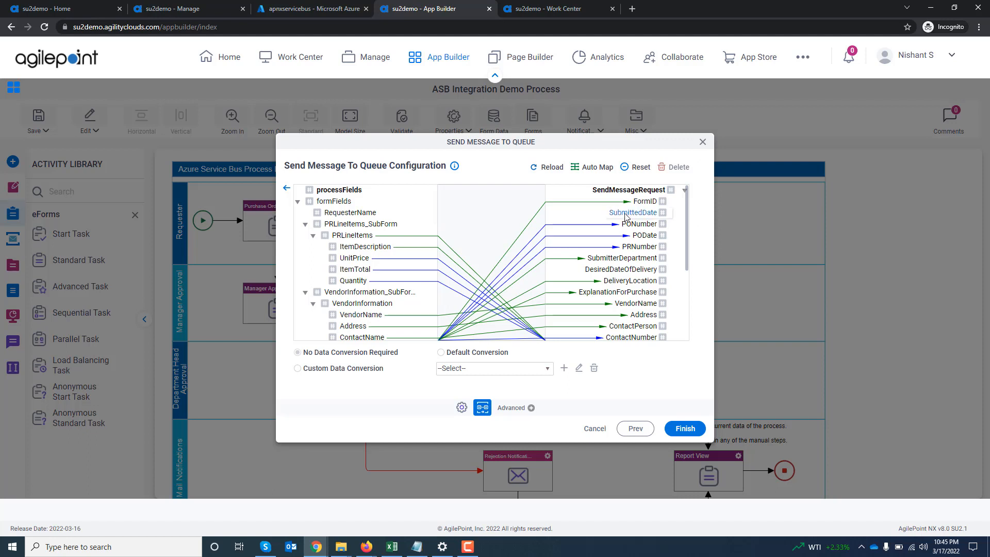
pyautogui.moveTo(360, 224)
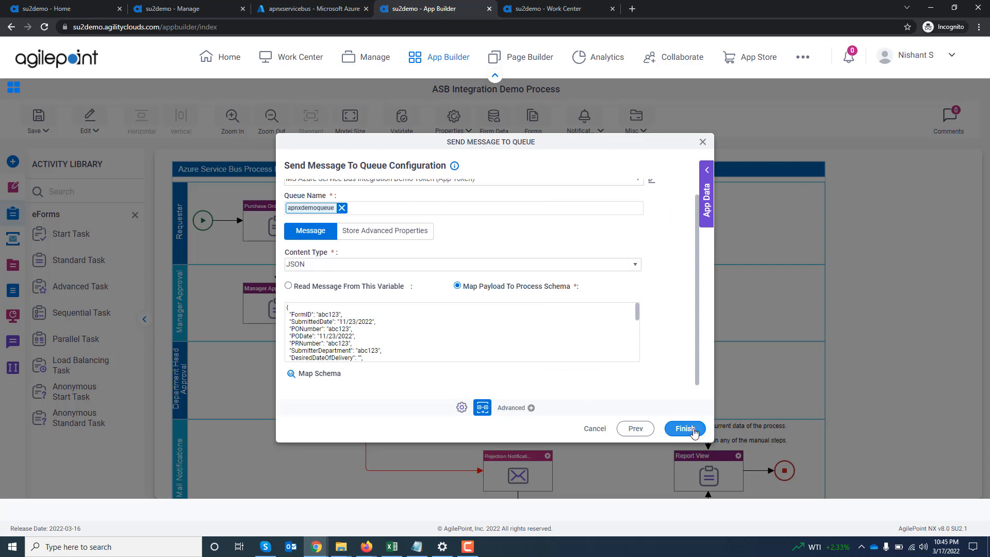
# Finish and close the Send Message To Queue configuration
pyautogui.click(684, 433)
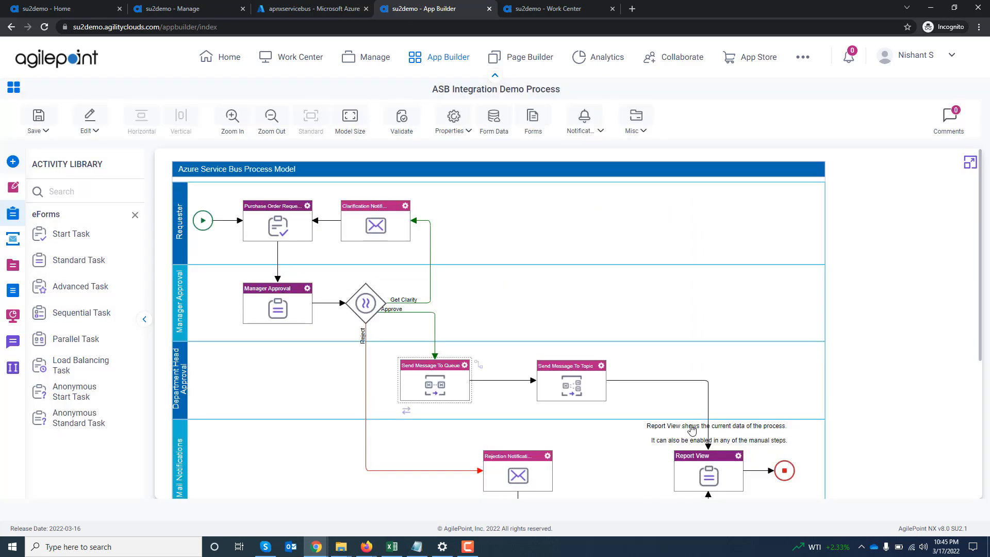
pyautogui.moveTo(567, 386)
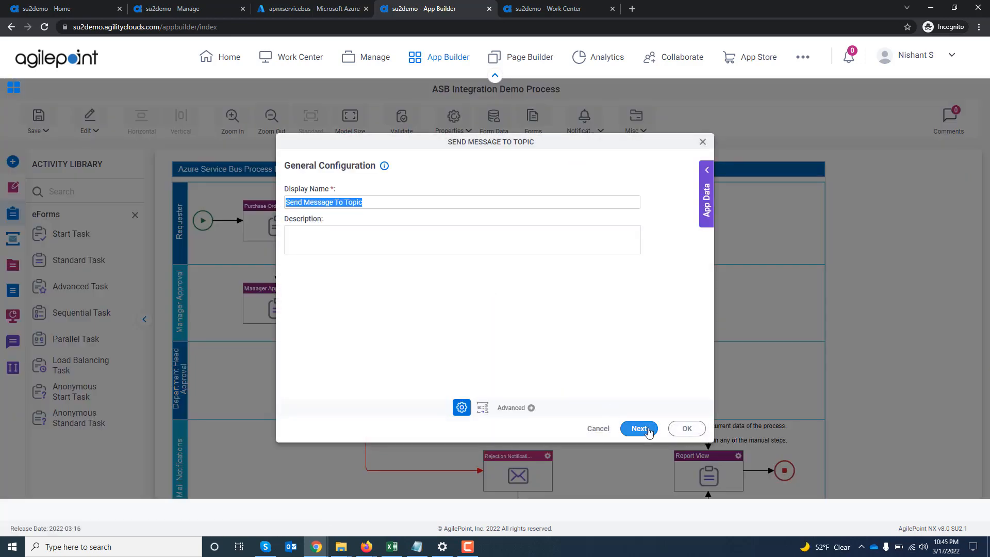
# Advance to the Send Message To Topic settings showing topic apnxdemotopic
pyautogui.click(639, 429)
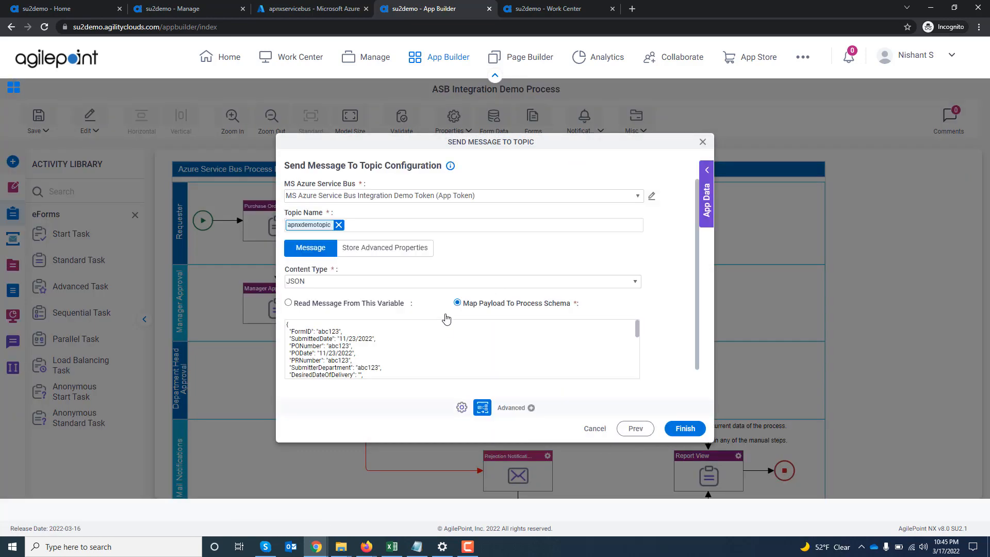
pyautogui.moveTo(332, 237)
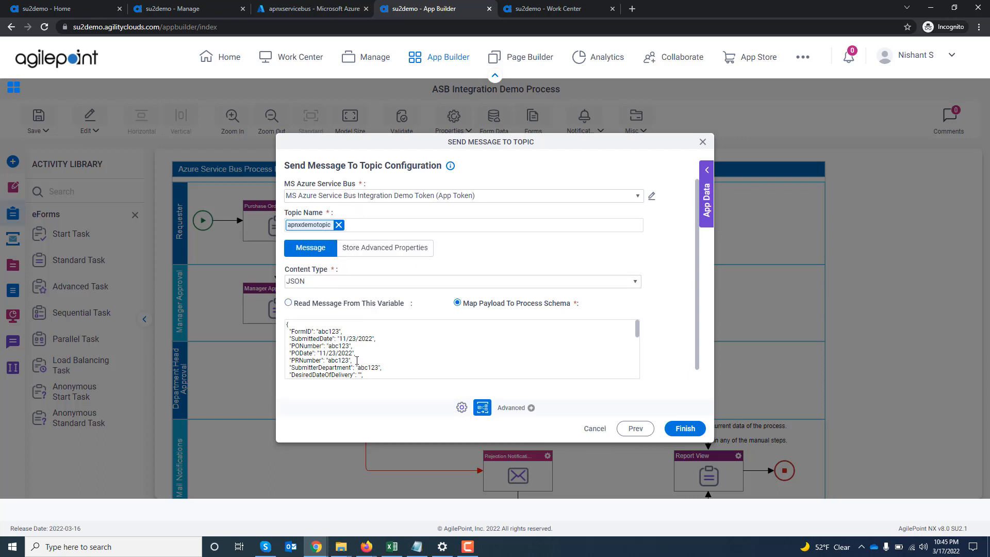
pyautogui.moveTo(673, 334)
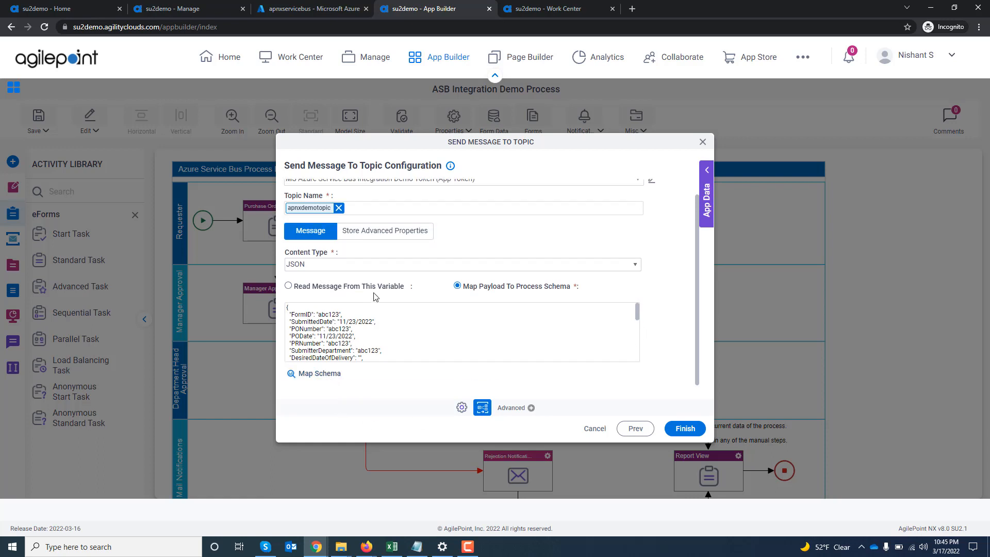
pyautogui.moveTo(419, 254)
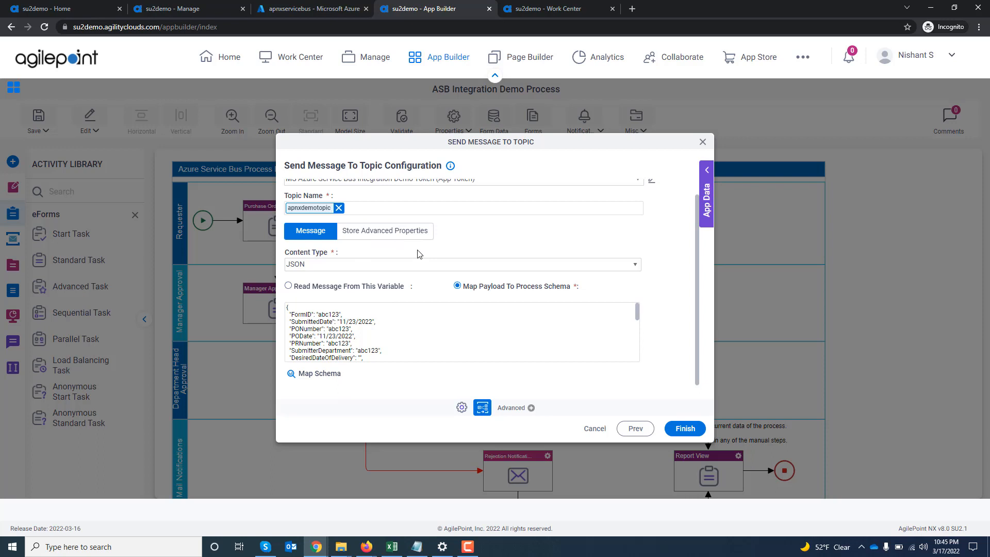
pyautogui.moveTo(702, 141)
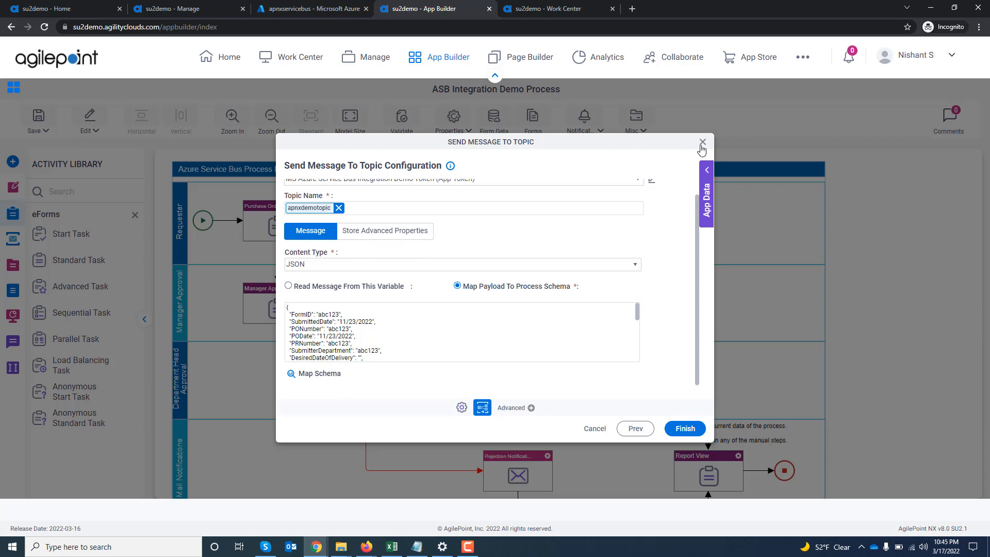
# Close the Send Message To Topic dialog without saving changes
pyautogui.click(701, 143)
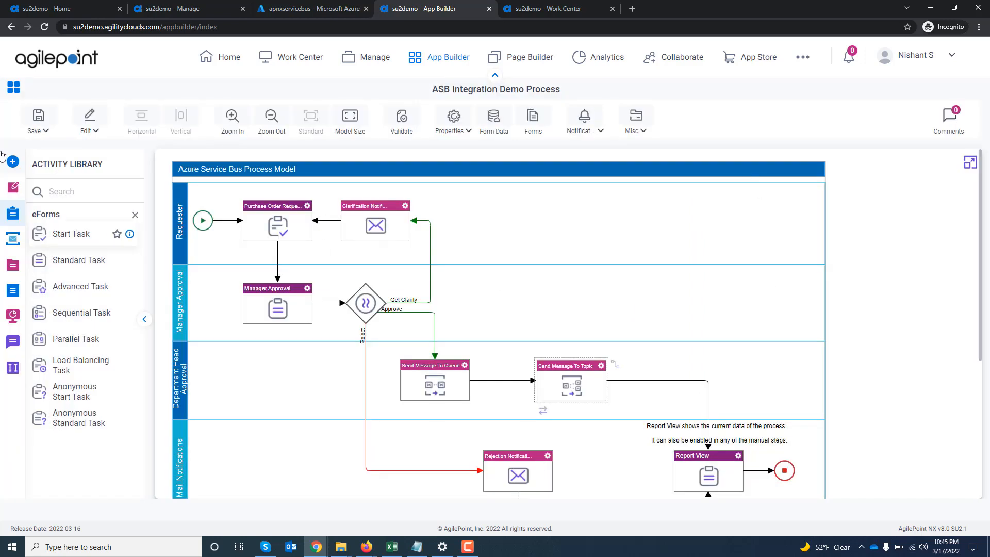
pyautogui.moveTo(470, 304)
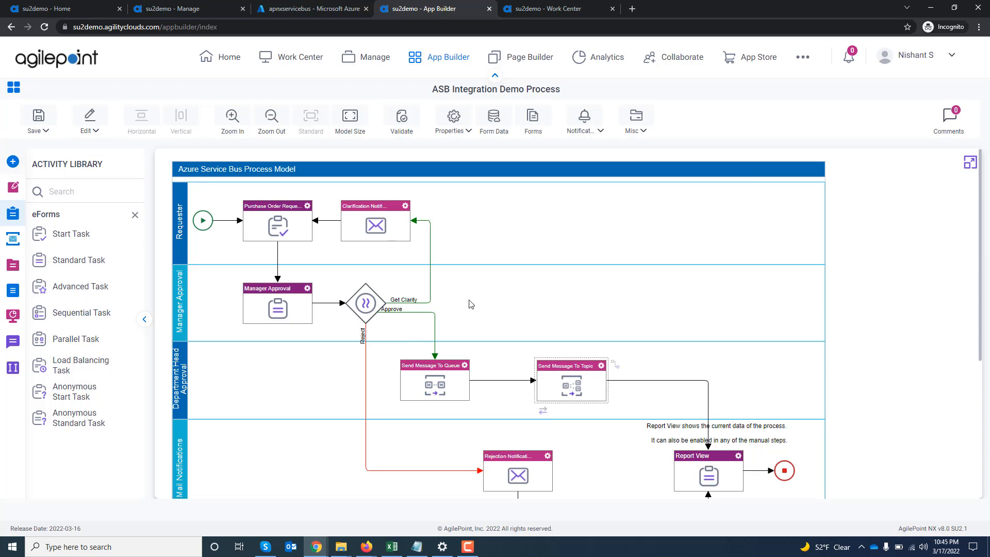
pyautogui.moveTo(301, 267)
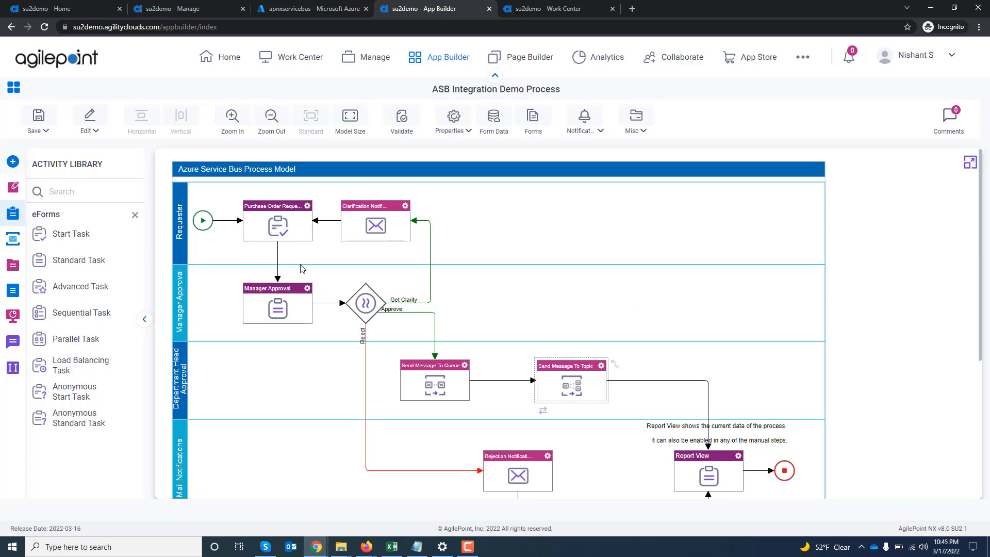
pyautogui.moveTo(571, 382)
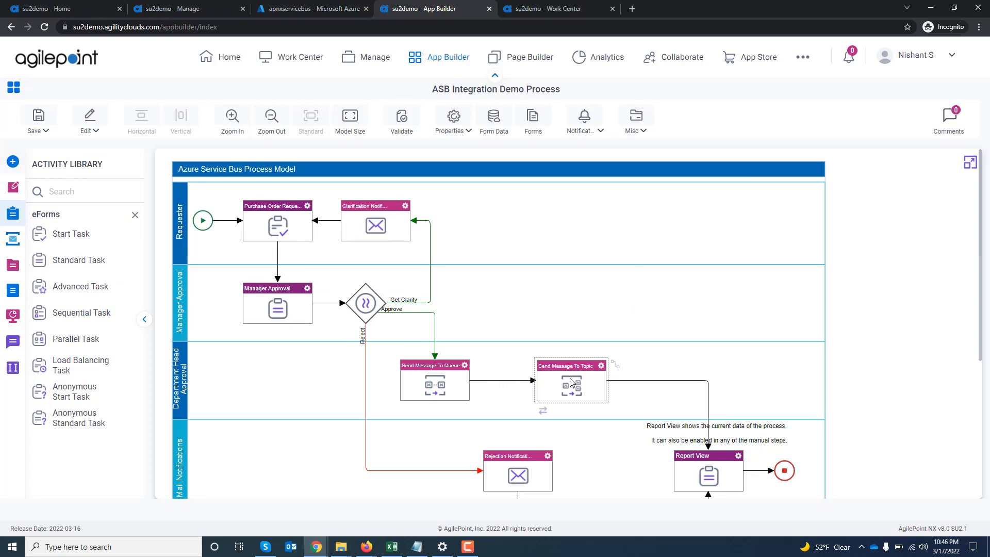
pyautogui.moveTo(575, 390)
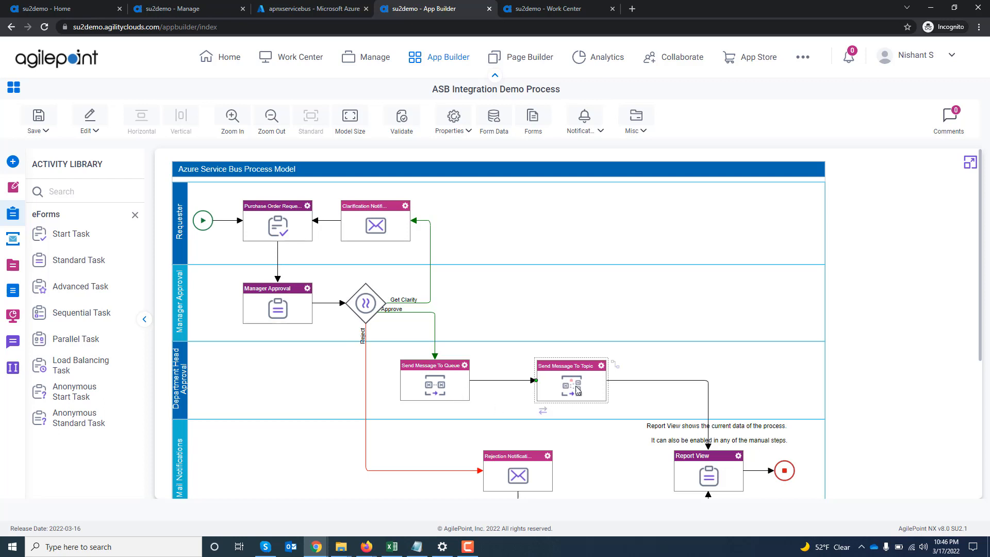
pyautogui.moveTo(610, 337)
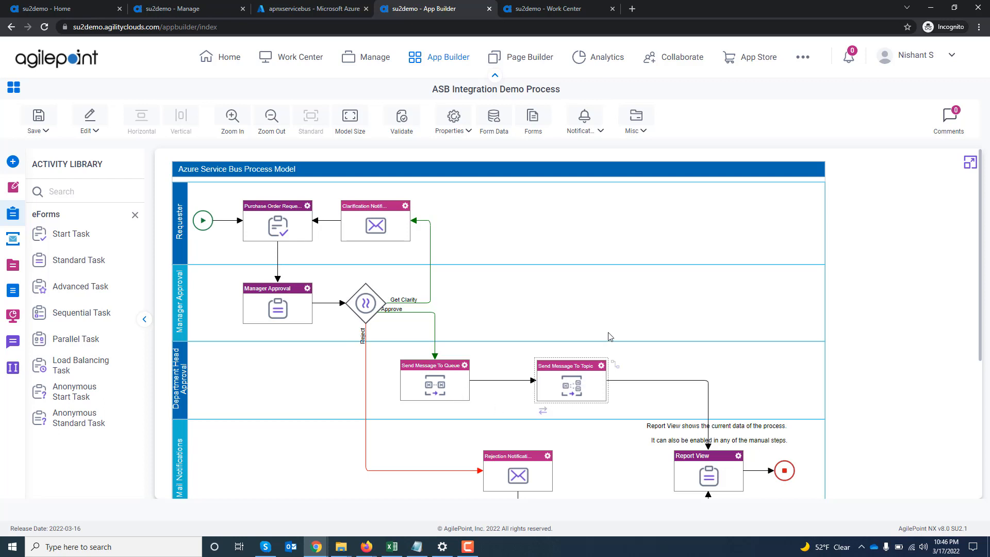
pyautogui.moveTo(339, 385)
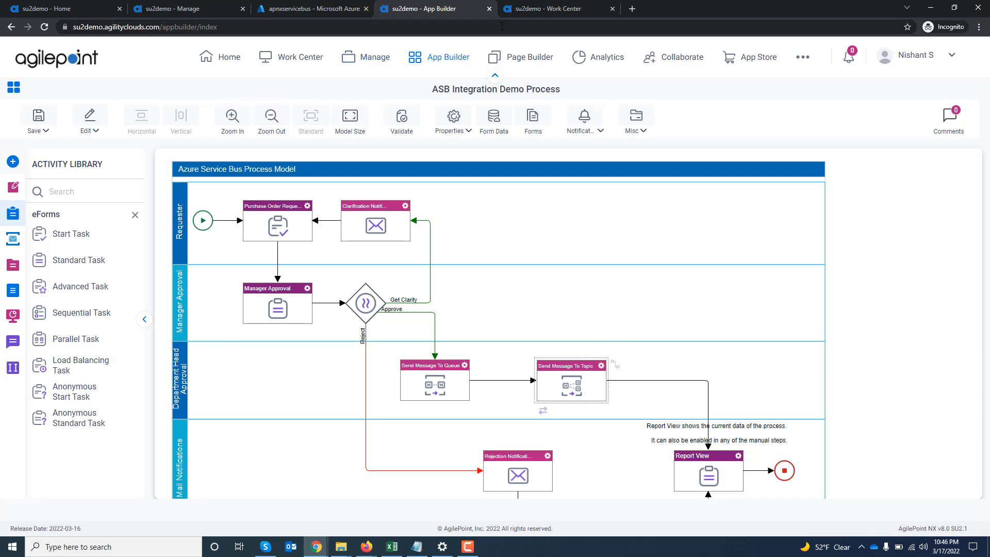
# Launch the Azure Service Bus Integration app from Work Center to open a PO eForm
pyautogui.click(558, 9)
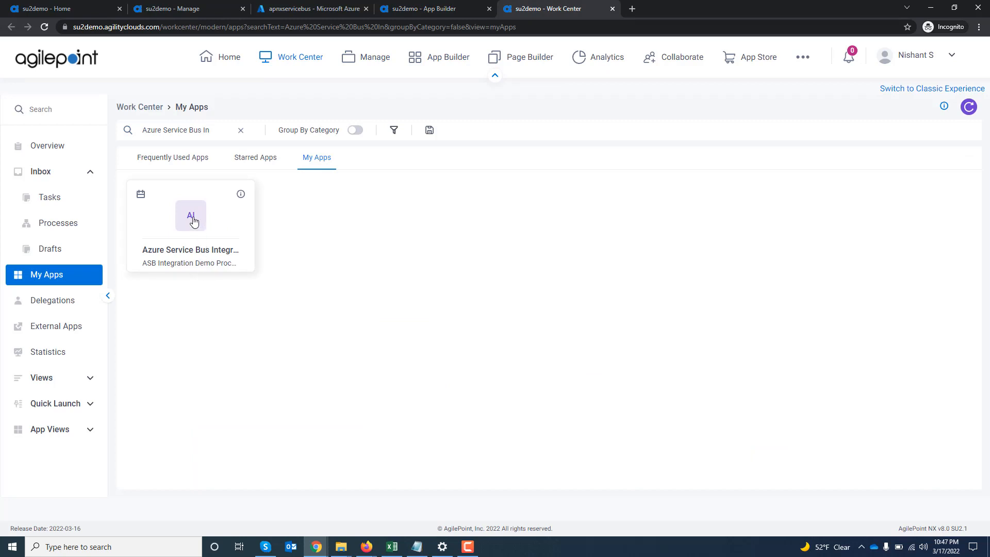
pyautogui.click(191, 216)
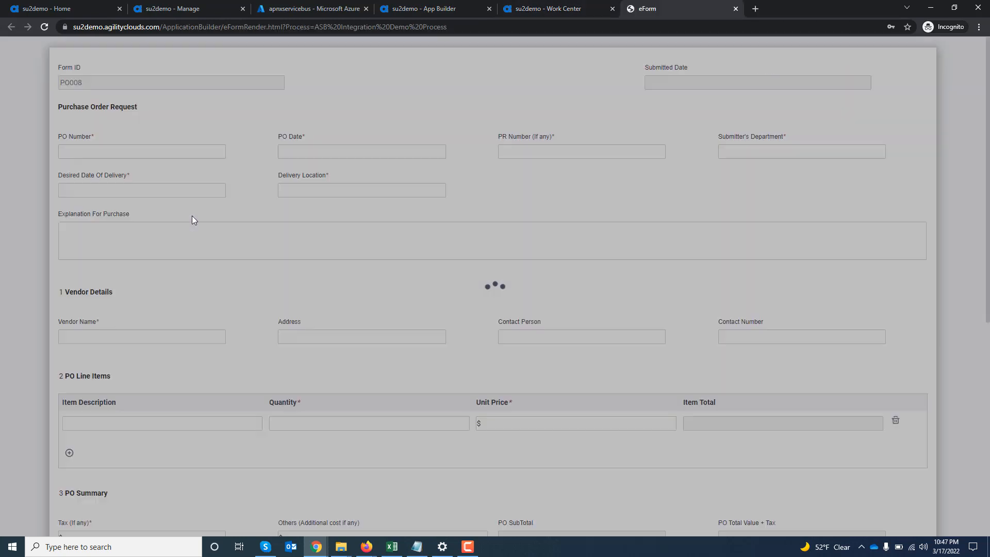
# Enter PO Number 001, PR Number 121212 and submitter's department IT
pyautogui.click(141, 152)
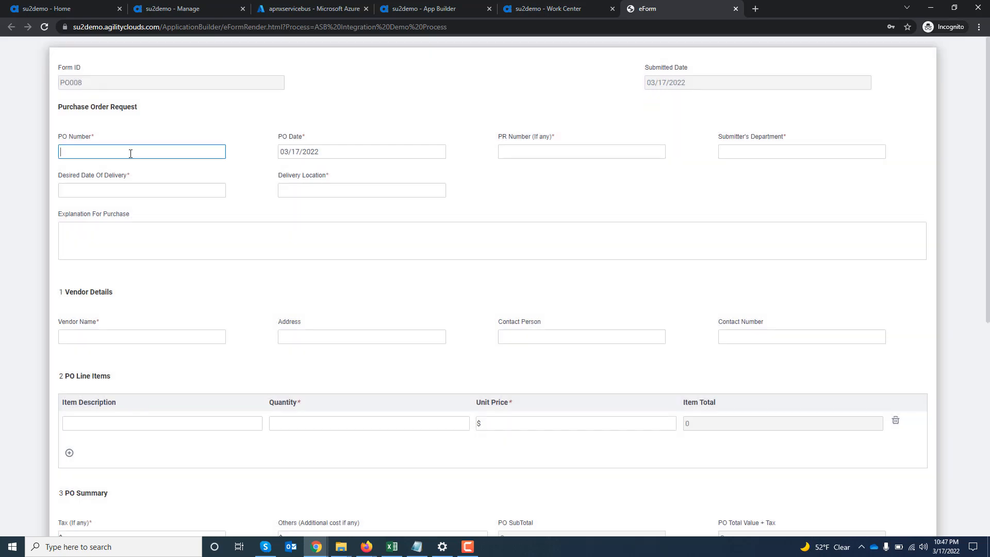
pyautogui.write('001')
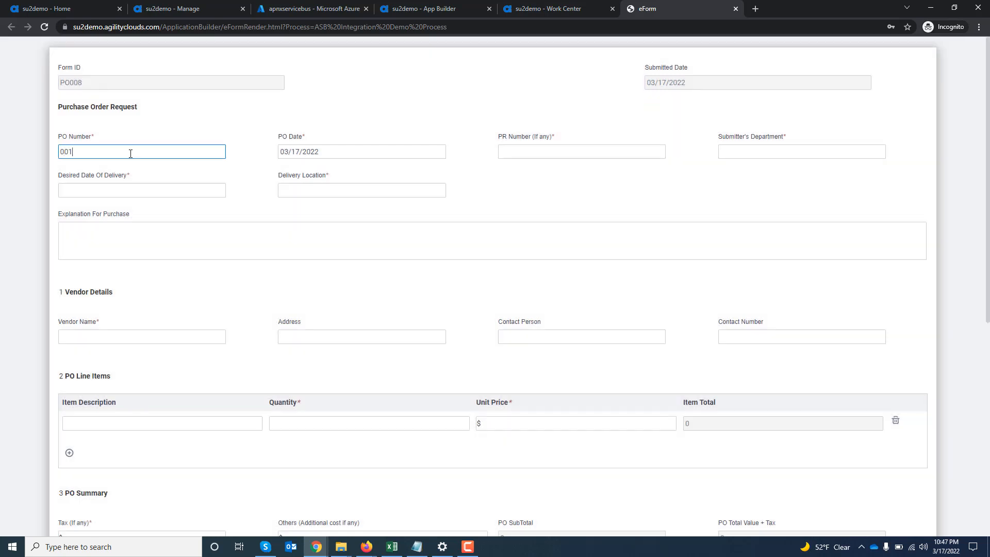
pyautogui.click(581, 151)
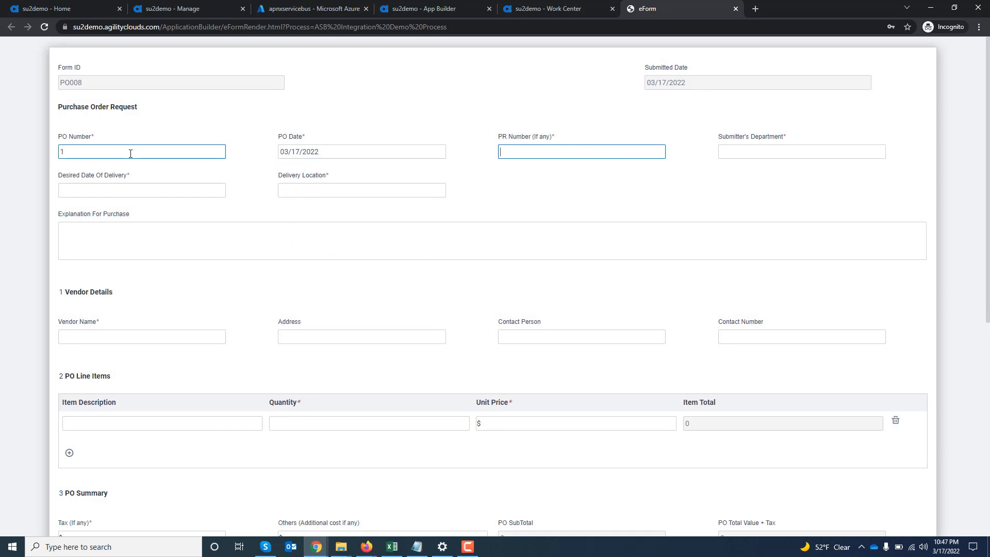
pyautogui.write('121212')
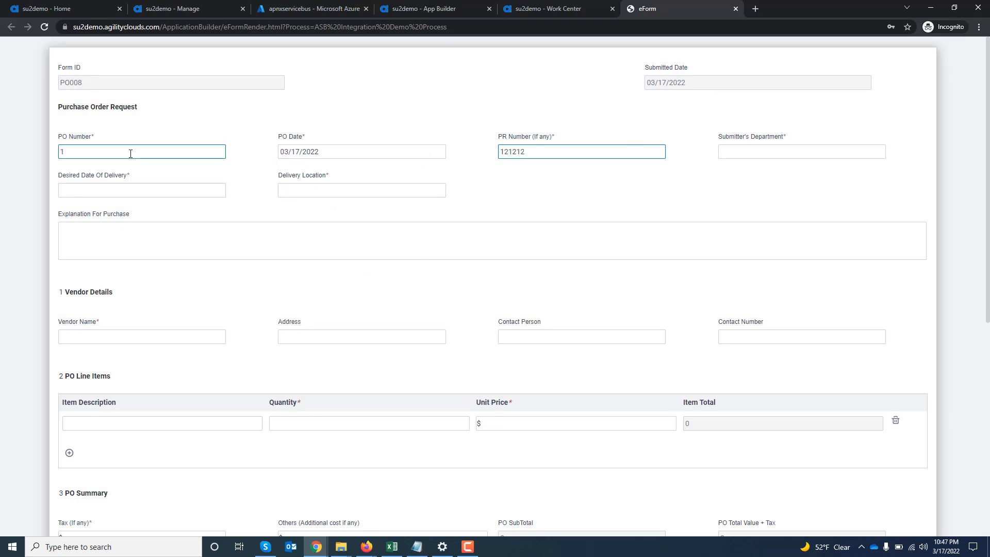
pyautogui.click(802, 152)
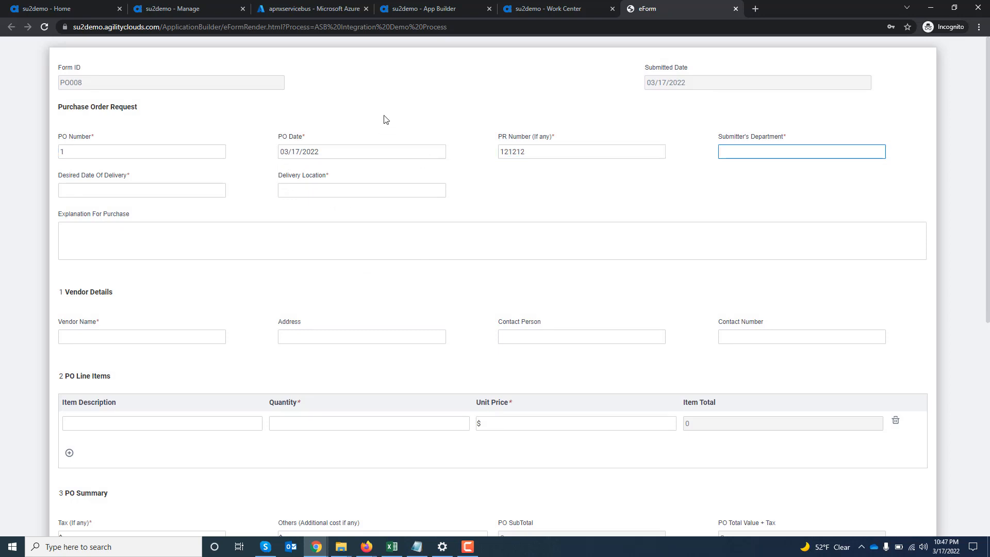
pyautogui.write('IT')
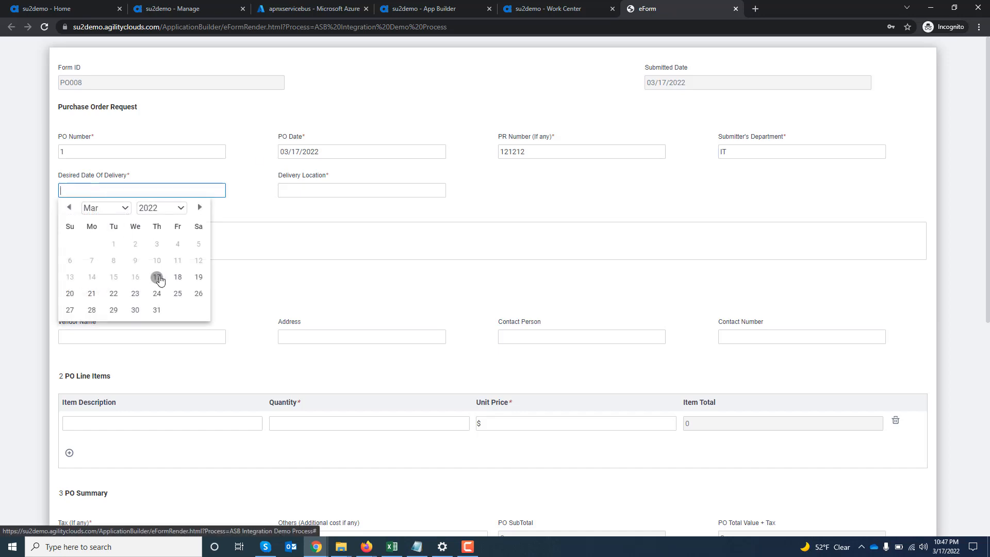
# Enter delivery location Orlando and vendor name HP
pyautogui.click(198, 277)
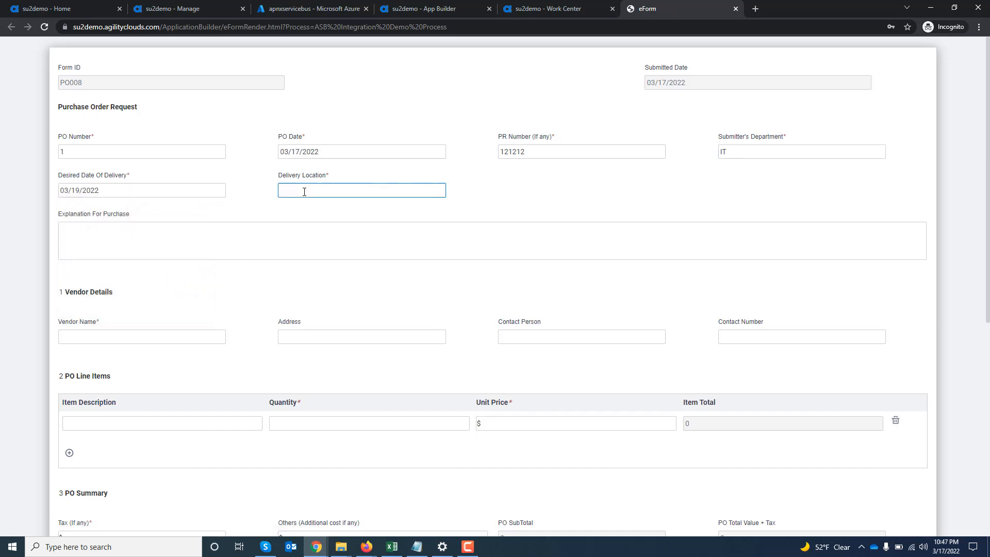
pyautogui.write('Or')
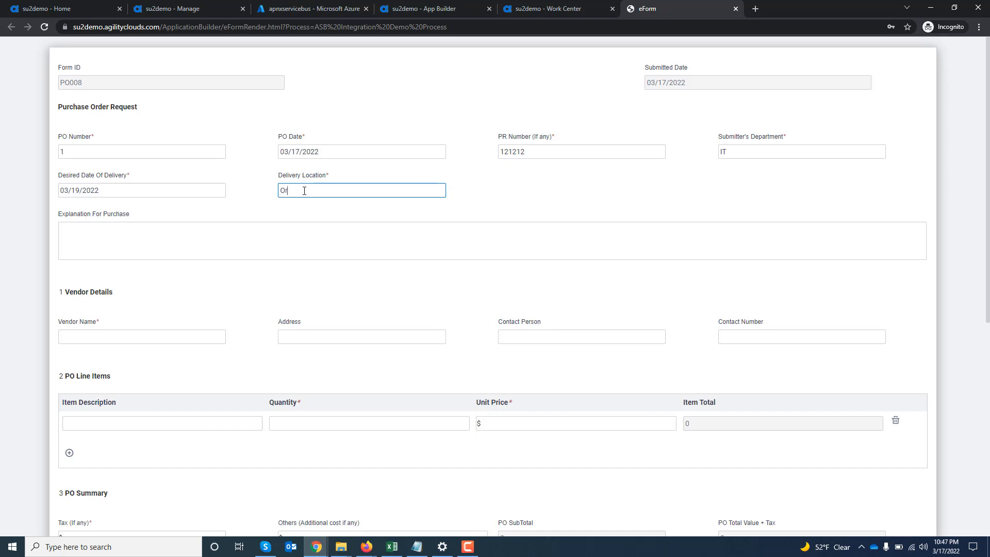
pyautogui.write('rlando')
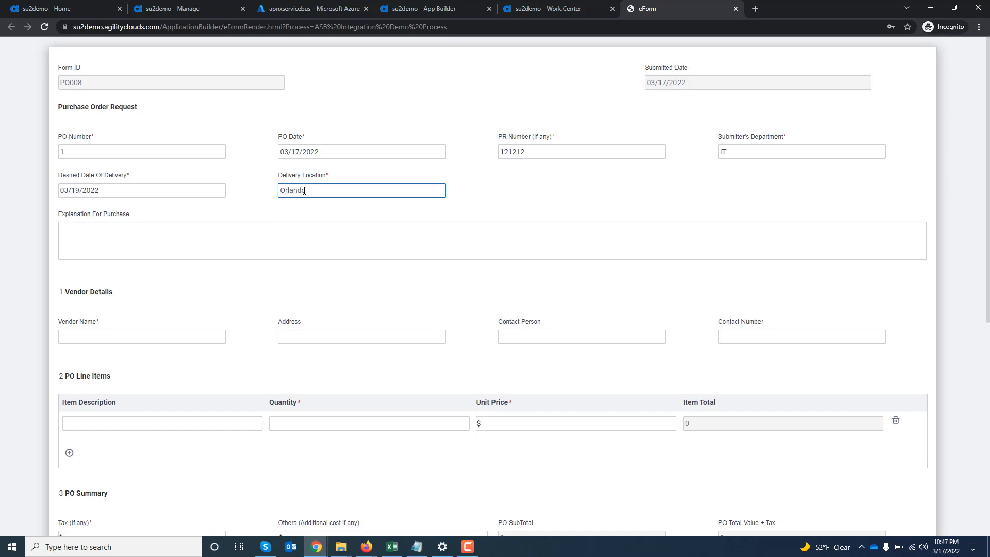
pyautogui.click(142, 336)
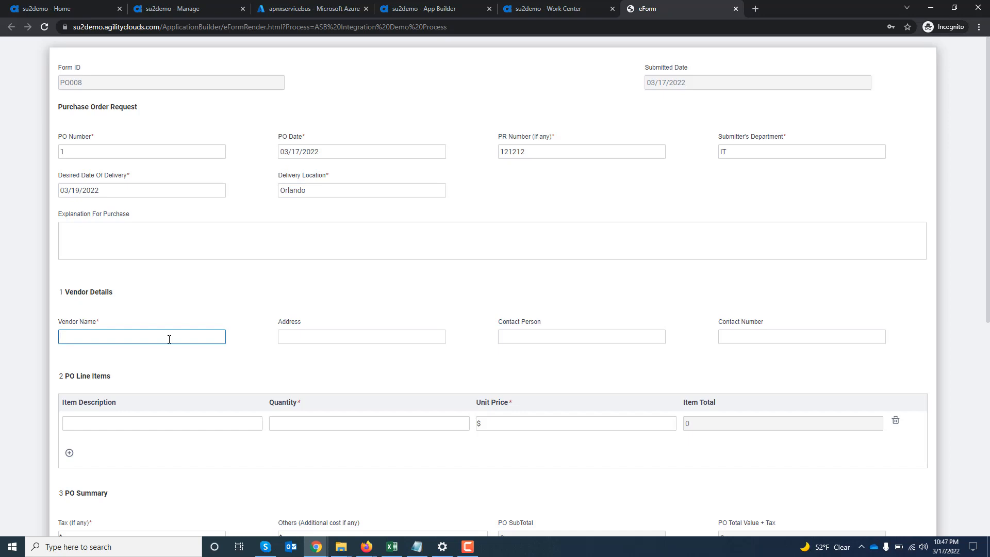
pyautogui.write('HP')
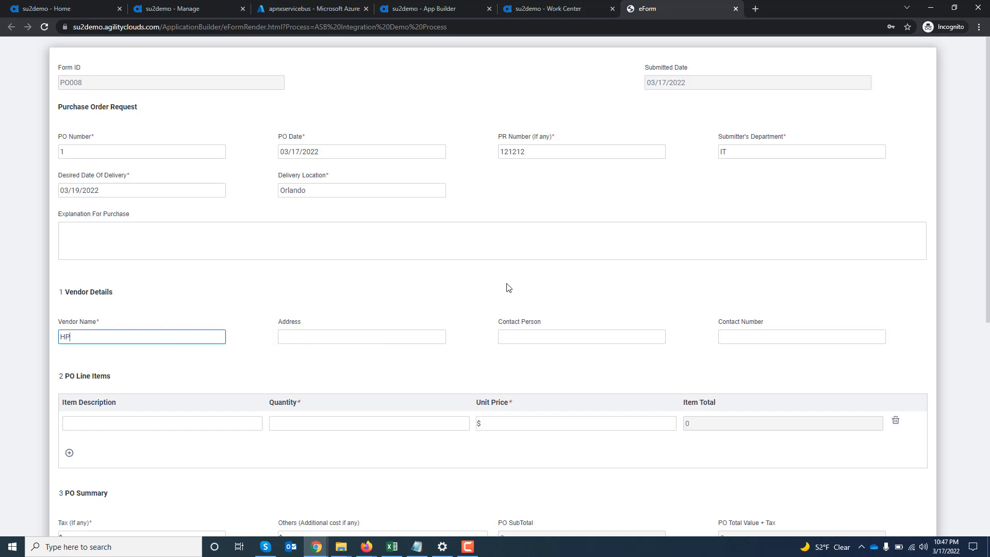
# Fill the PO with Minitor at $100, $50 tax, Leave at door, Net 30, and submit
pyautogui.scroll(-3)
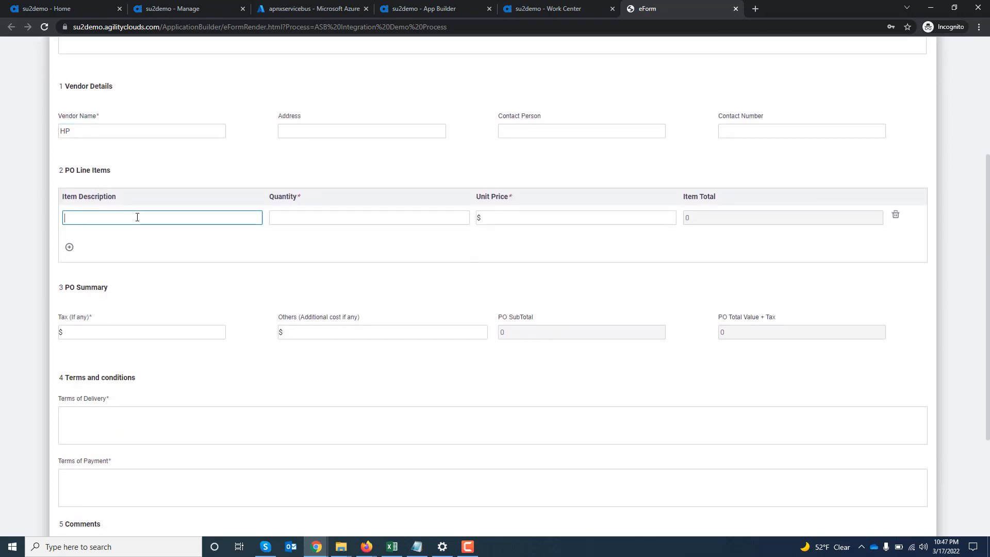
pyautogui.write('Minitor')
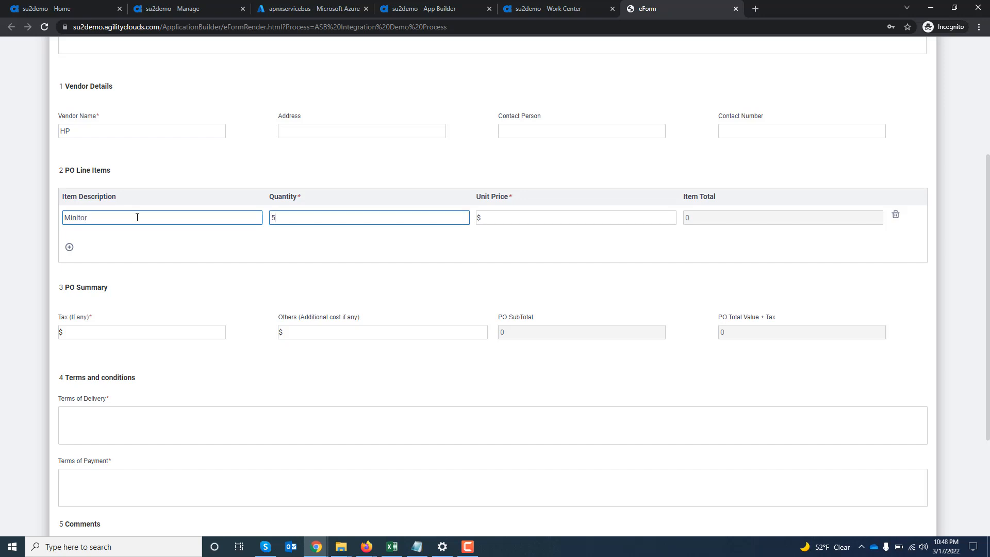
pyautogui.write('100')
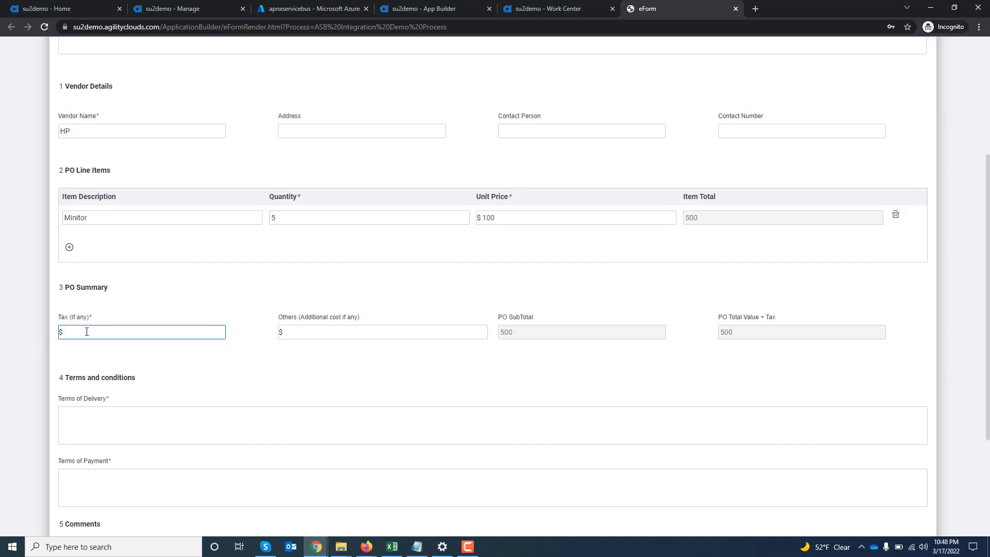
pyautogui.write('50.00')
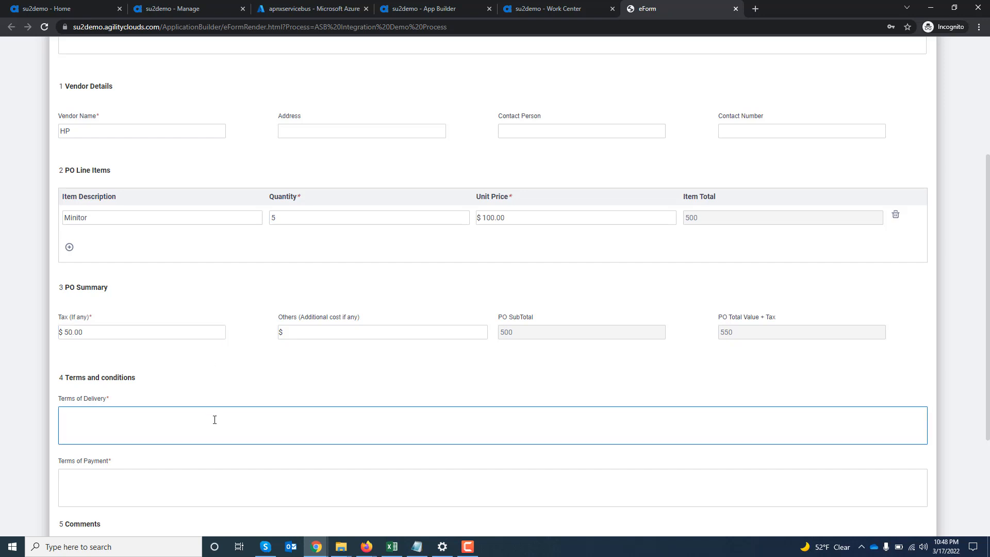
pyautogui.write('Leave at door')
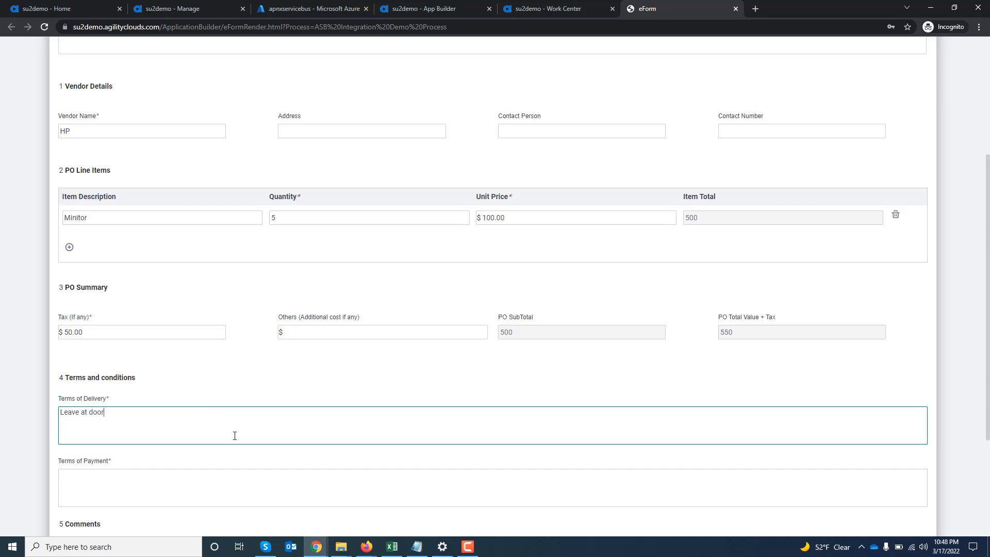
pyautogui.scroll(-3)
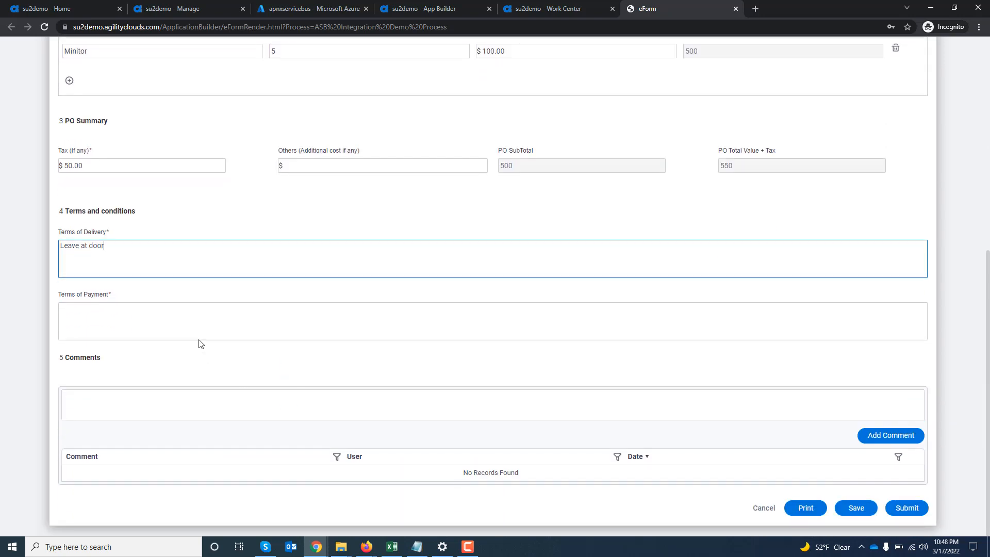
pyautogui.write('Net 30')
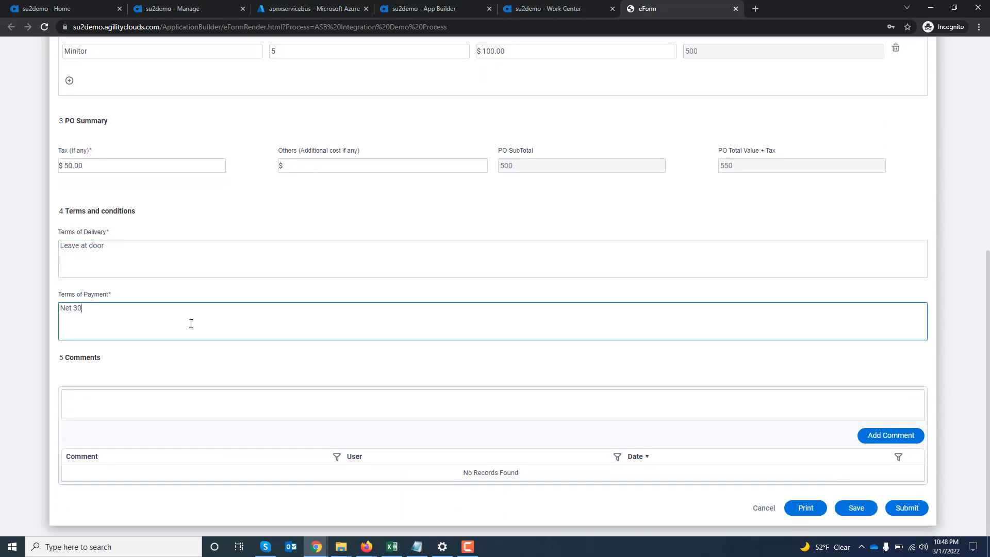
pyautogui.moveTo(906, 508)
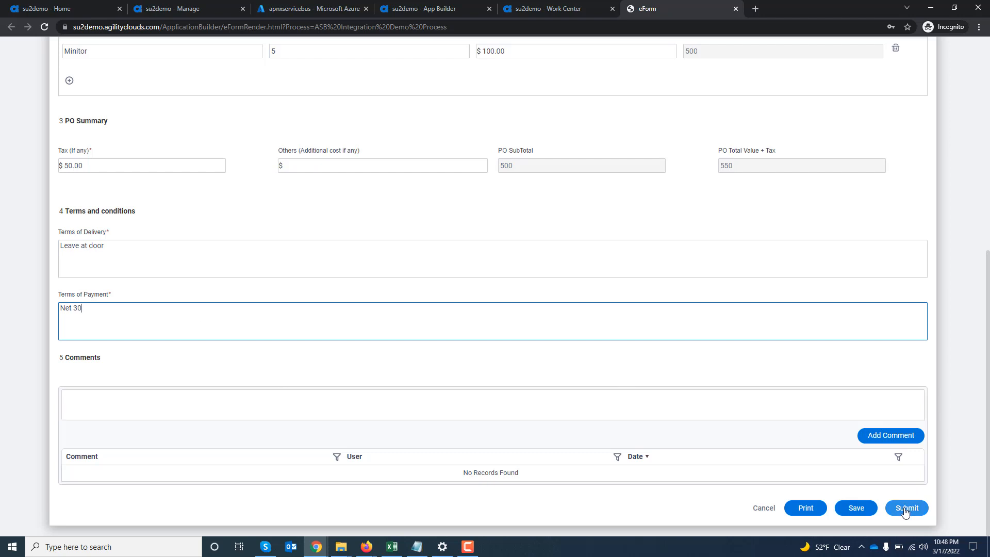
pyautogui.click(905, 507)
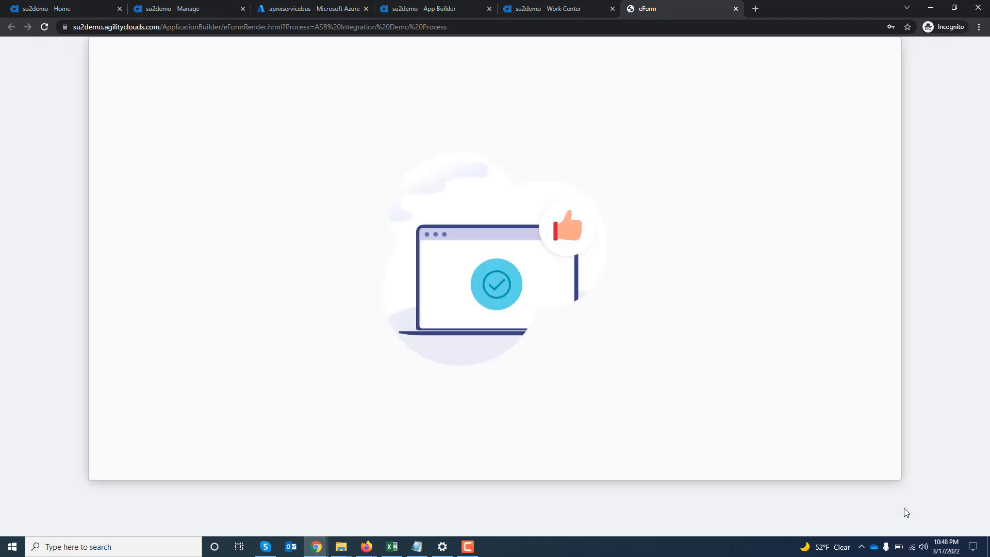
# From Work Center tasks, open the process viewer and Manager Approval's participant task form
pyautogui.click(559, 8)
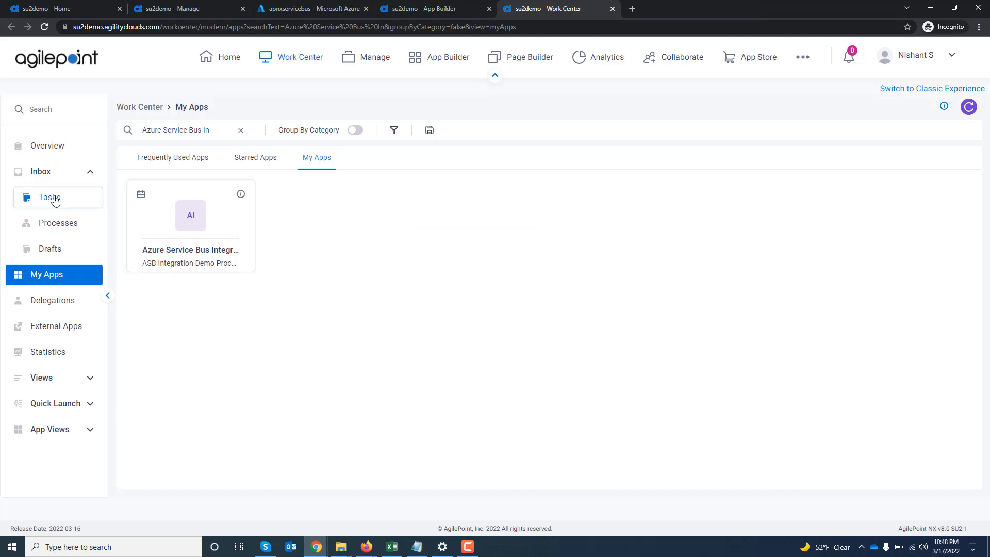
pyautogui.click(49, 197)
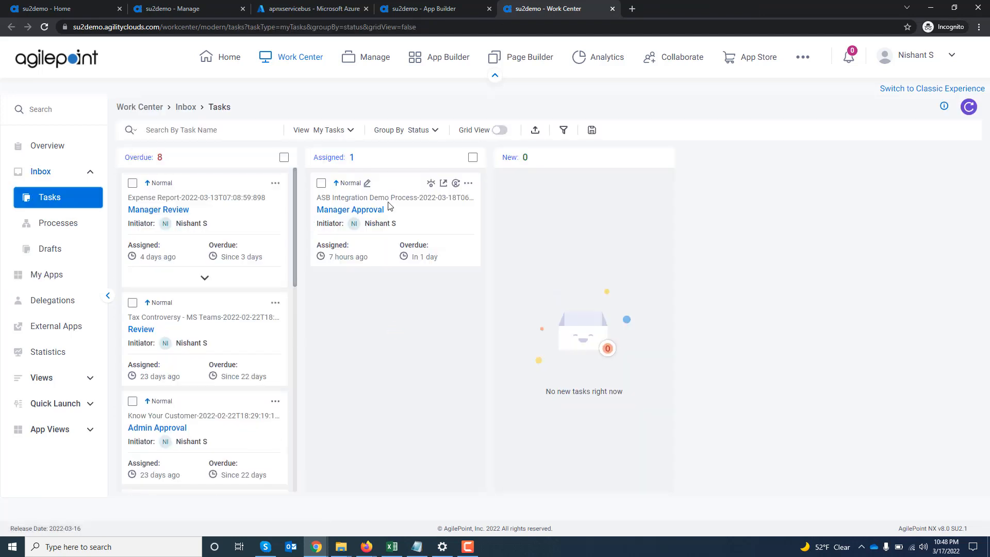
pyautogui.moveTo(431, 183)
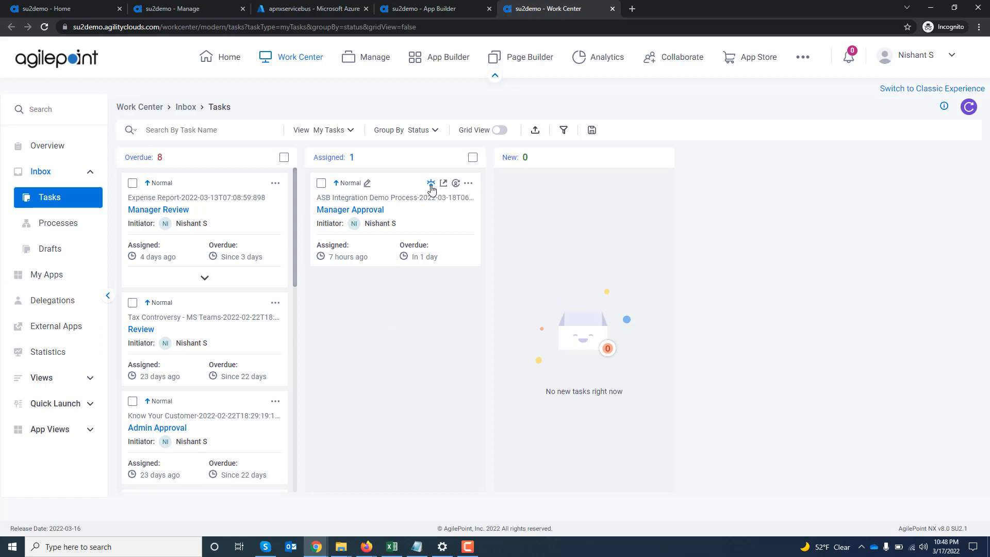
pyautogui.click(431, 184)
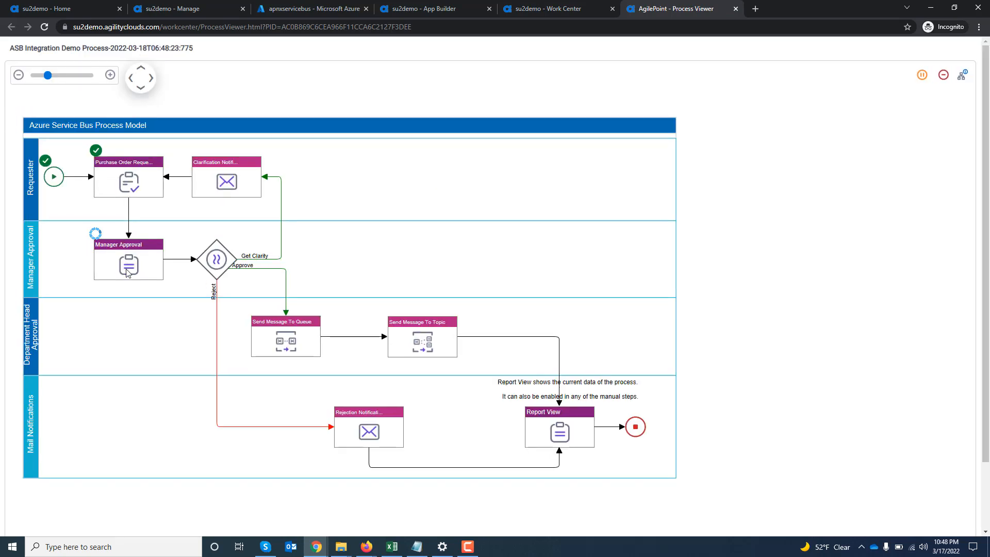
pyautogui.moveTo(129, 265)
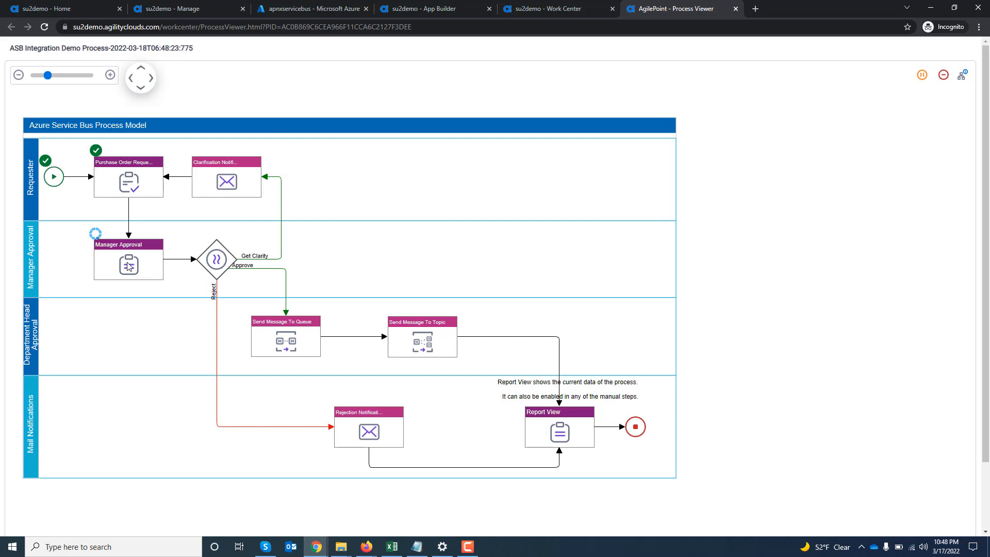
pyautogui.click(128, 263)
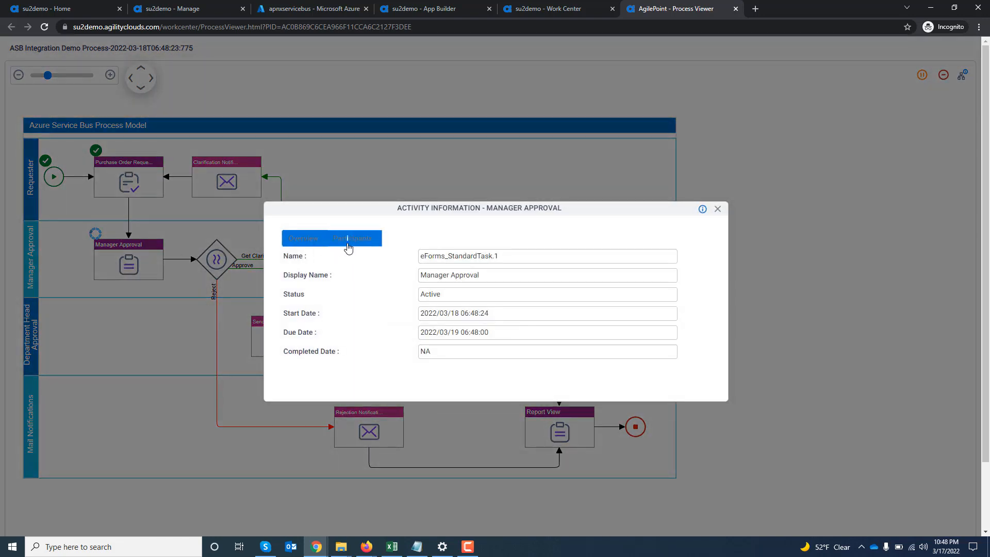
pyautogui.click(351, 239)
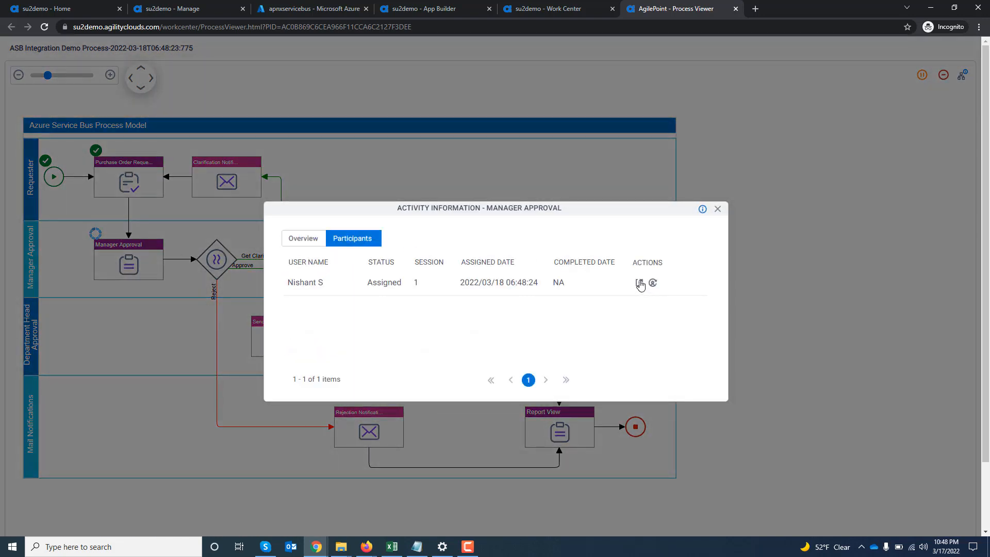
pyautogui.click(639, 283)
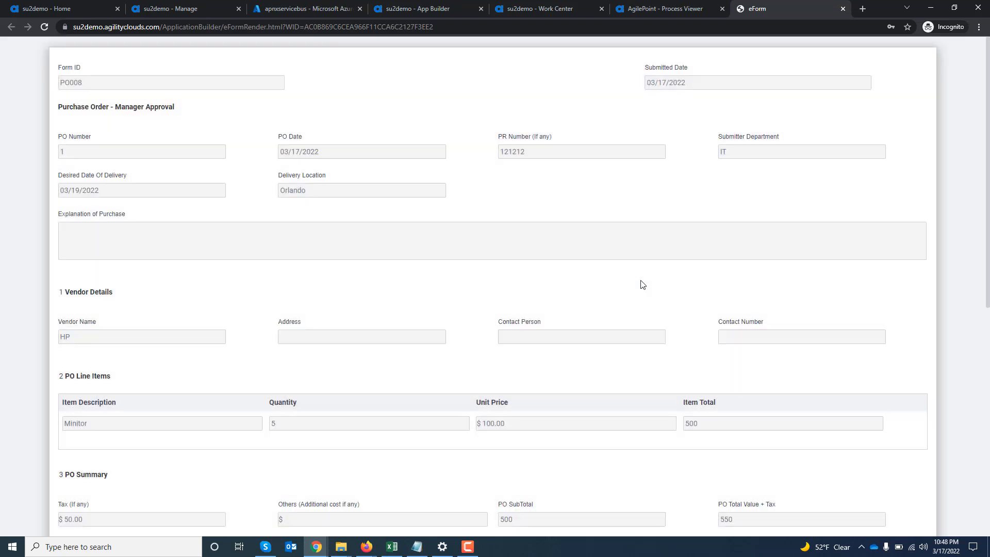
# Choose Approve, add the comment 'Approved', and submit the PO008 approval form
pyautogui.scroll(-3)
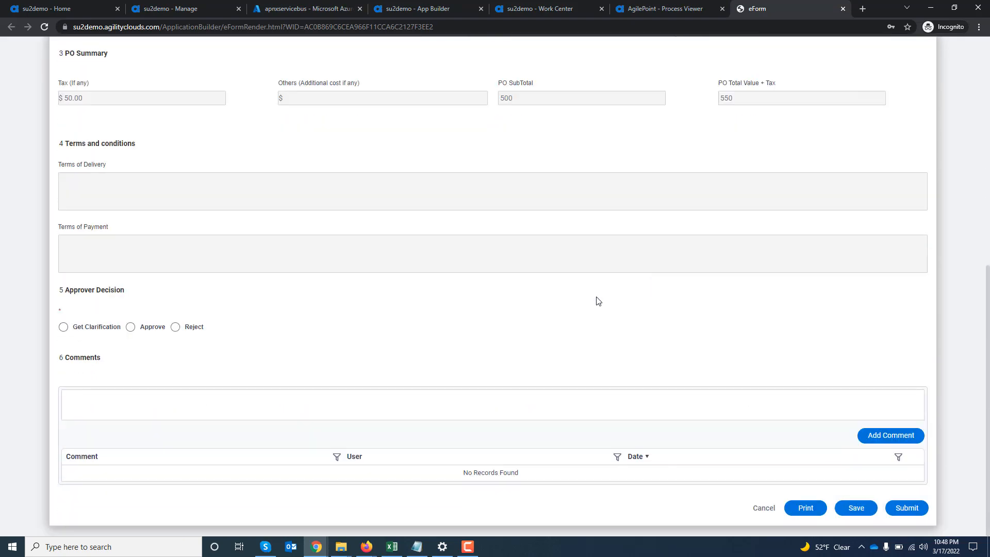
pyautogui.click(131, 326)
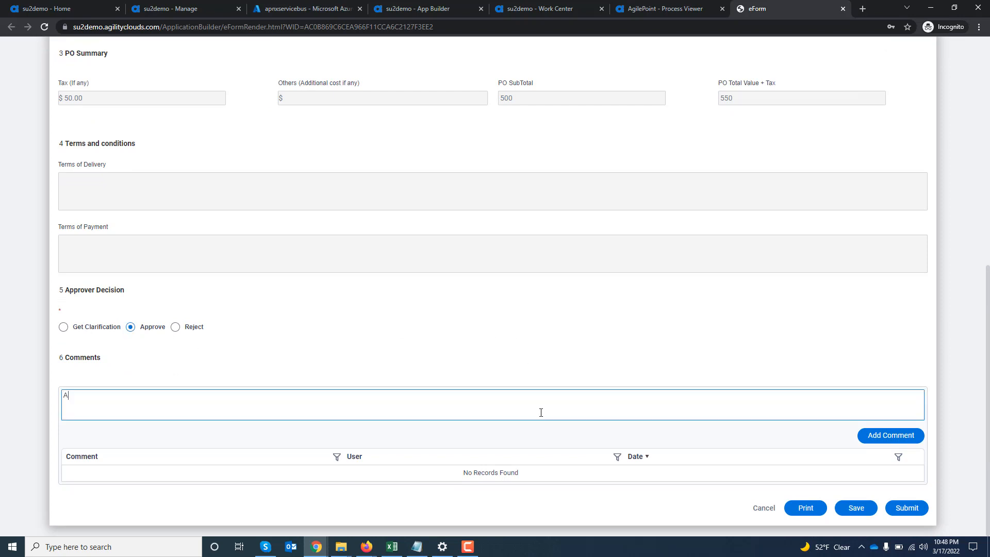
pyautogui.write('pproved')
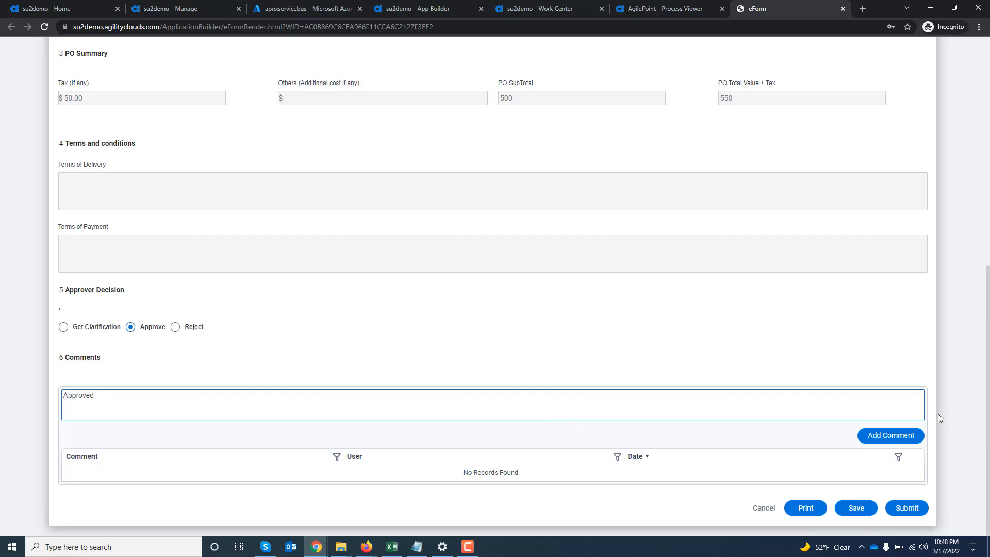
pyautogui.click(890, 435)
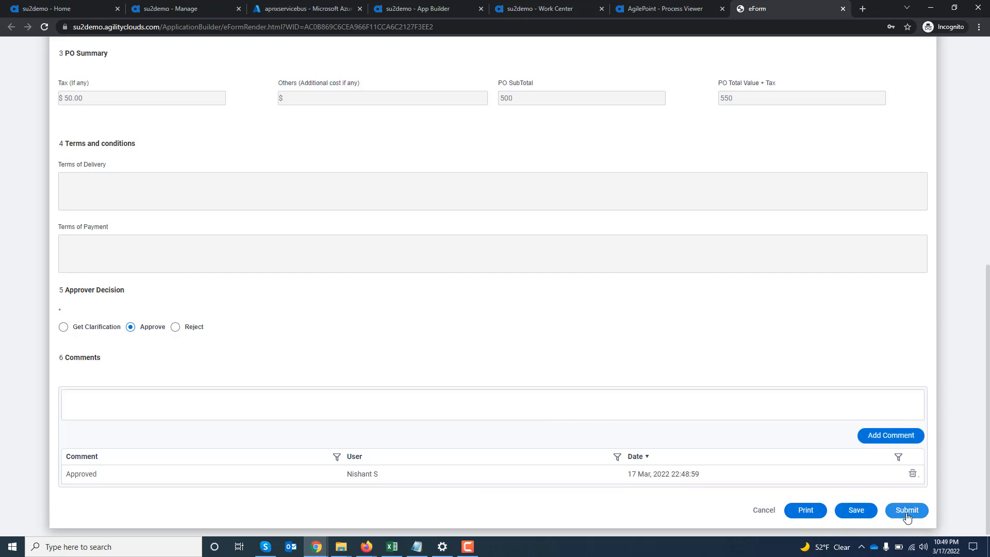
pyautogui.click(906, 510)
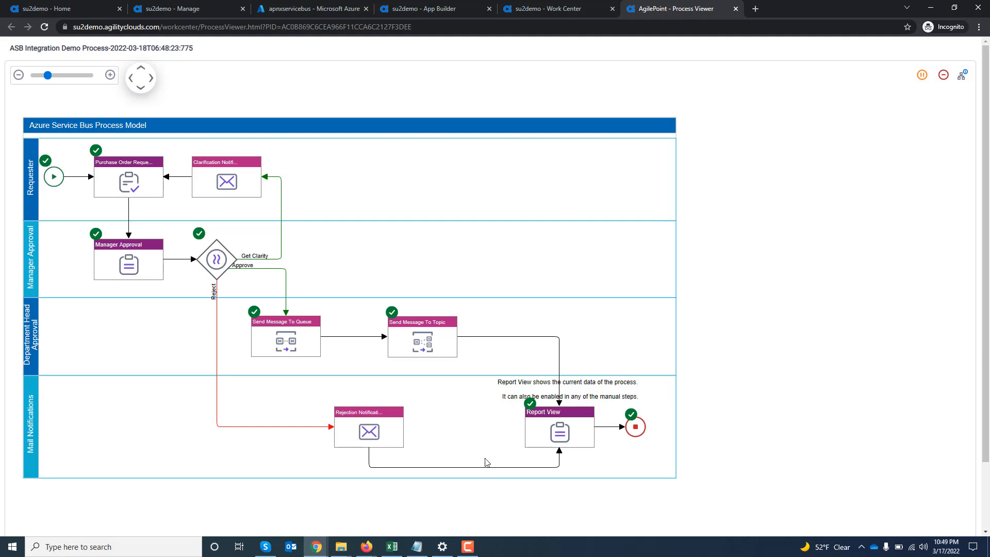
pyautogui.moveTo(303, 331)
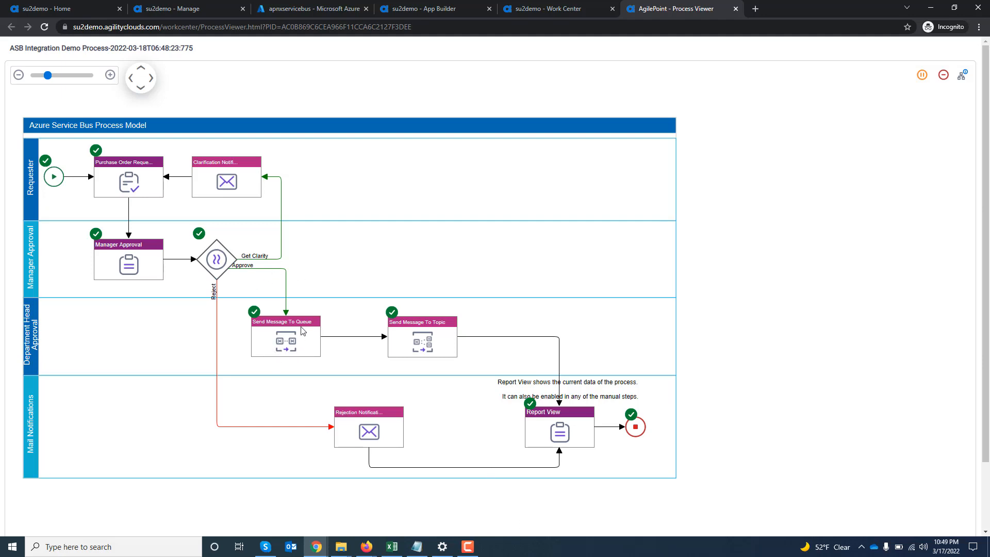
pyautogui.moveTo(424, 333)
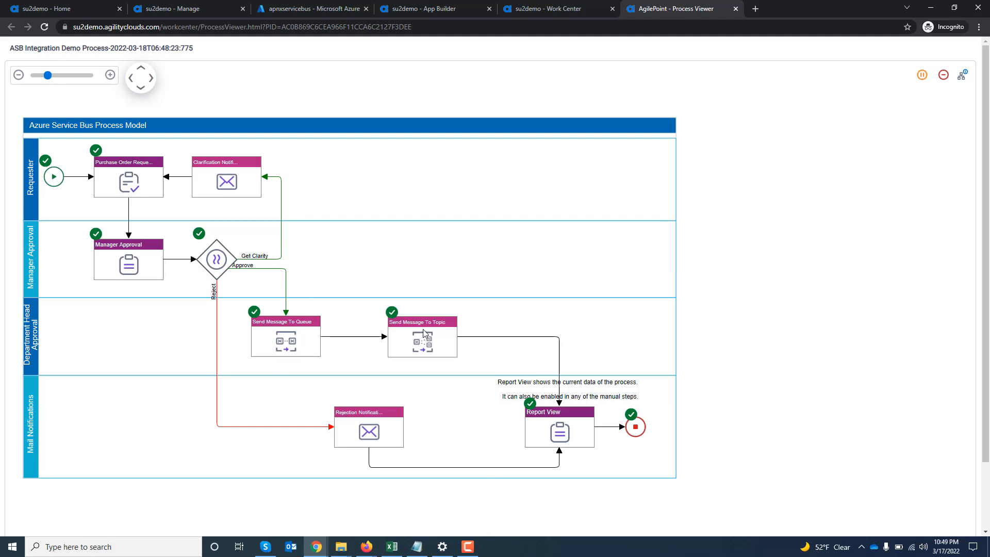
pyautogui.moveTo(237, 219)
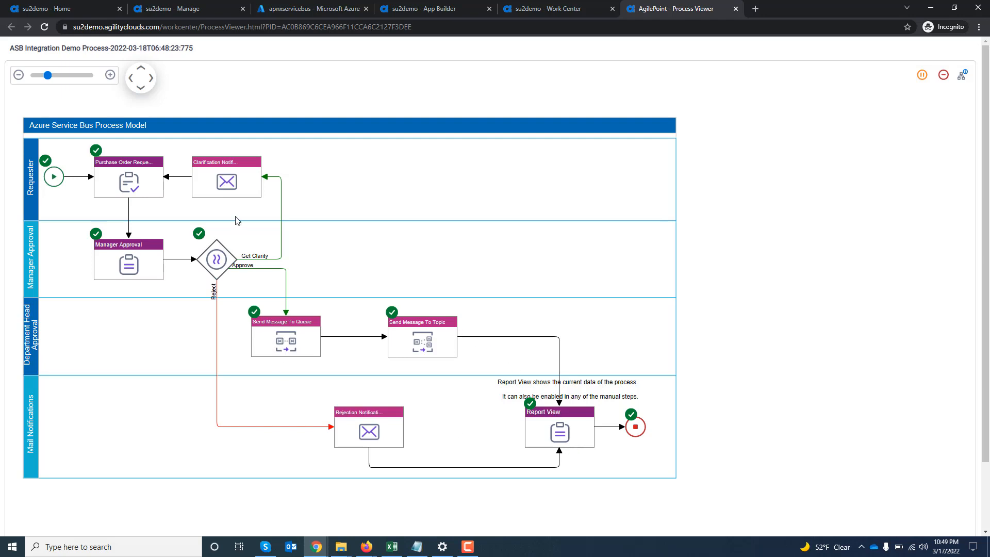
pyautogui.moveTo(308, 4)
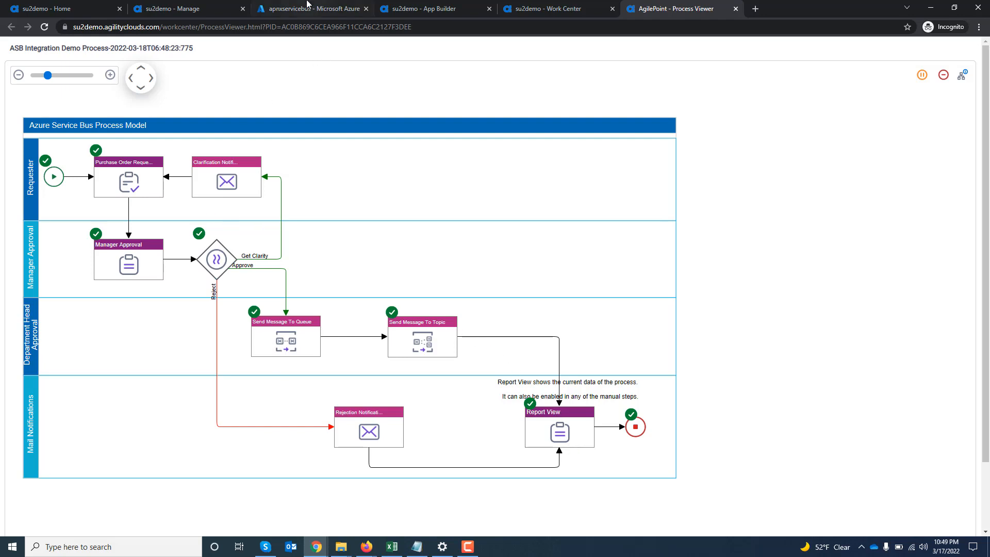
# Switch to the apnxservicebus Azure portal tab showing its queue list
pyautogui.click(312, 8)
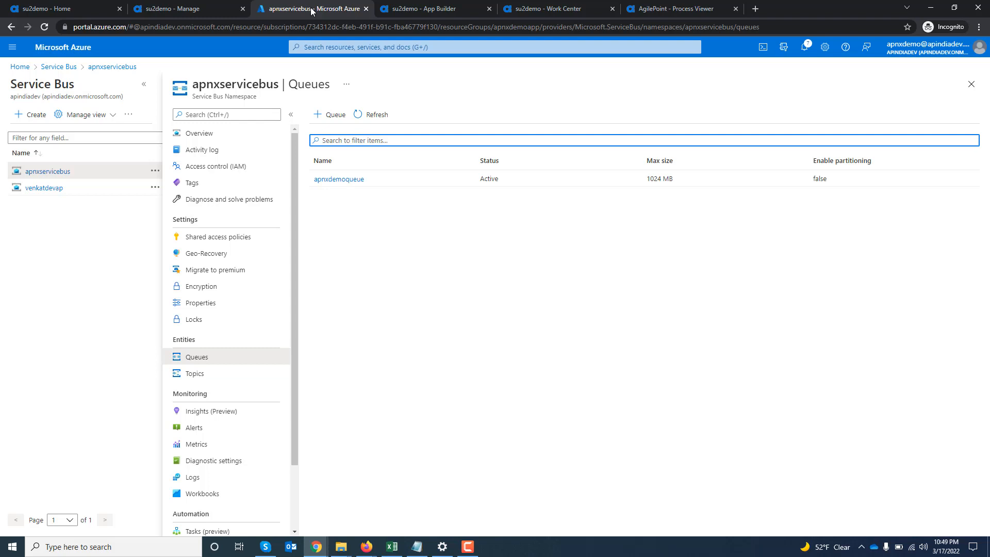
pyautogui.moveTo(341, 197)
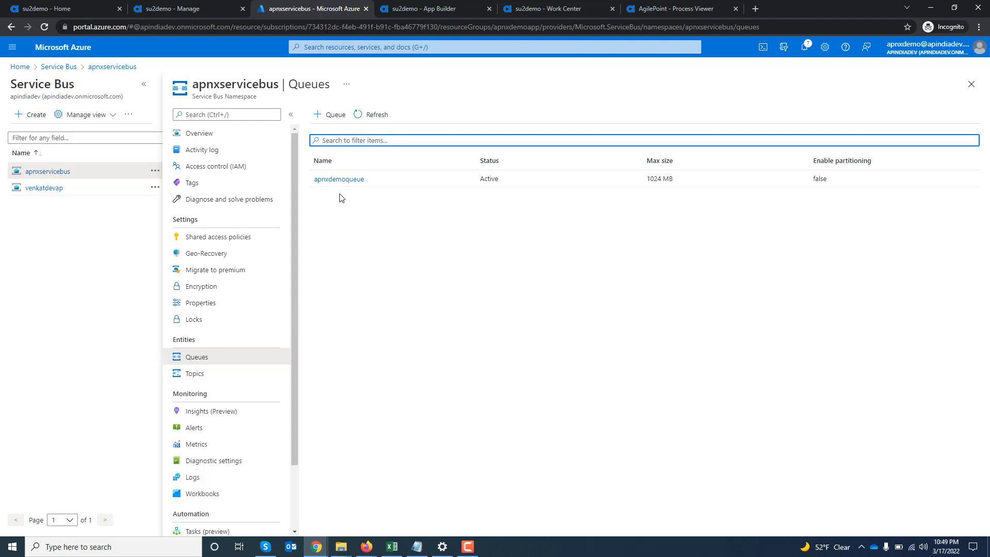
# Peek apnxdemoqueue's messages from the Peek tab of Service Bus Explorer
pyautogui.click(340, 178)
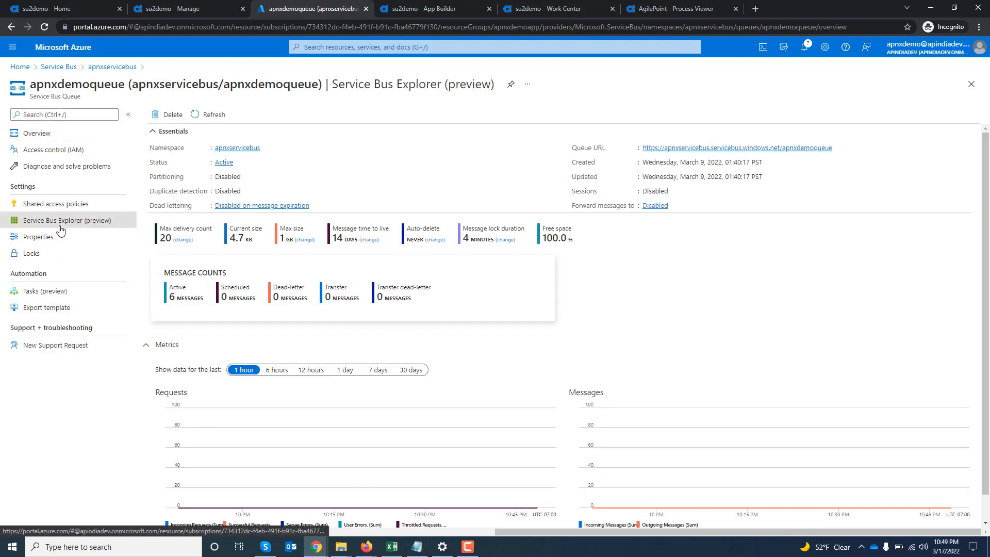
pyautogui.click(67, 220)
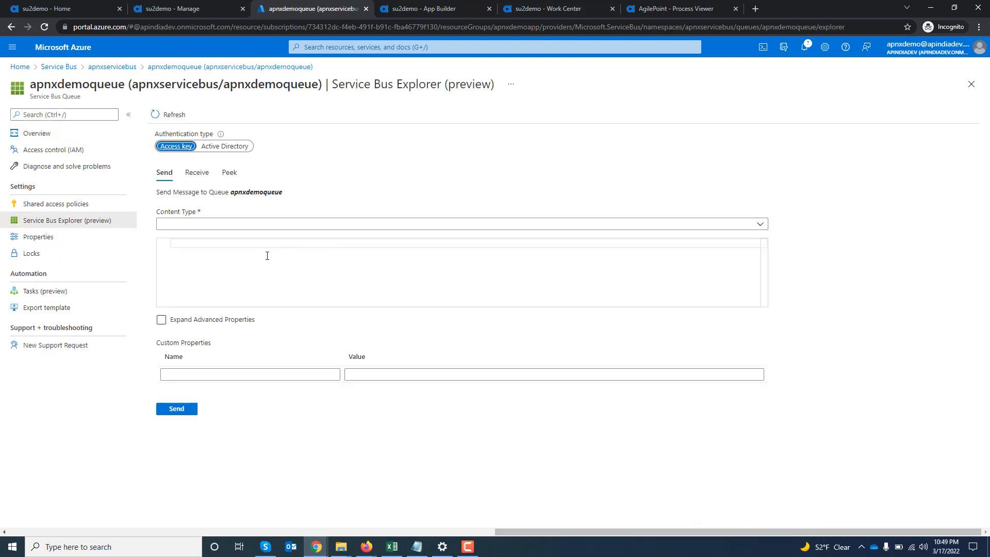
pyautogui.moveTo(164, 172)
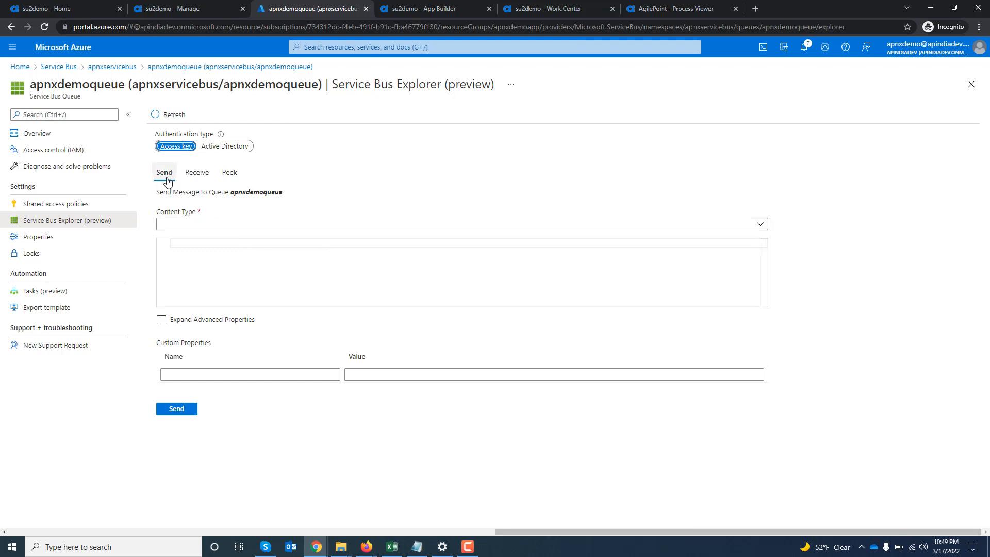
pyautogui.moveTo(229, 171)
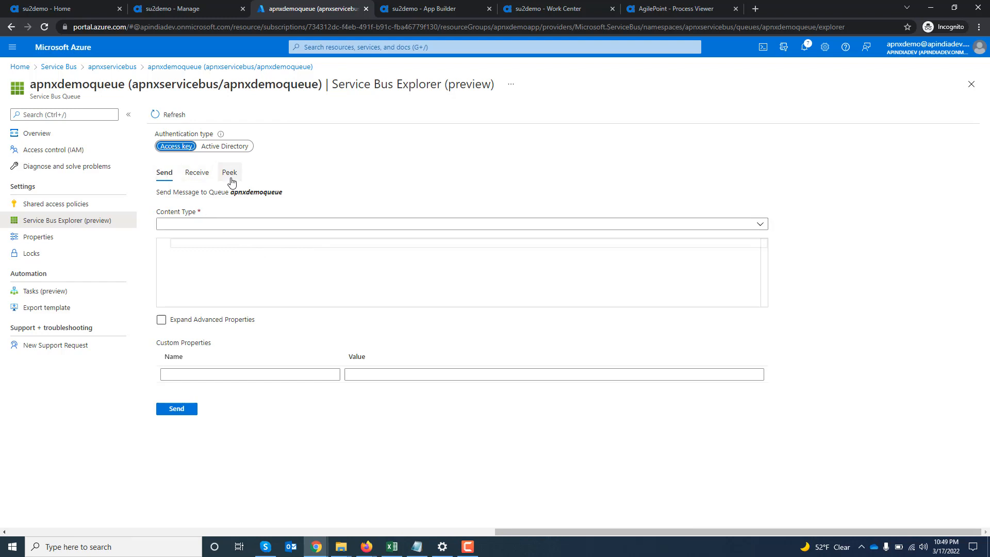
pyautogui.moveTo(231, 179)
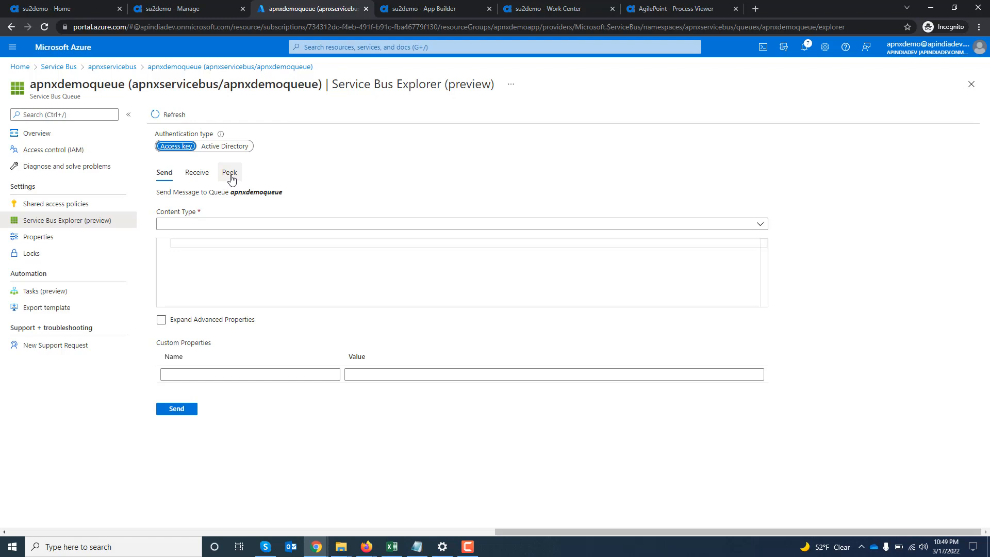
pyautogui.click(229, 172)
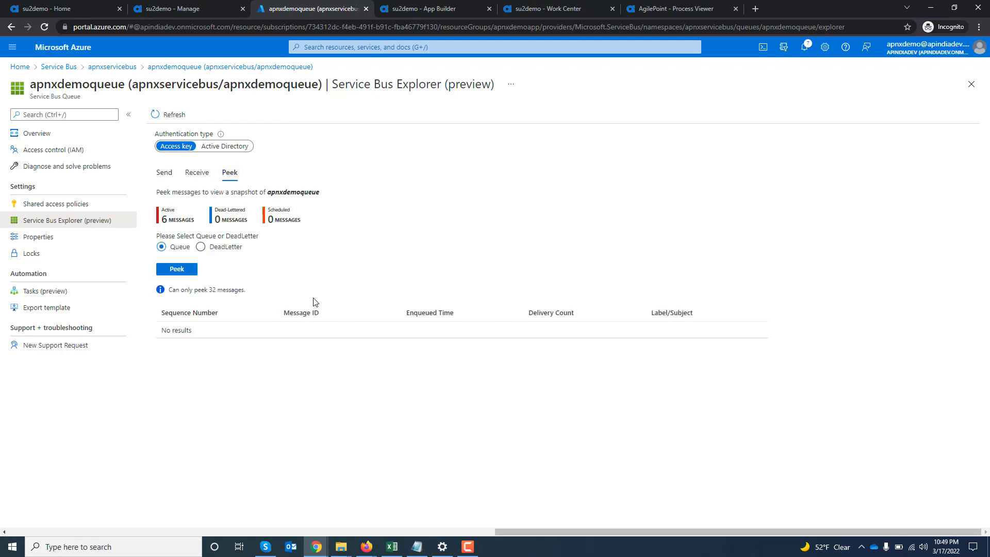
pyautogui.click(177, 268)
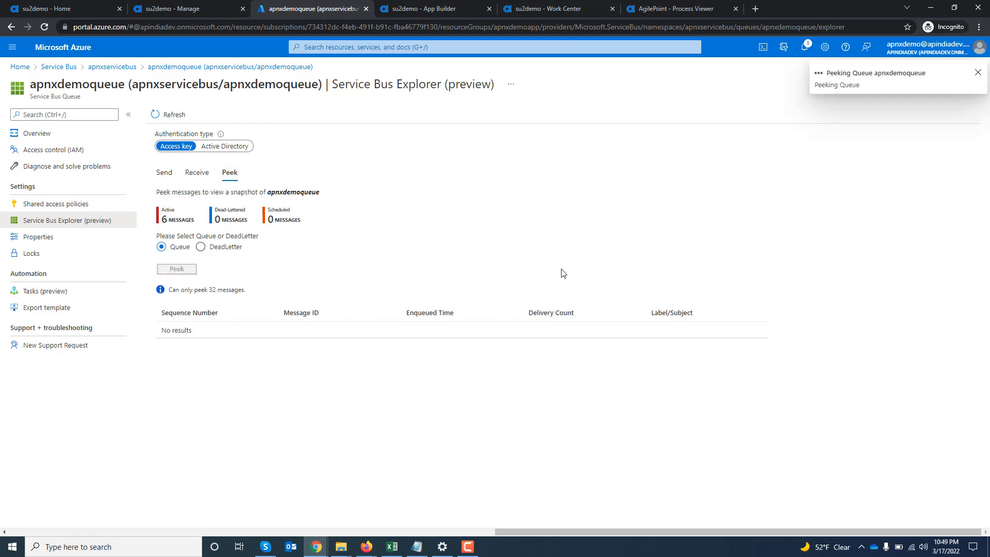
pyautogui.click(177, 269)
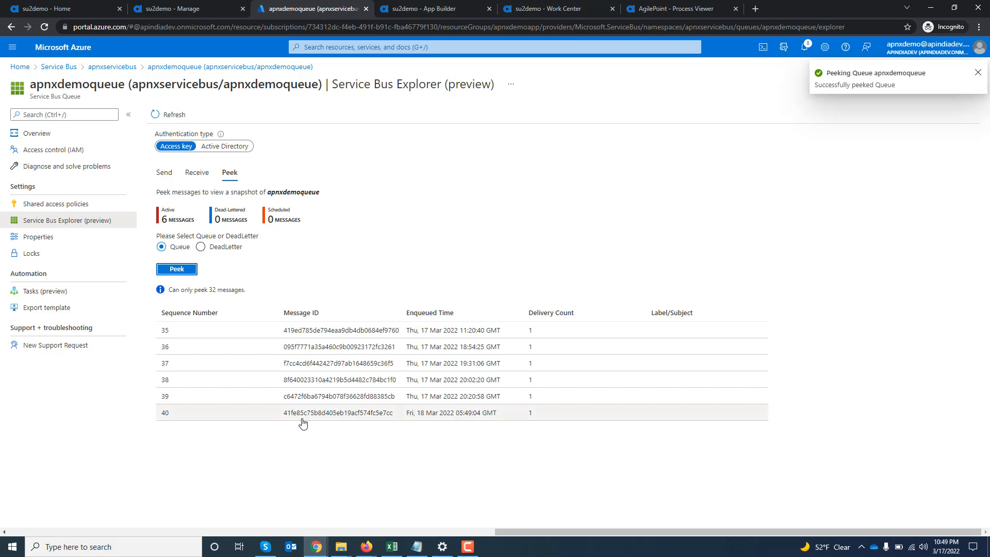
# Open message 40 and scroll through its PO008 purchase order JSON body
pyautogui.click(337, 413)
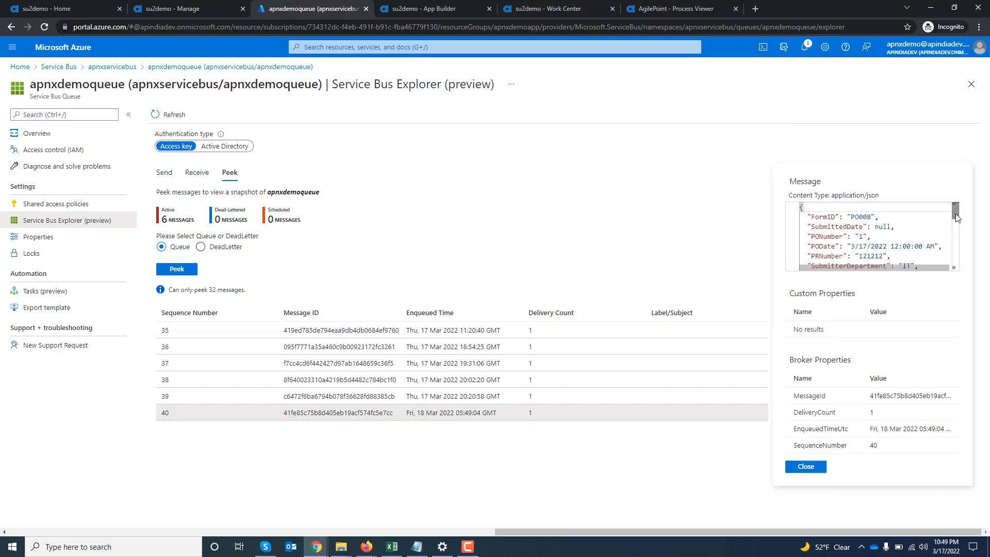
pyautogui.scroll(-3)
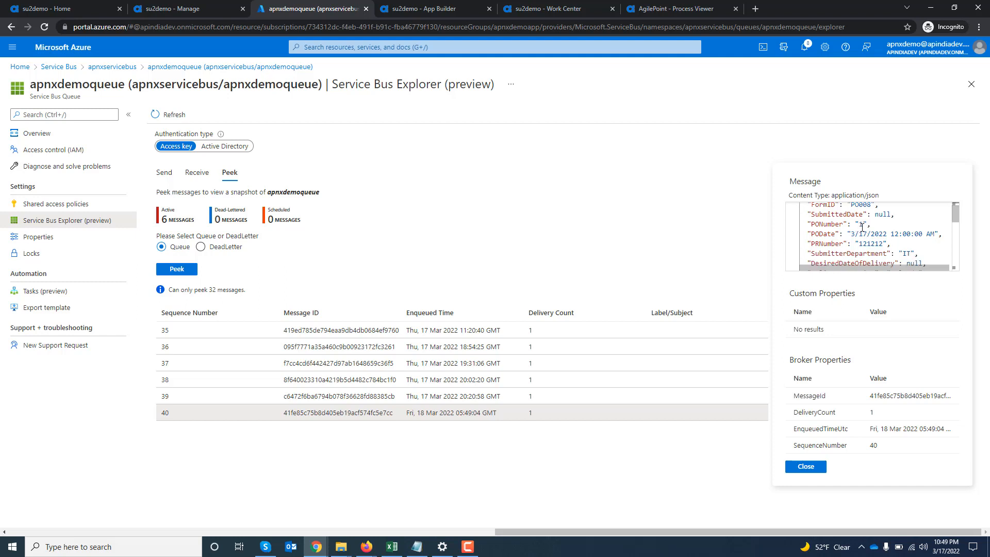
pyautogui.scroll(-3)
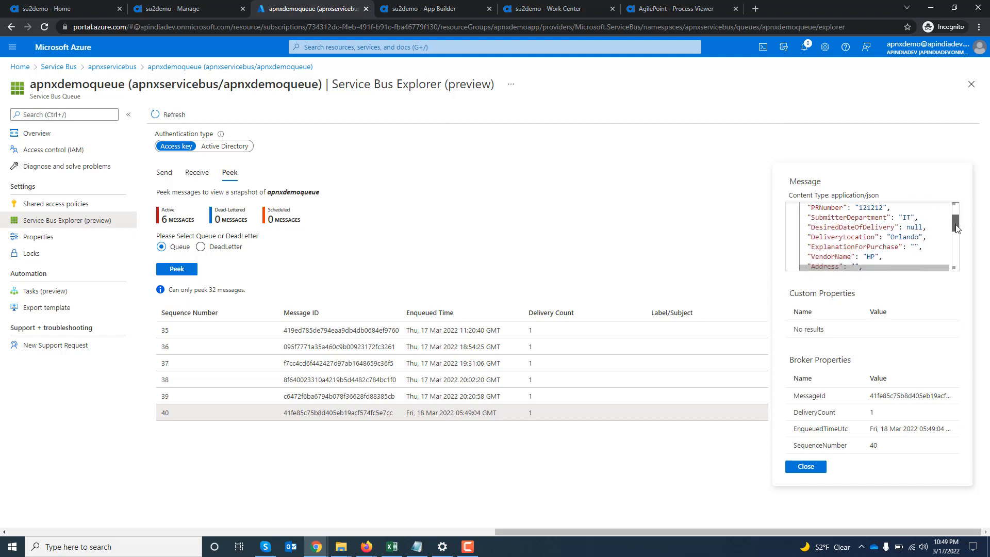
pyautogui.scroll(-3)
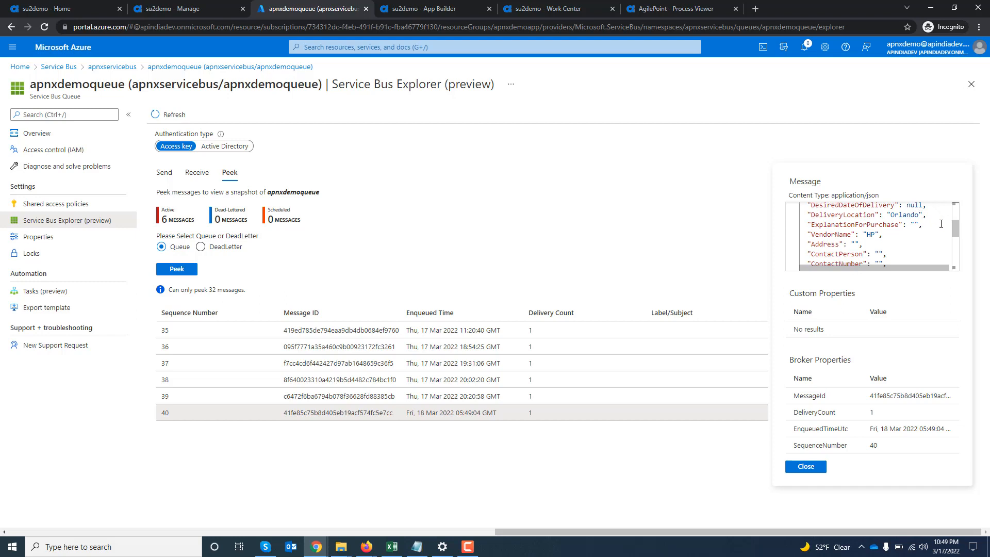
pyautogui.scroll(-3)
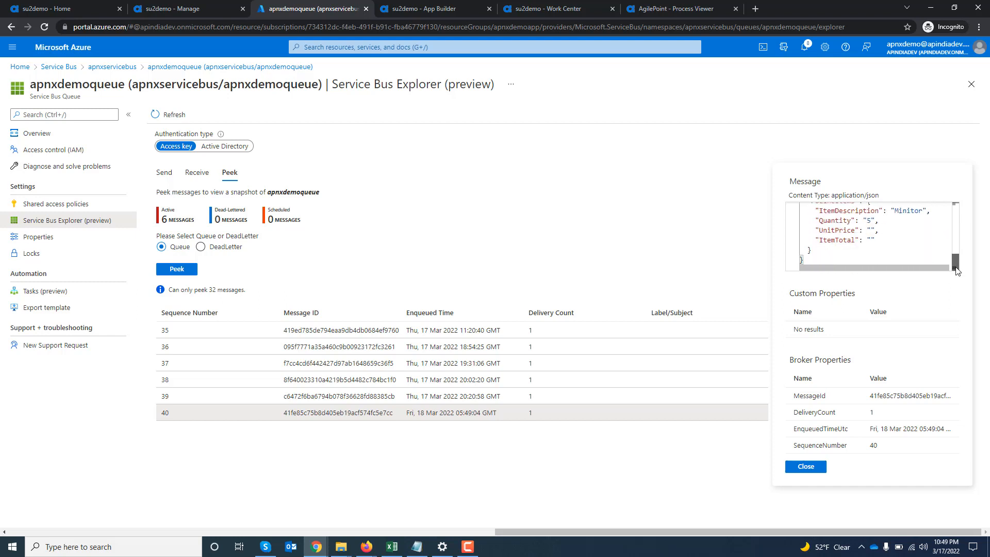
pyautogui.scroll(3)
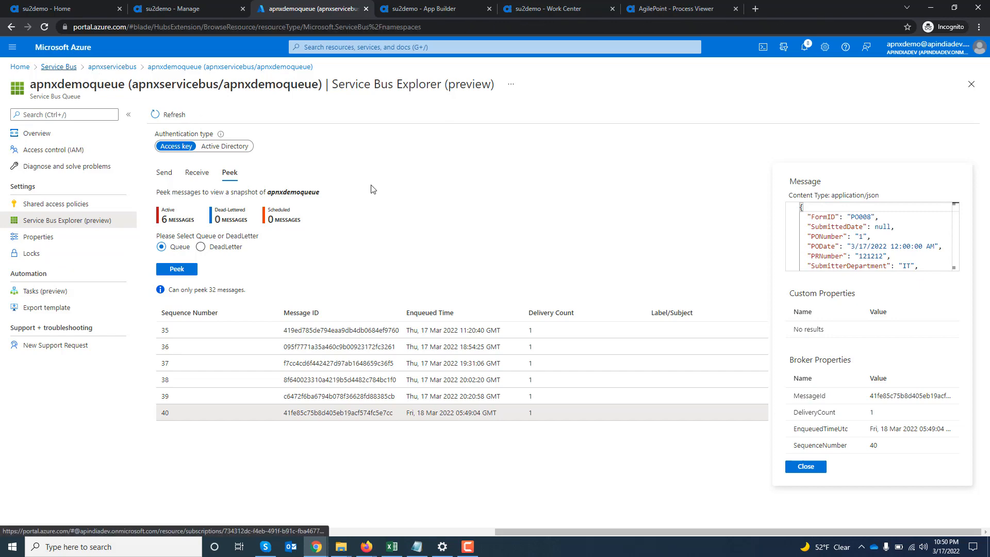
# Navigate from the namespace list to apnxservicebus's apnxdemotopic topic
pyautogui.click(59, 66)
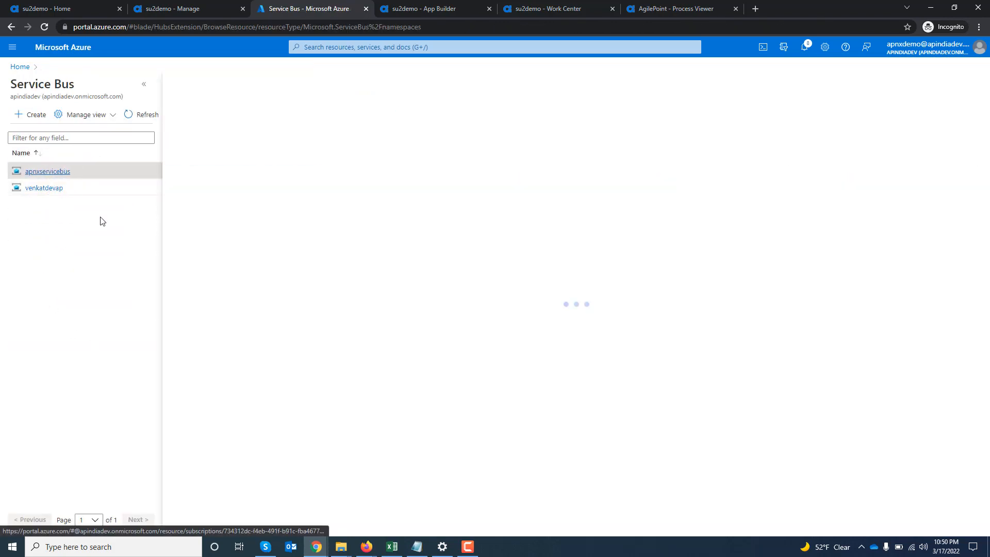
pyautogui.click(47, 171)
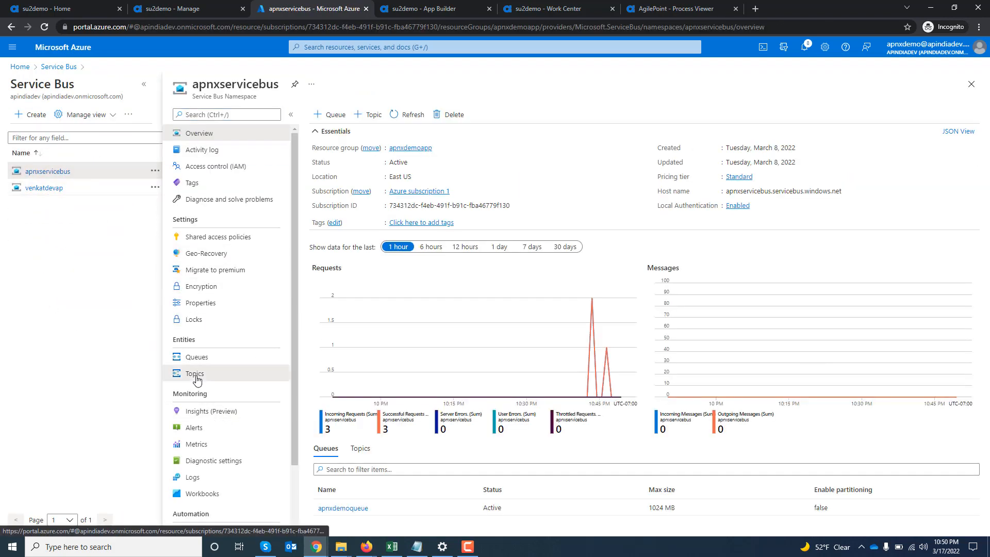
pyautogui.click(195, 373)
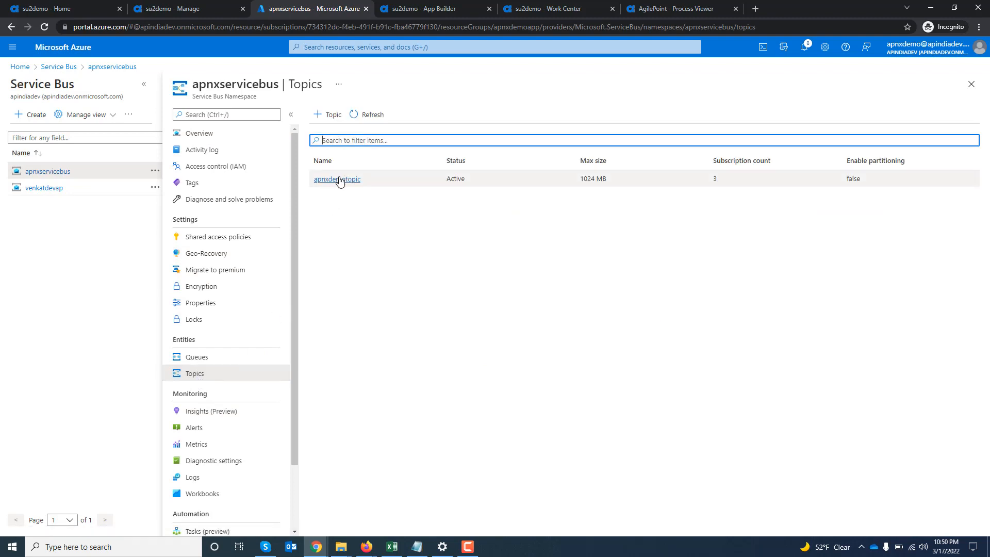
pyautogui.click(337, 179)
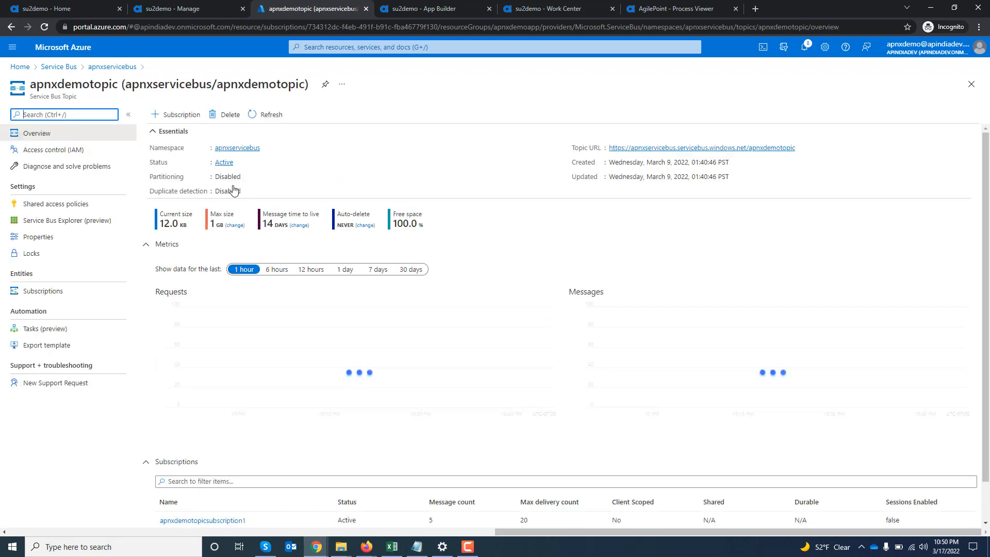
# Peek apnxdemotopicsubscription1 in Service Bus Explorer and open message 5's PO JSON
pyautogui.click(67, 220)
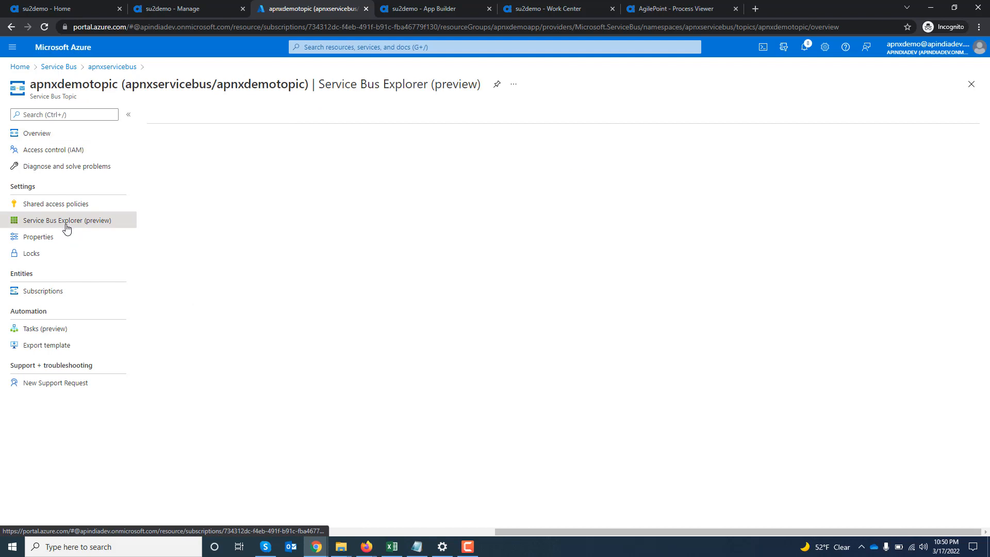
pyautogui.click(67, 220)
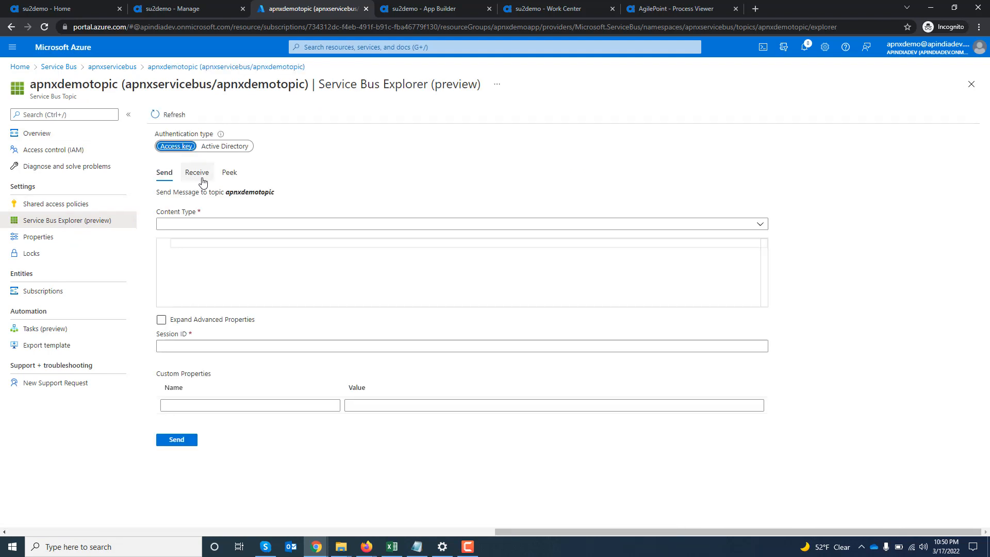
pyautogui.click(229, 172)
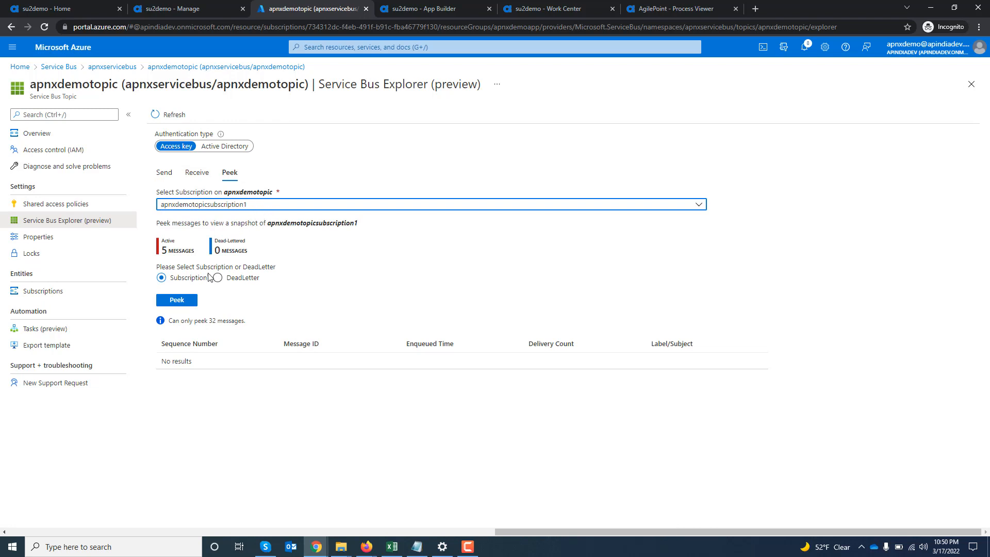
pyautogui.click(177, 299)
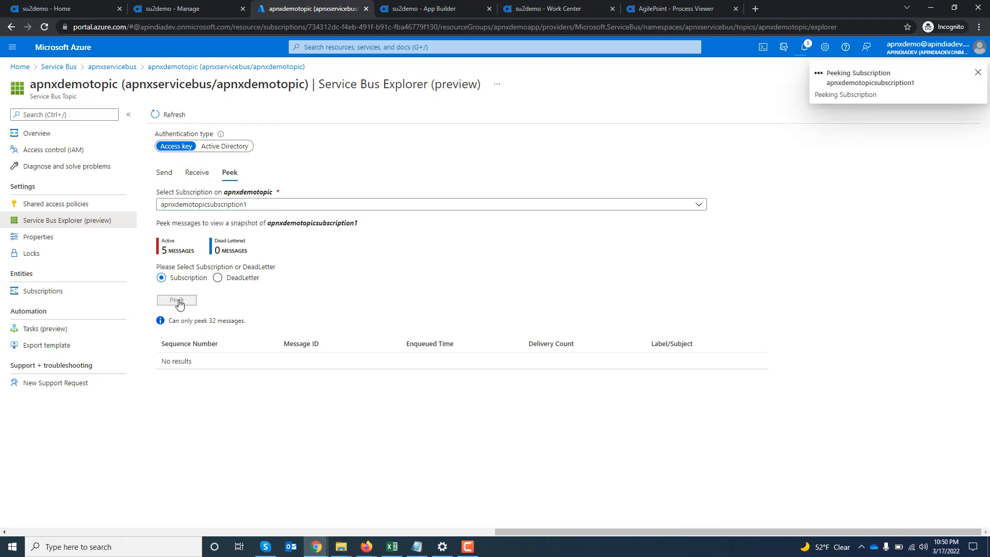
pyautogui.click(176, 299)
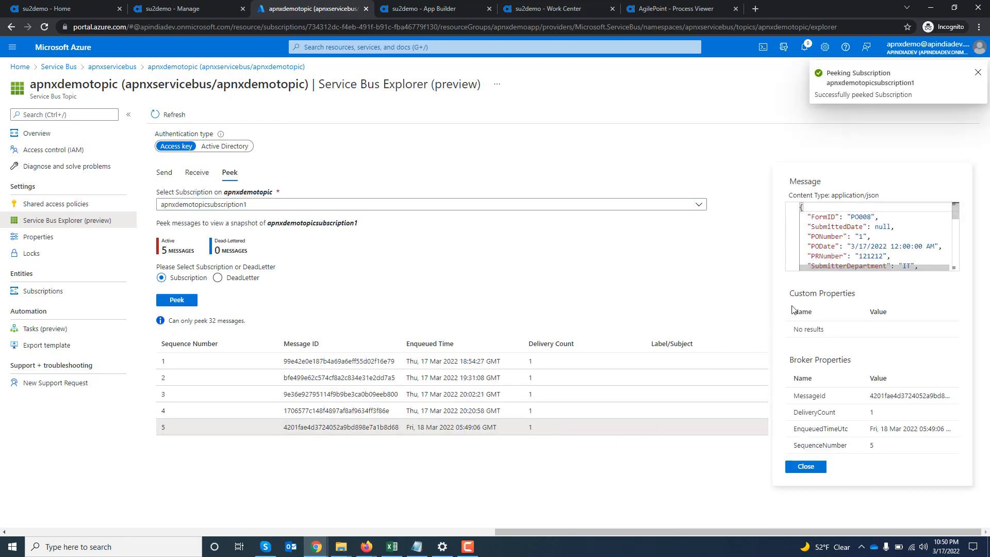